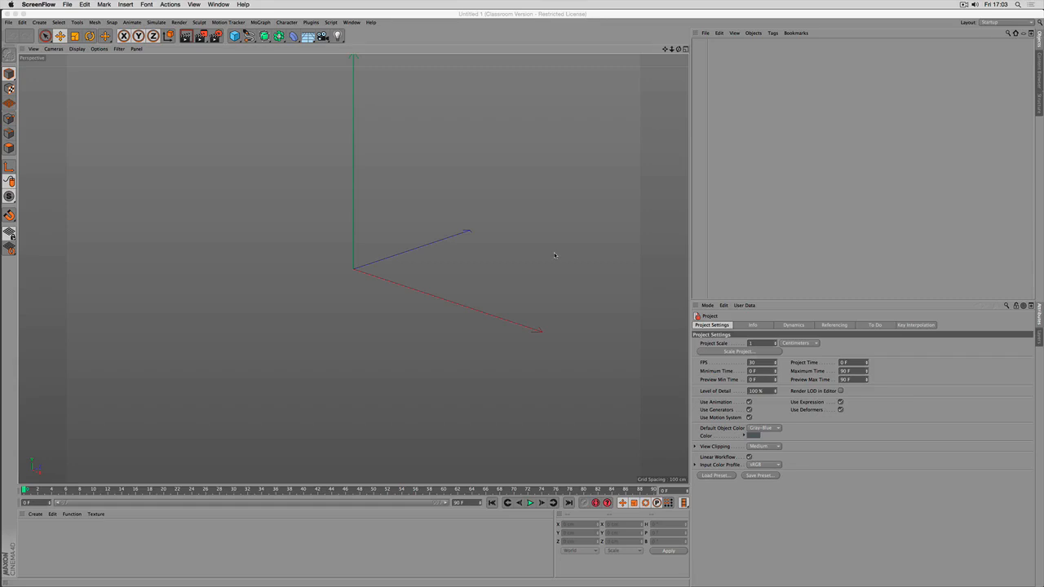
mouse_move(548, 256)
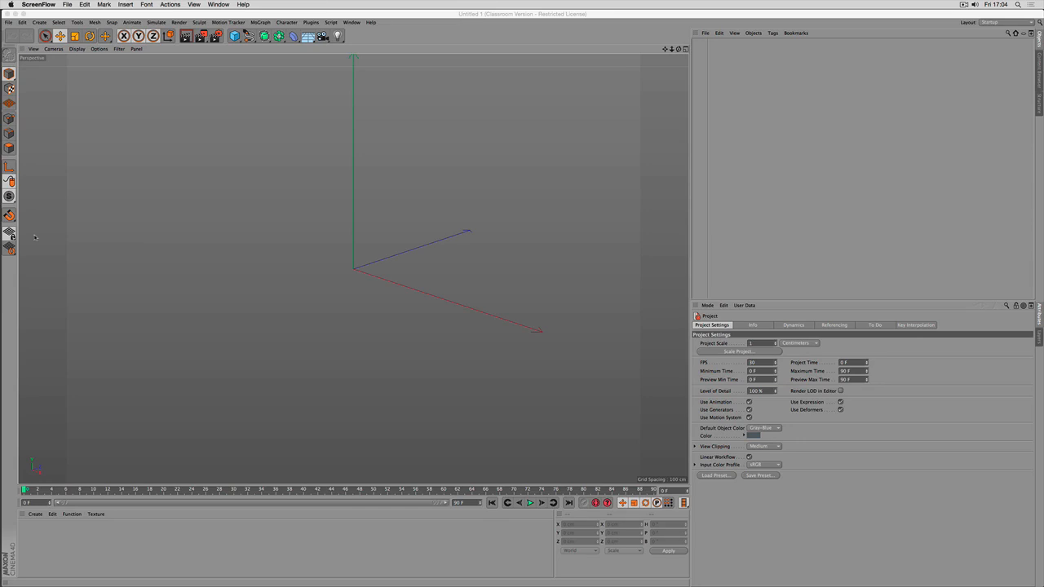
mouse_move(34, 235)
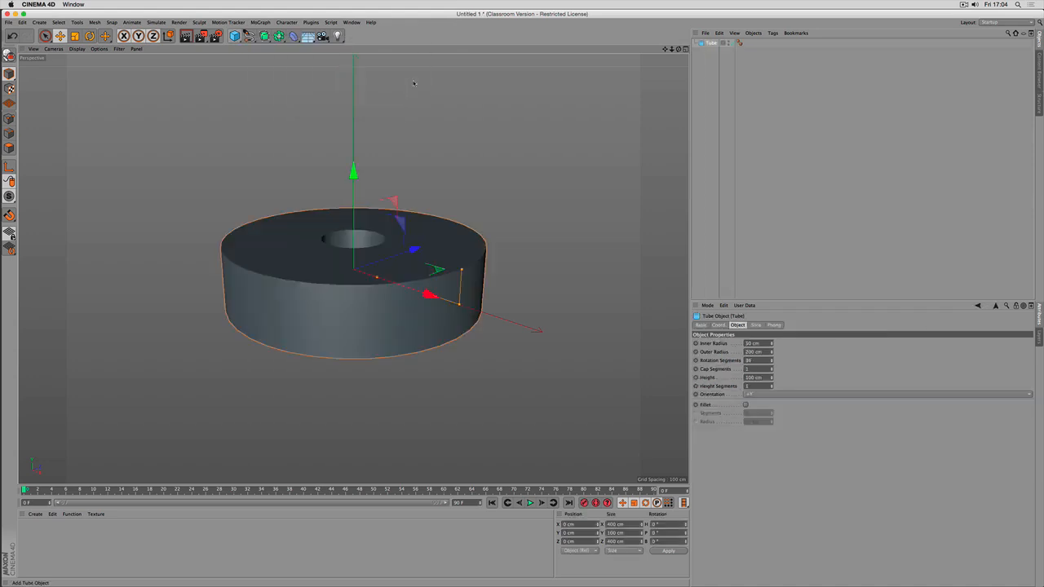
mouse_move(379, 281)
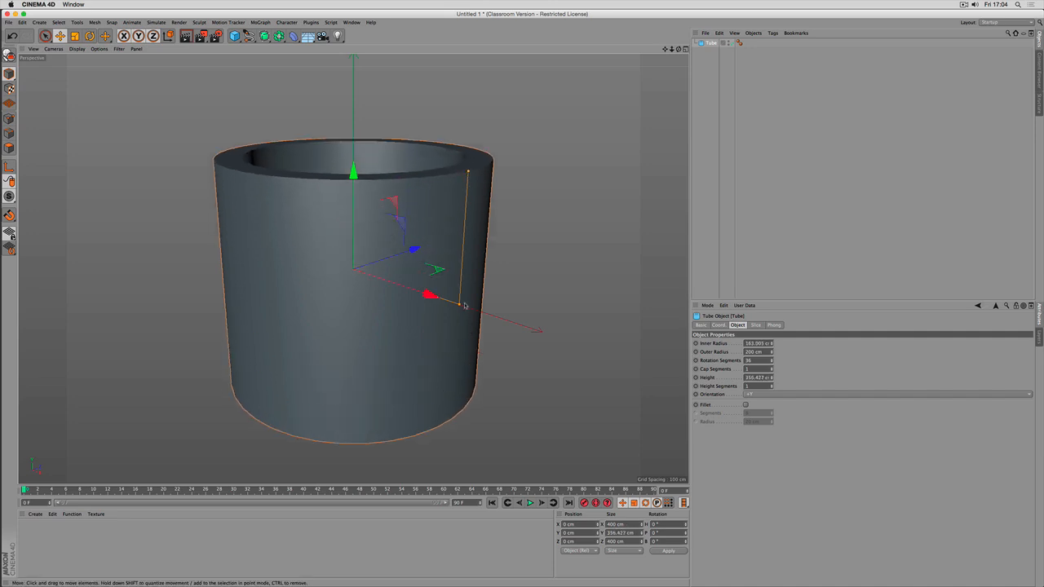
Stretch the tube into a tall cylinder and deselect its duplicated copy
left_click_drag(469, 307, 490, 313)
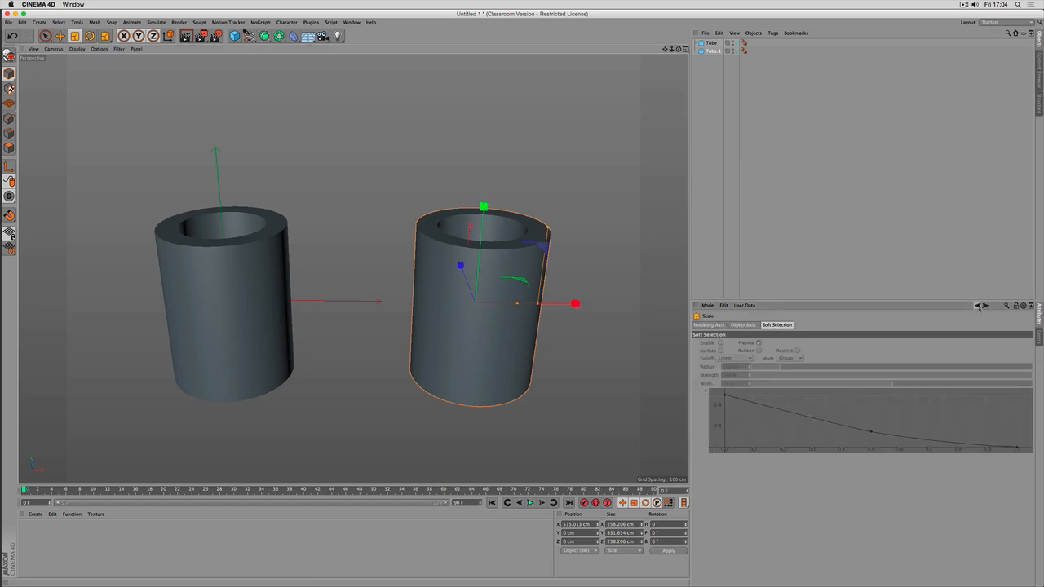
left_click(708, 305)
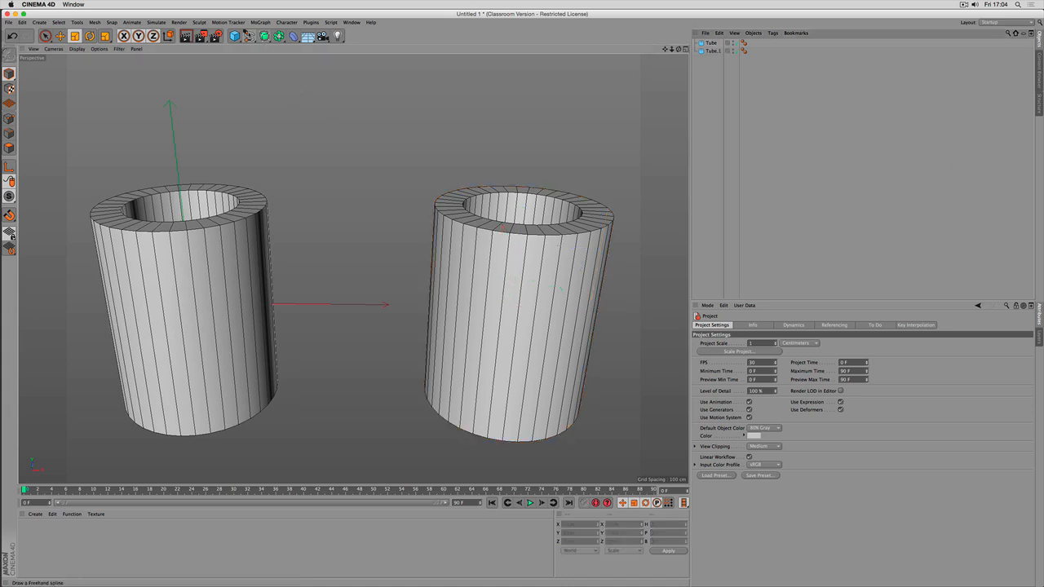
Start a new spline from the Spline menu and add a point on the right tube
left_click(249, 36)
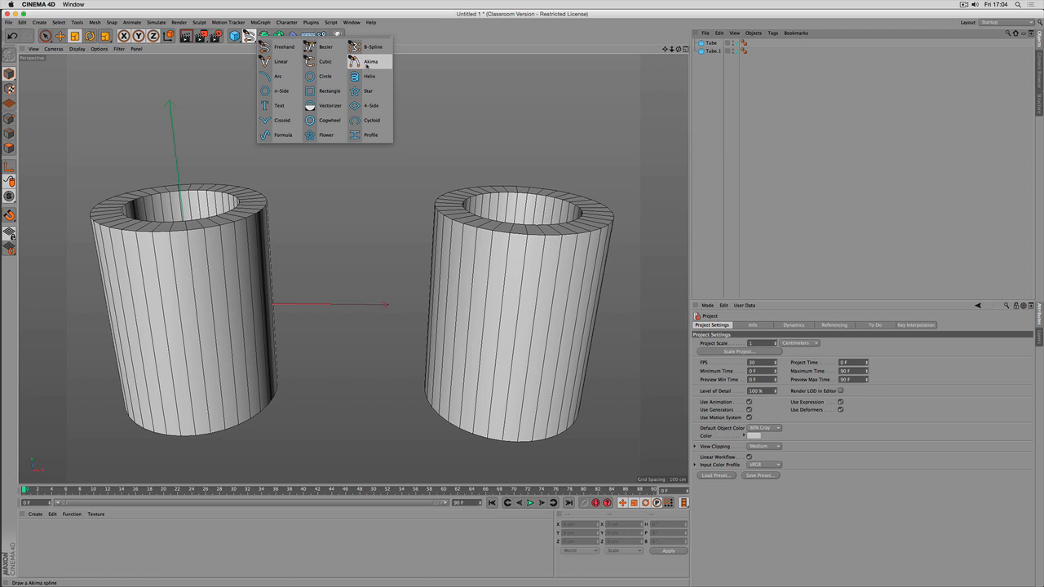
left_click(370, 62)
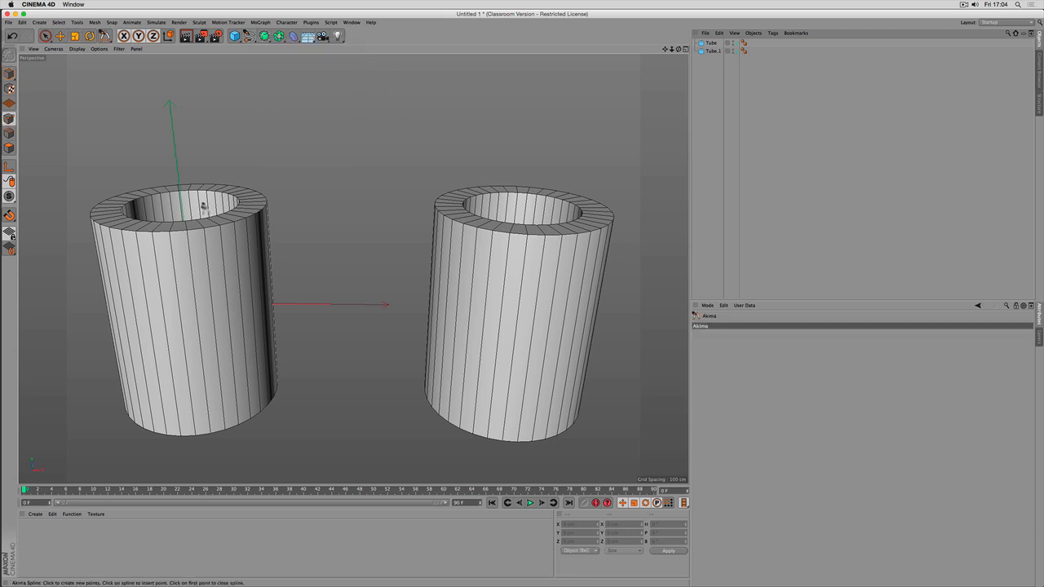
mouse_move(173, 238)
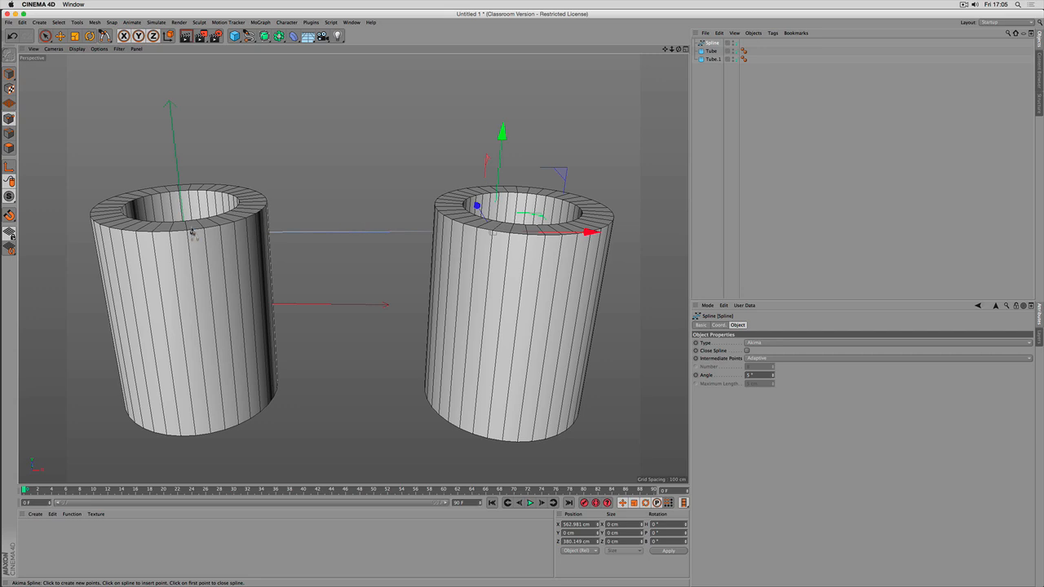
mouse_move(517, 244)
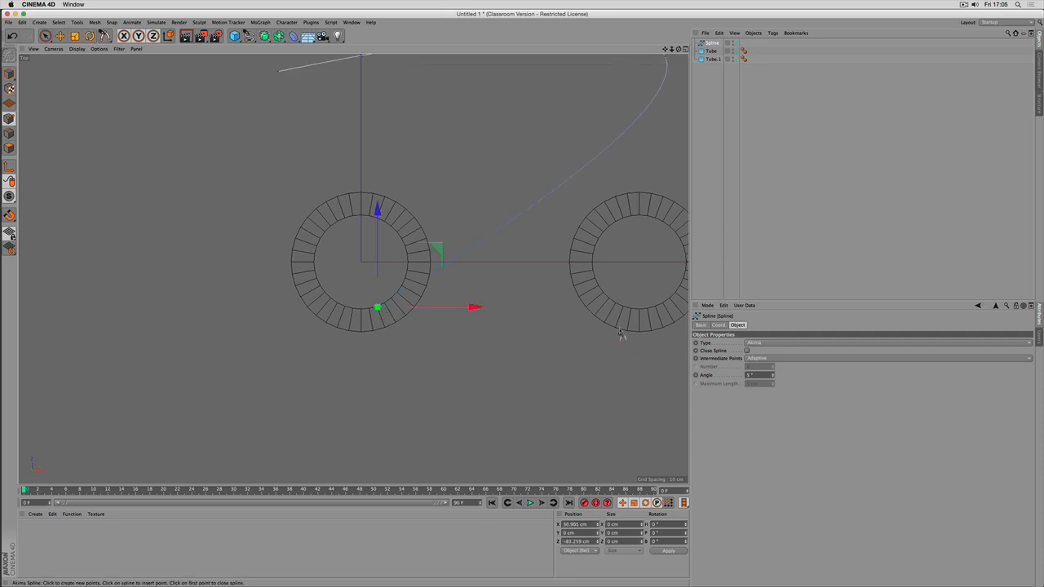
left_click(617, 328)
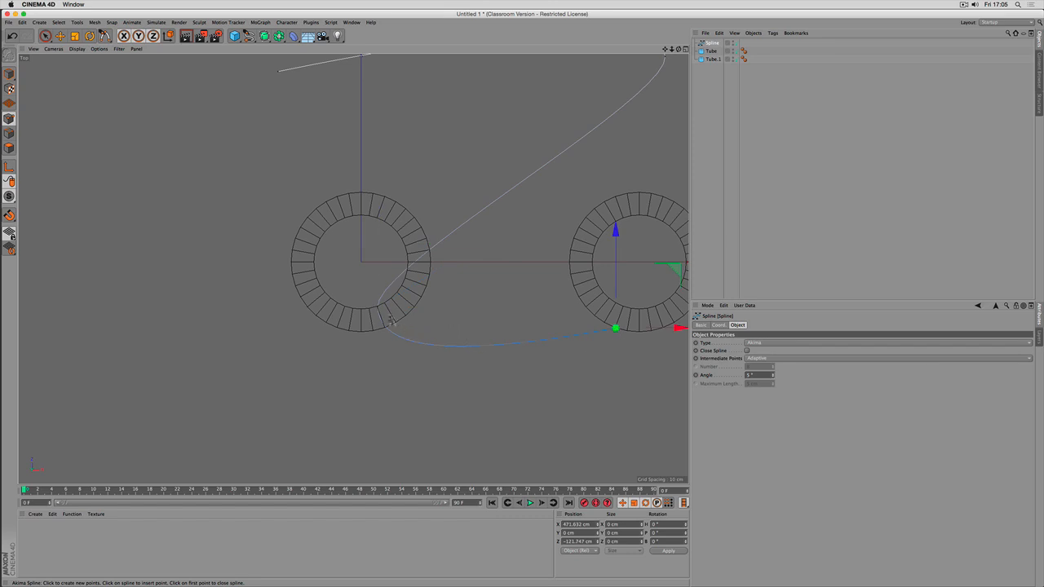
mouse_move(623, 337)
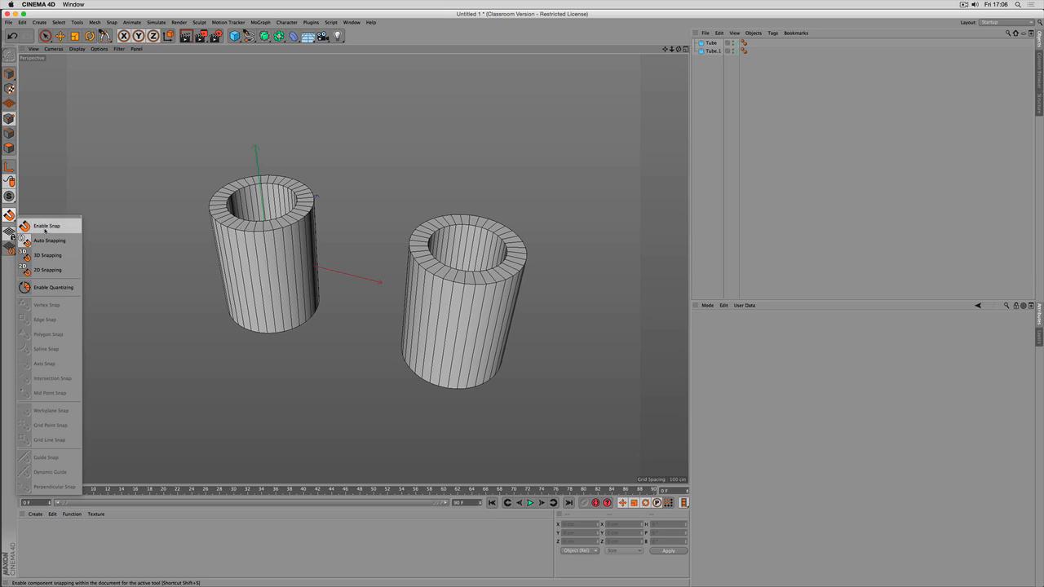
mouse_move(49, 240)
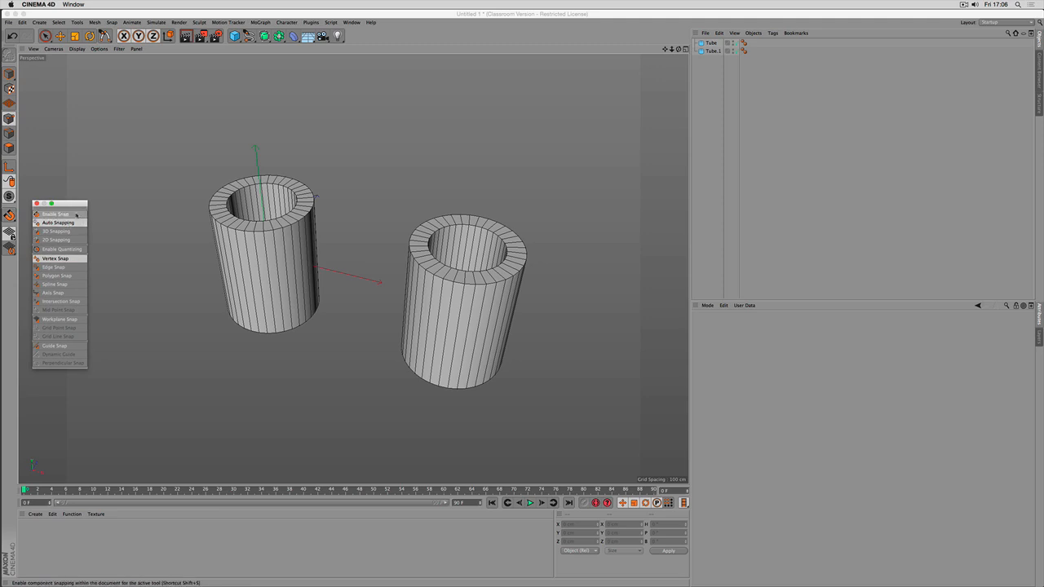
mouse_move(55, 213)
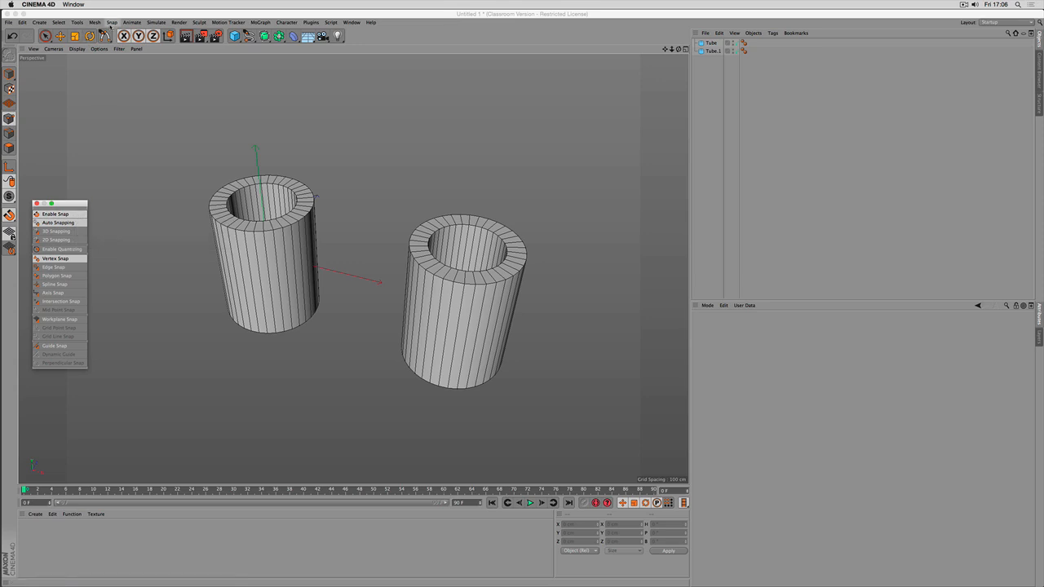
left_click(111, 23)
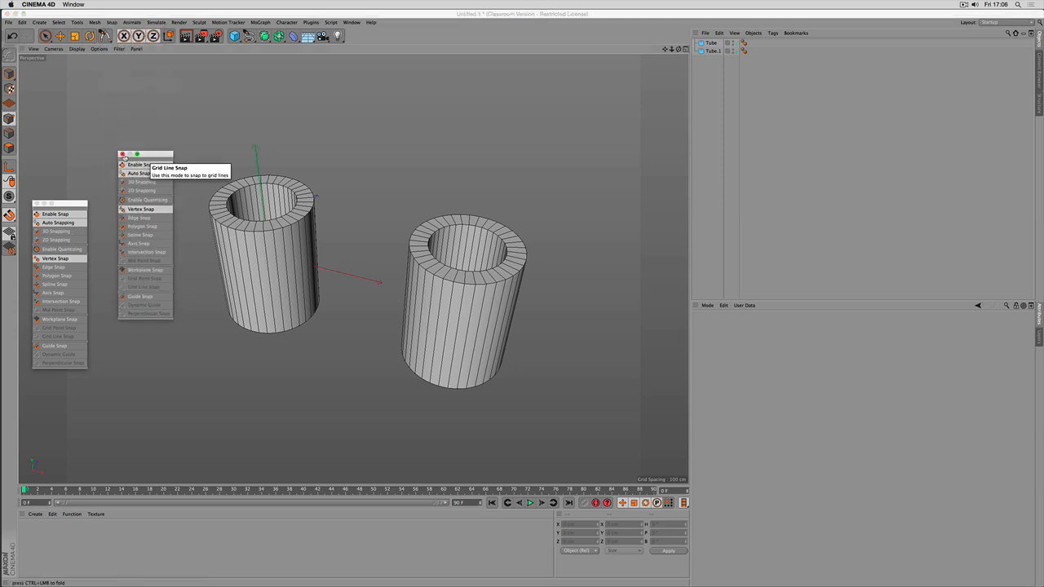
mouse_move(329, 55)
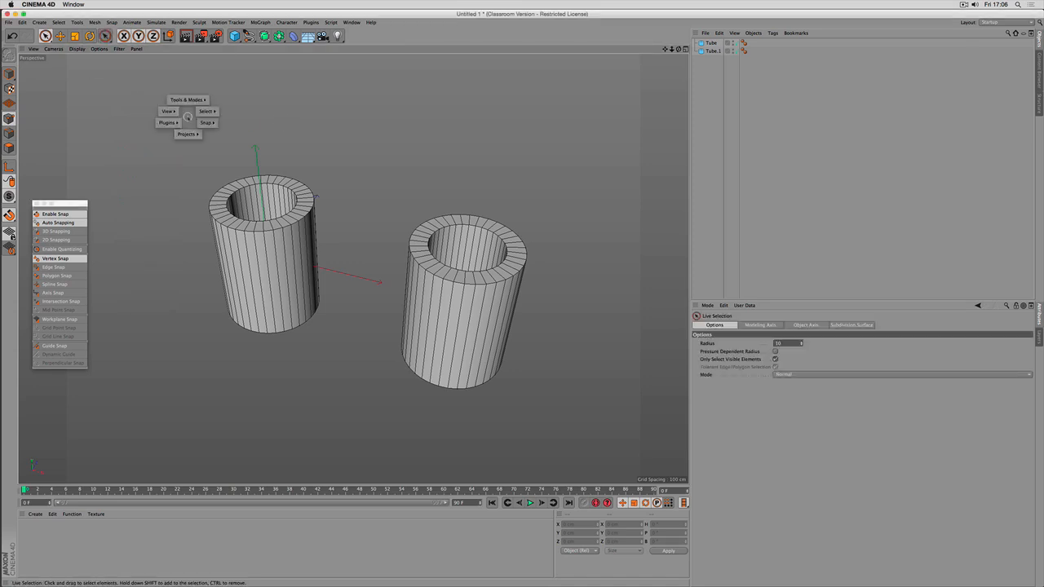
left_click(207, 122)
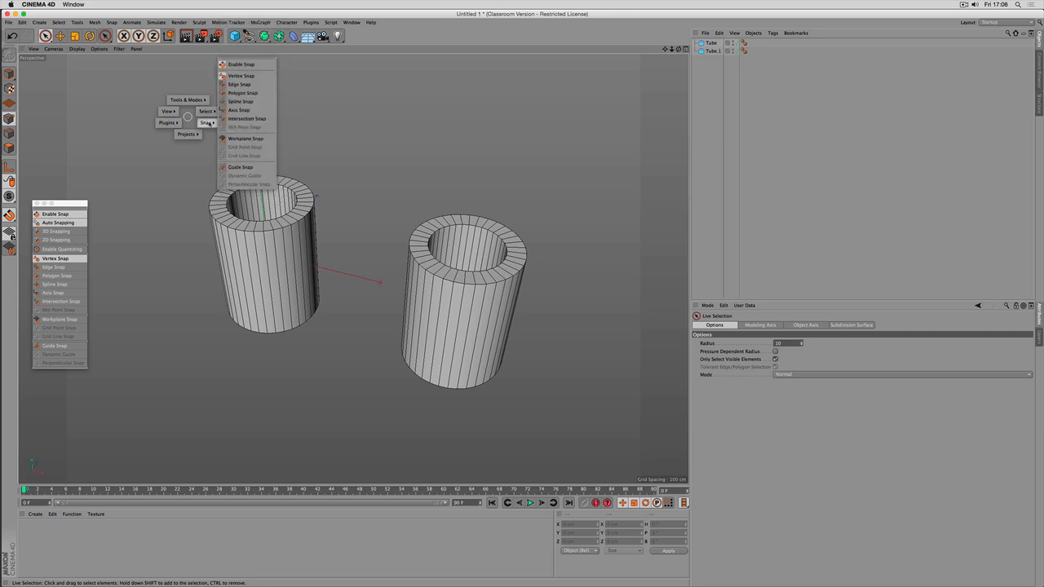
mouse_move(242, 101)
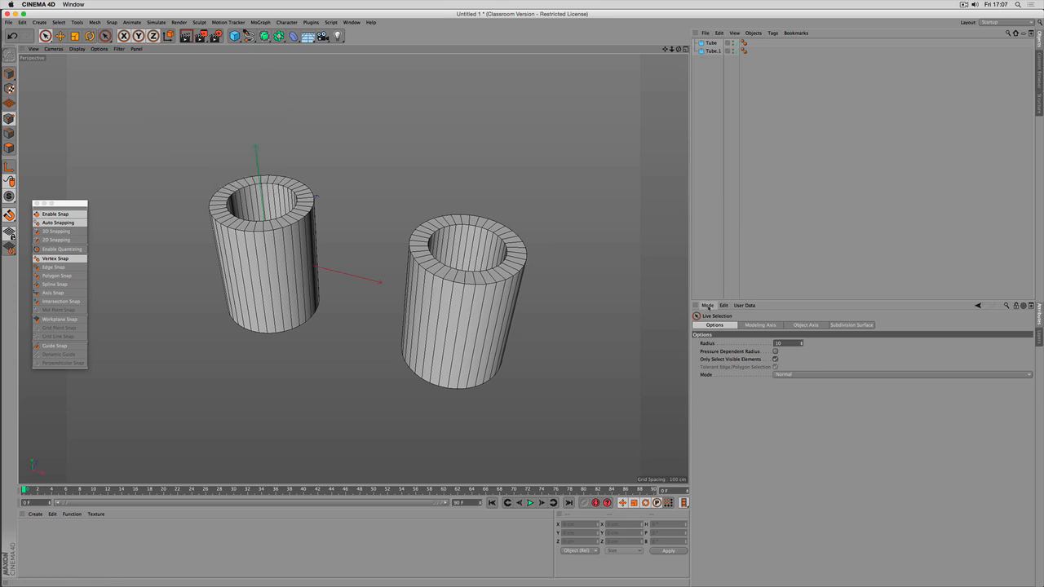
Show the Modeling mode's Quantizing settings in the Attribute Manager
left_click(707, 305)
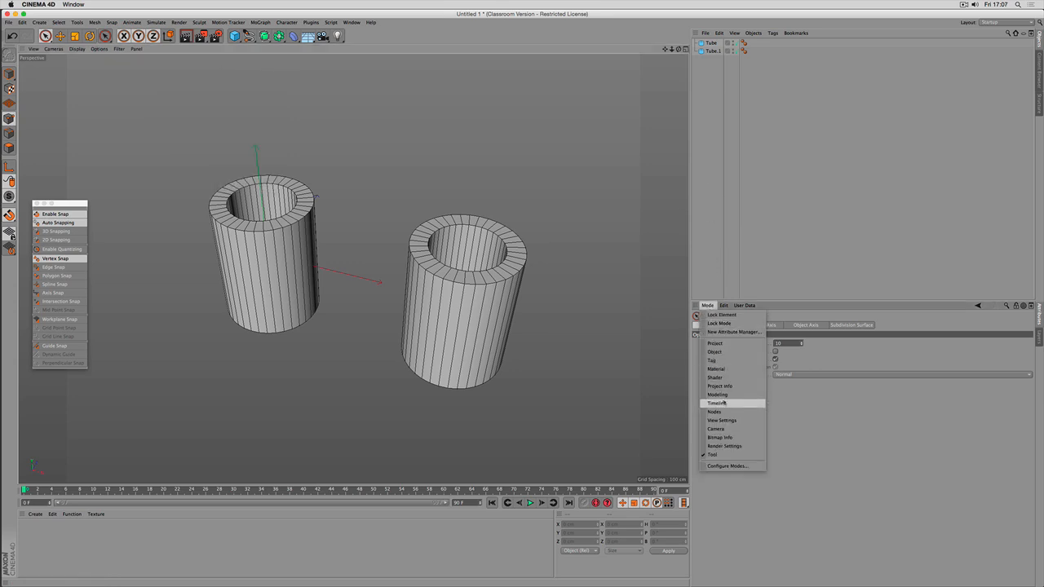
left_click(717, 392)
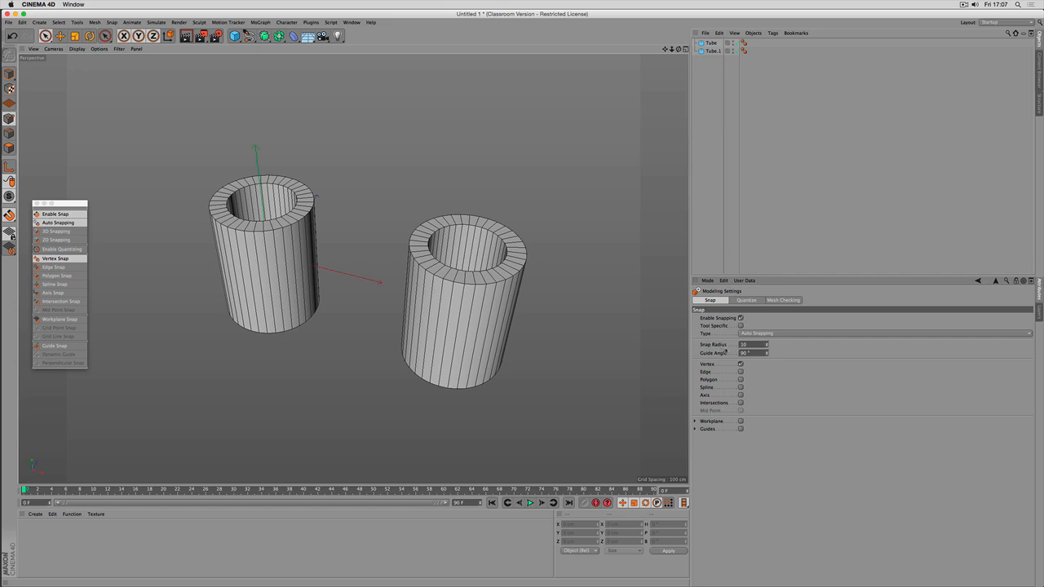
left_click(746, 300)
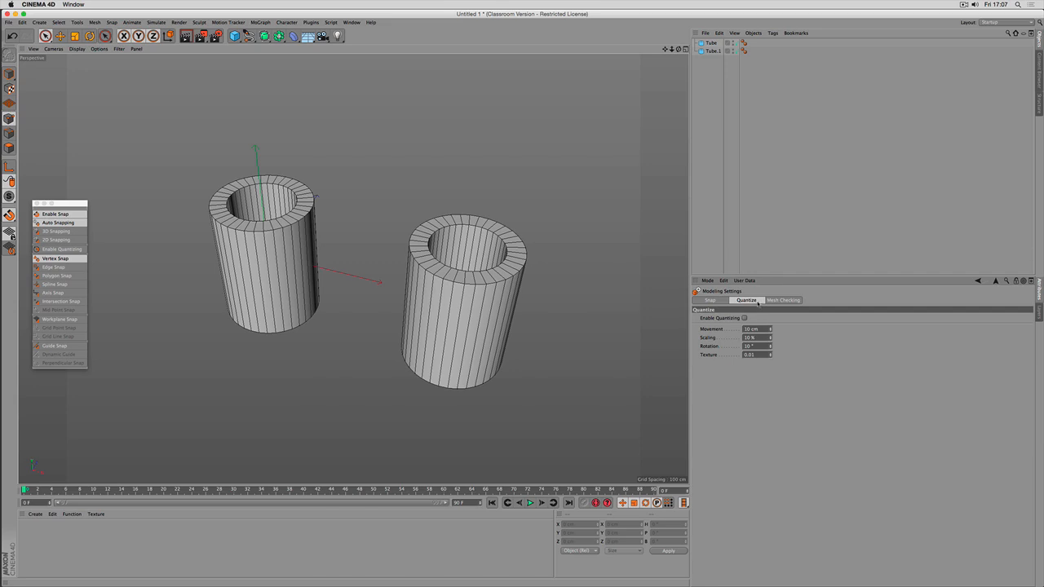
left_click(782, 300)
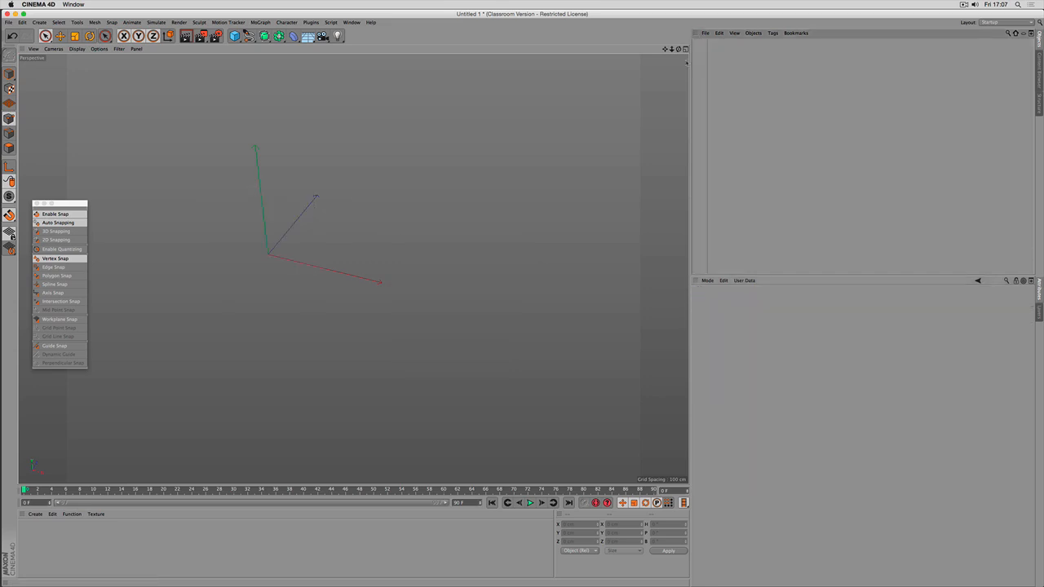
Add a Sphere primitive to the new scene
left_click(234, 36)
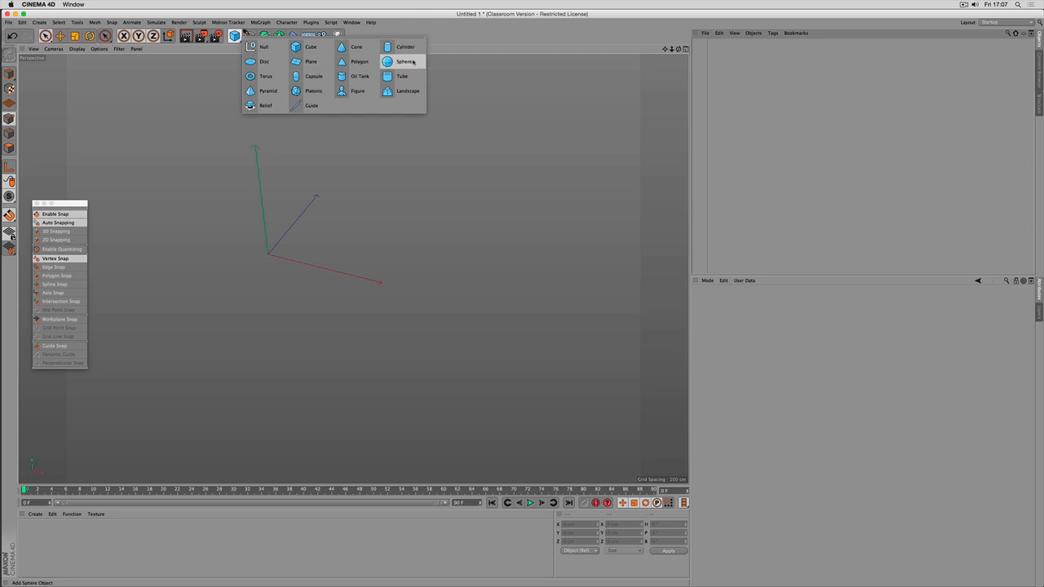
left_click(405, 62)
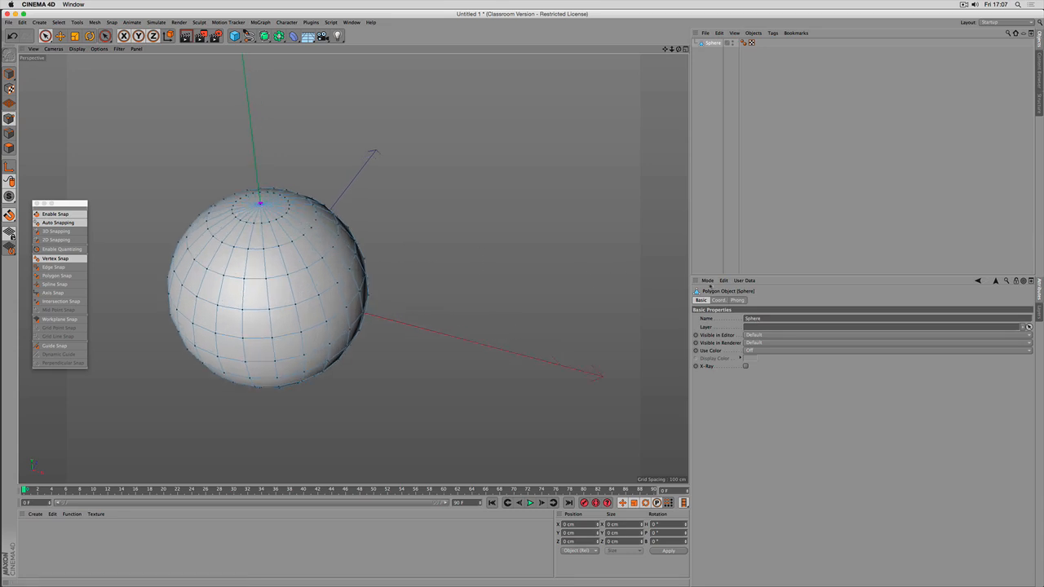
Make the sphere editable and show the Modeling Quantizing settings beside it
left_click(708, 280)
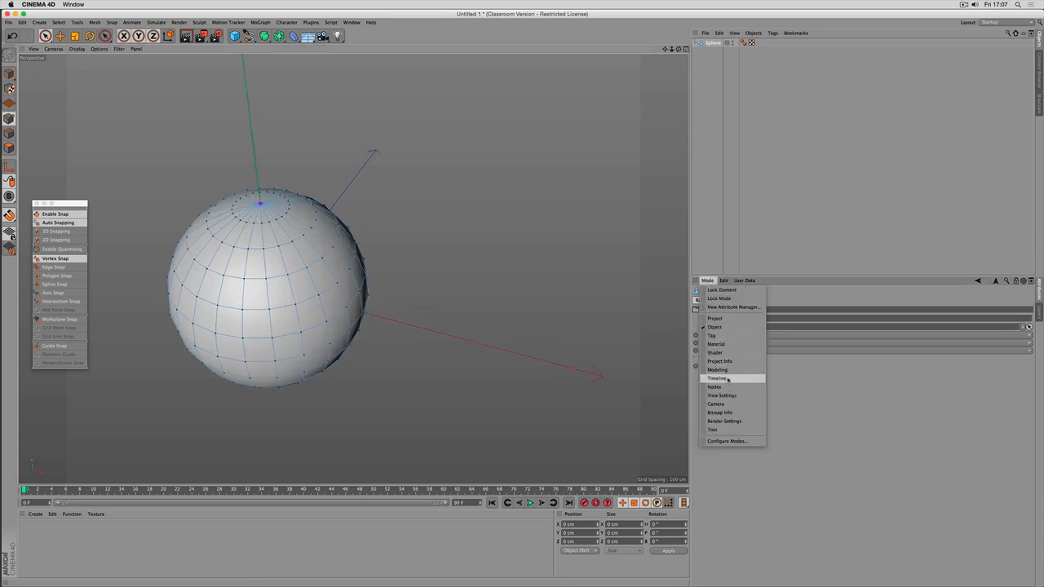
left_click(718, 369)
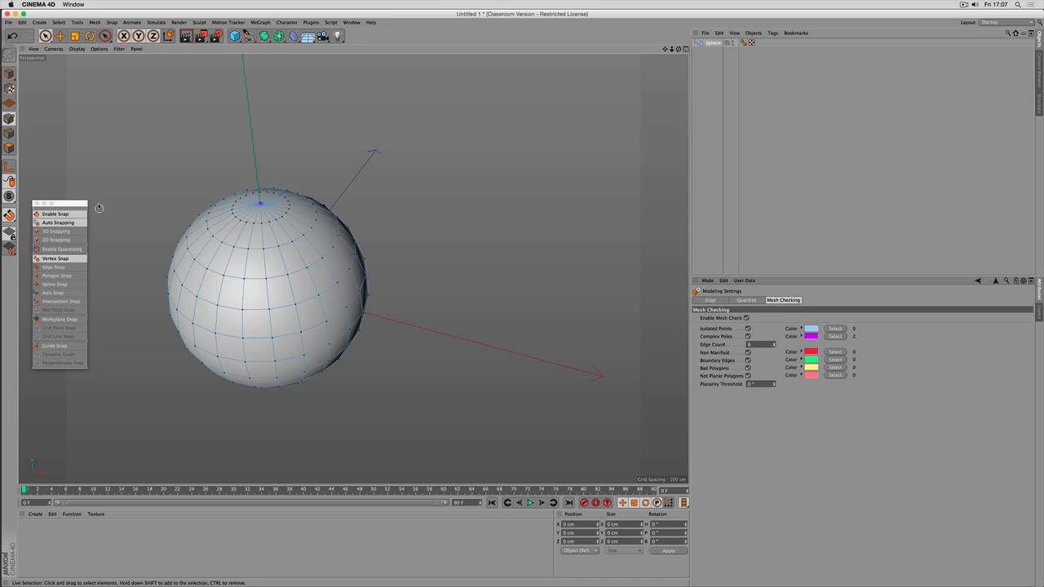
left_click(261, 264)
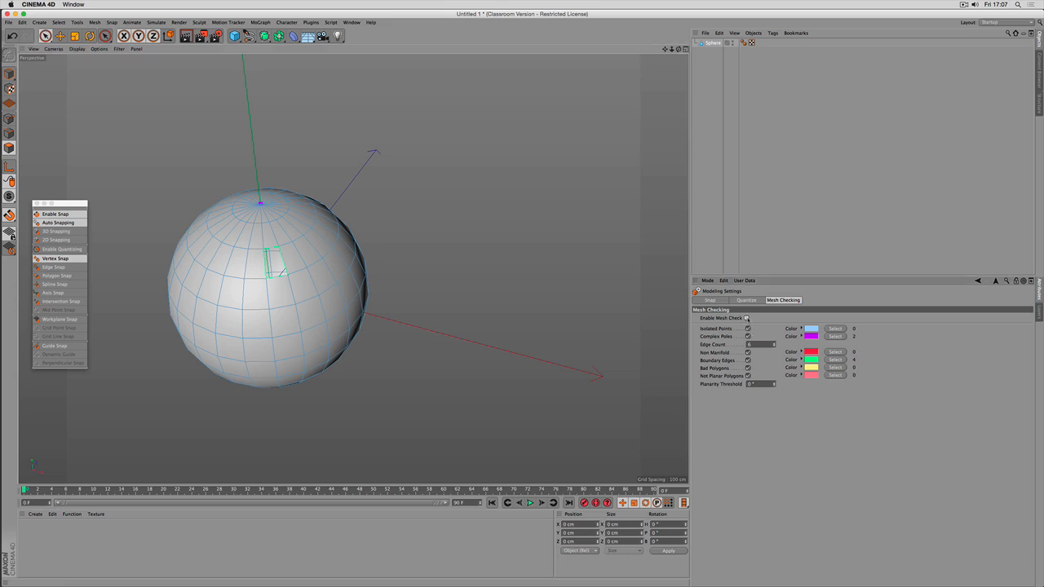
left_click(745, 300)
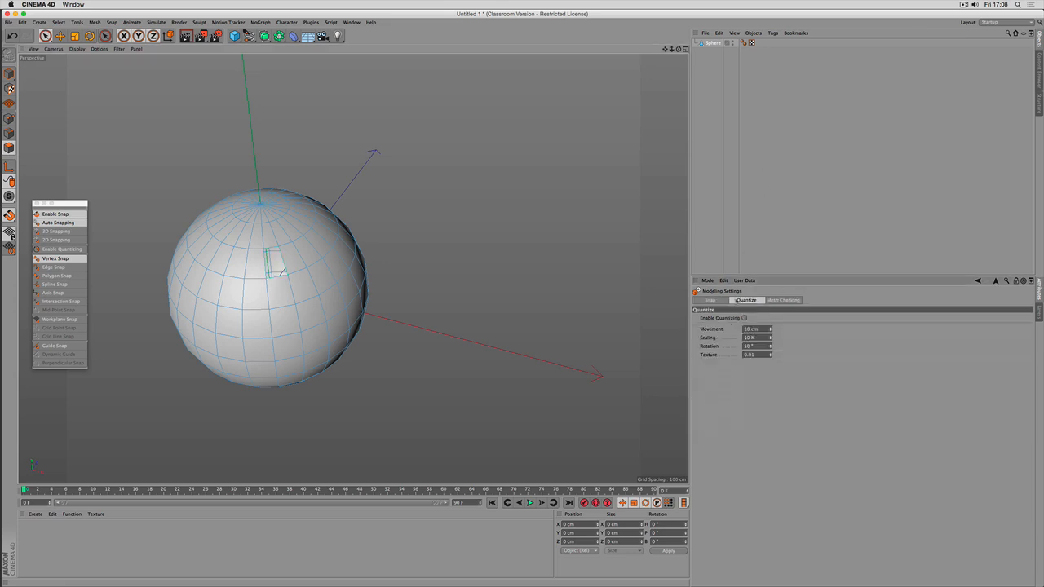
left_click(709, 300)
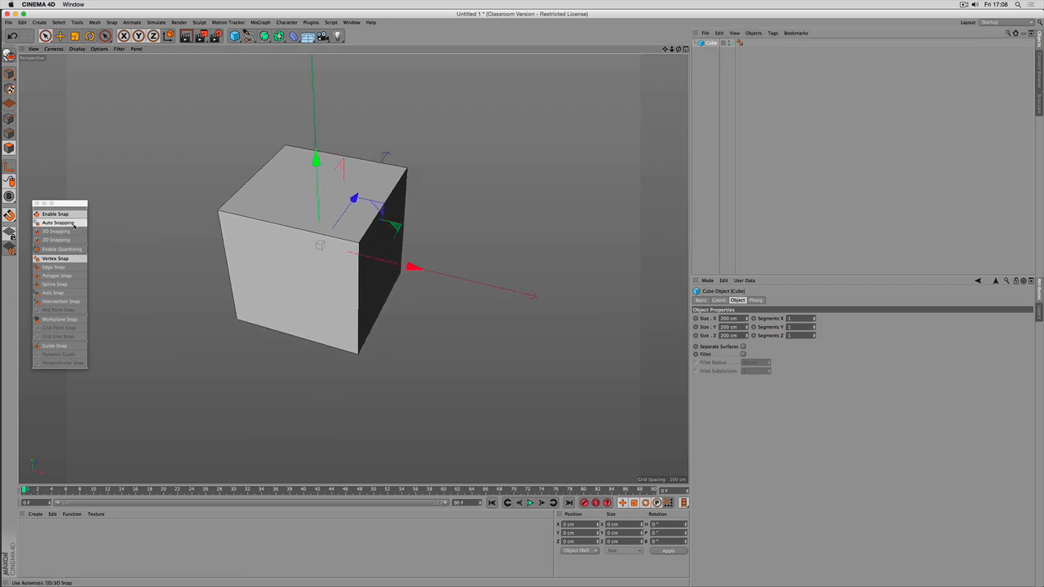
mouse_move(57, 232)
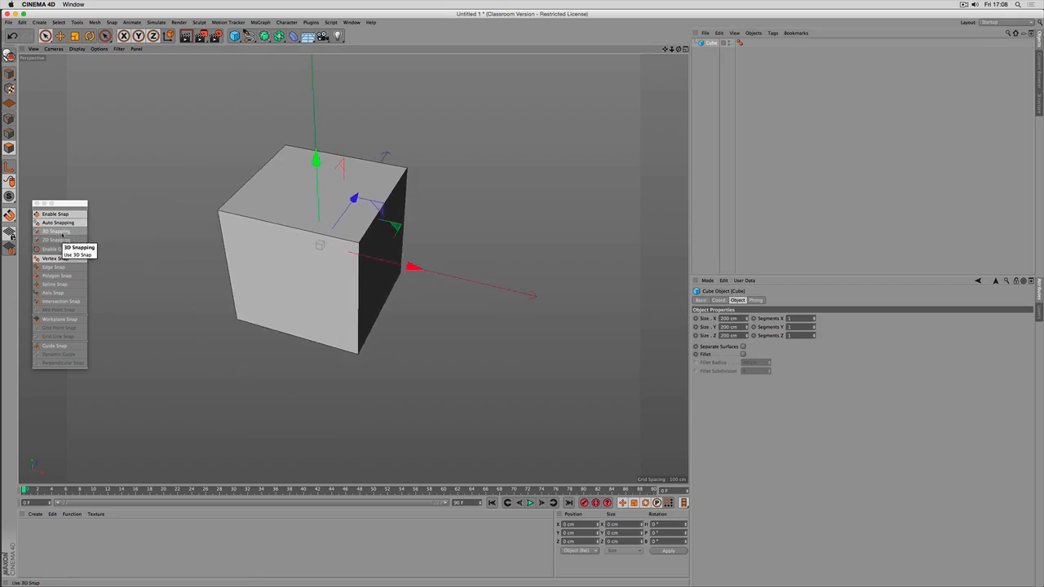
mouse_move(57, 239)
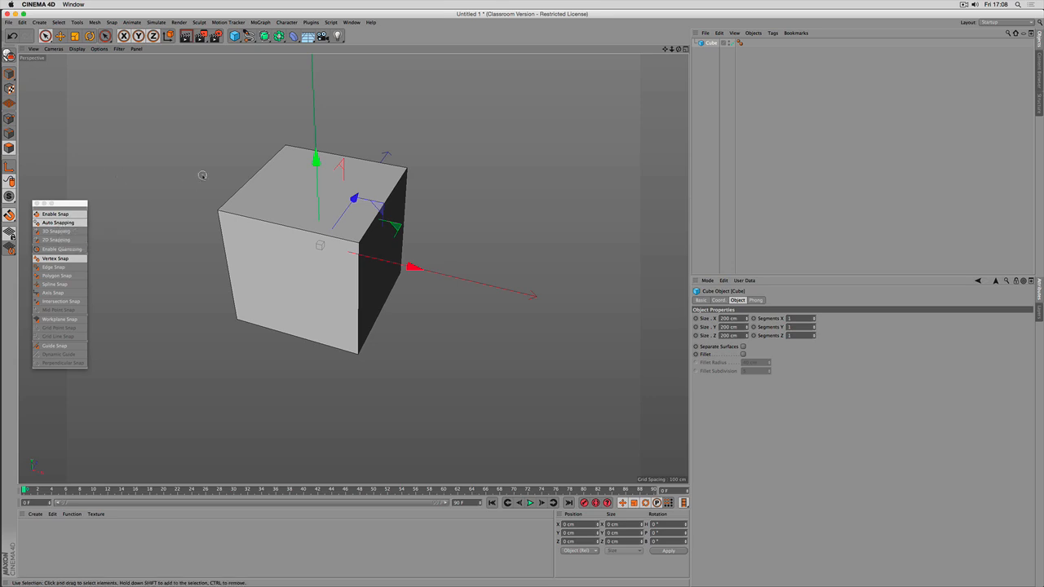
mouse_move(388, 222)
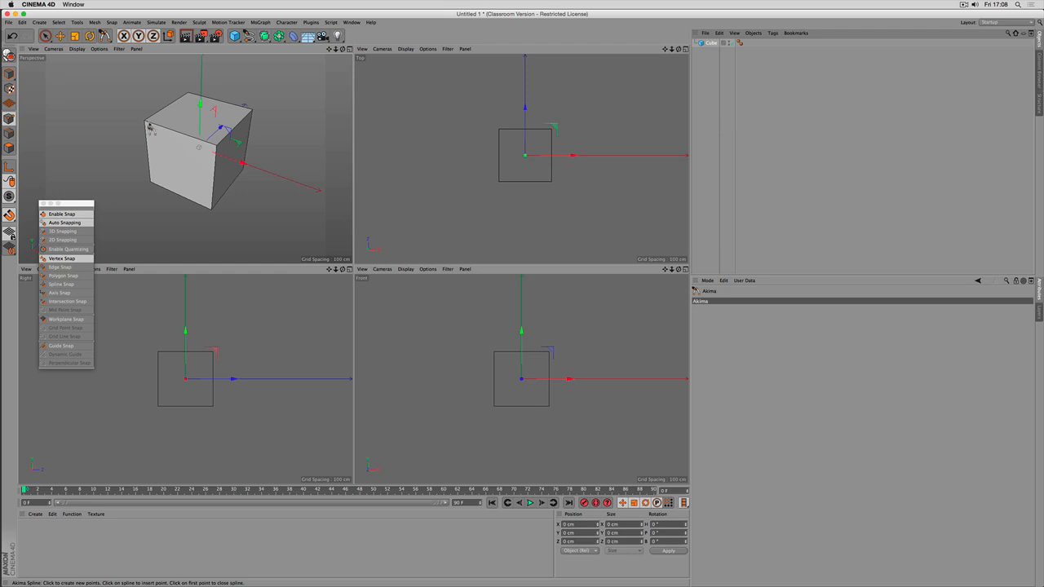
mouse_move(594, 71)
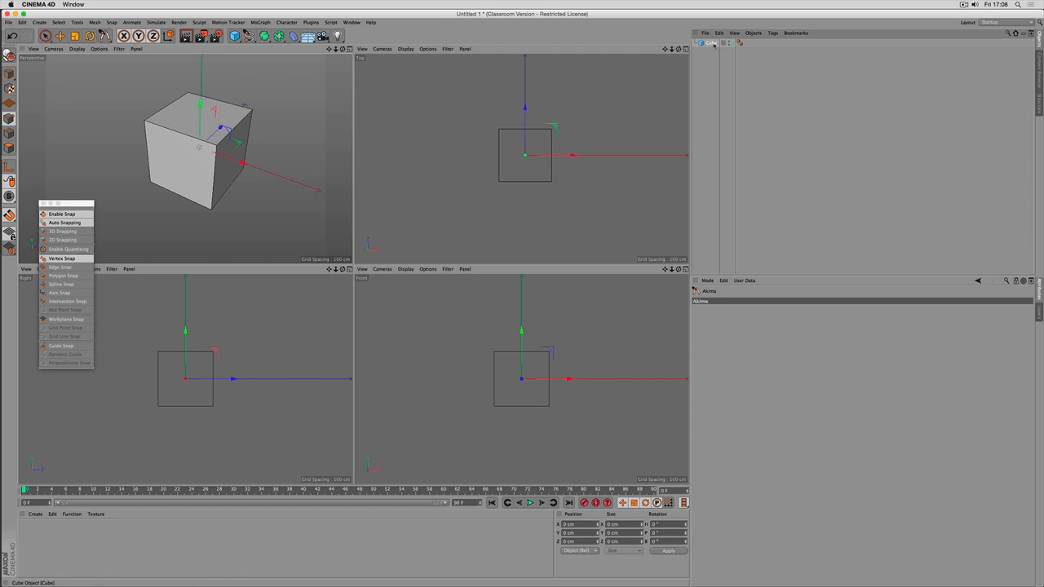
left_click(711, 42)
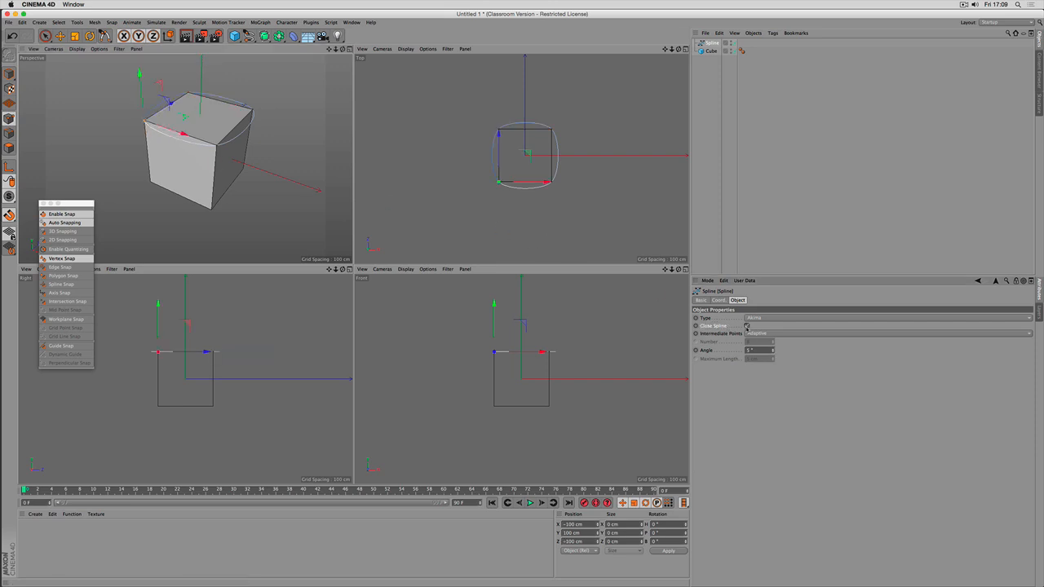
left_click(747, 326)
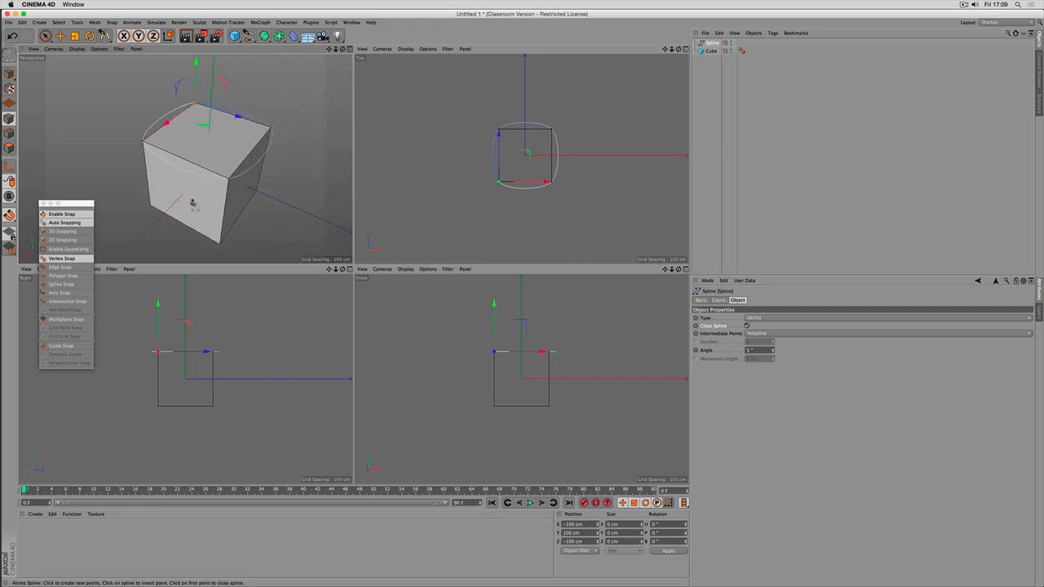
mouse_move(98, 235)
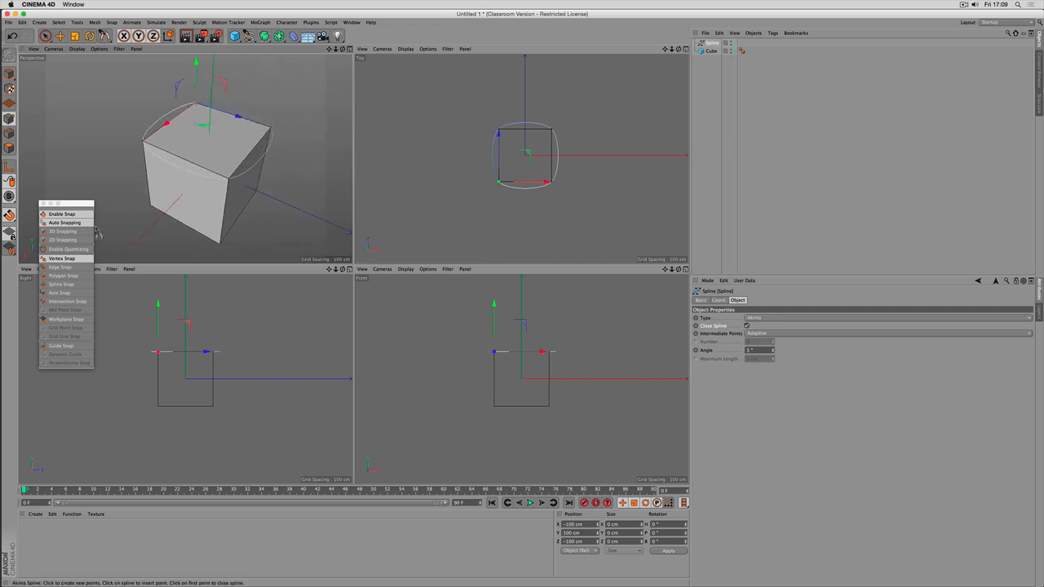
mouse_move(62, 240)
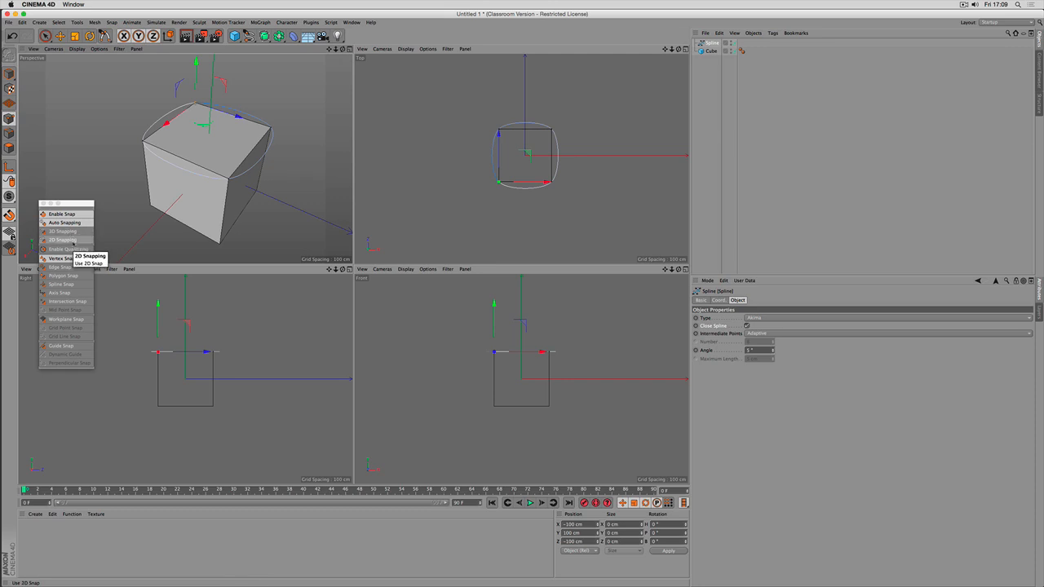
mouse_move(64, 231)
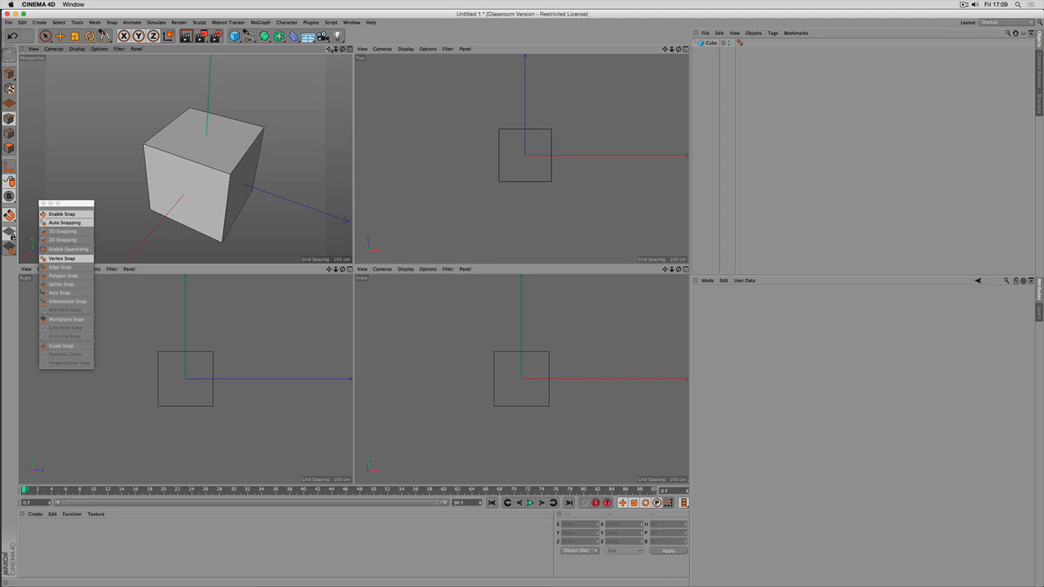
Start a spline with a drawing tool, snapping its first point to the cube's corner
left_click(253, 36)
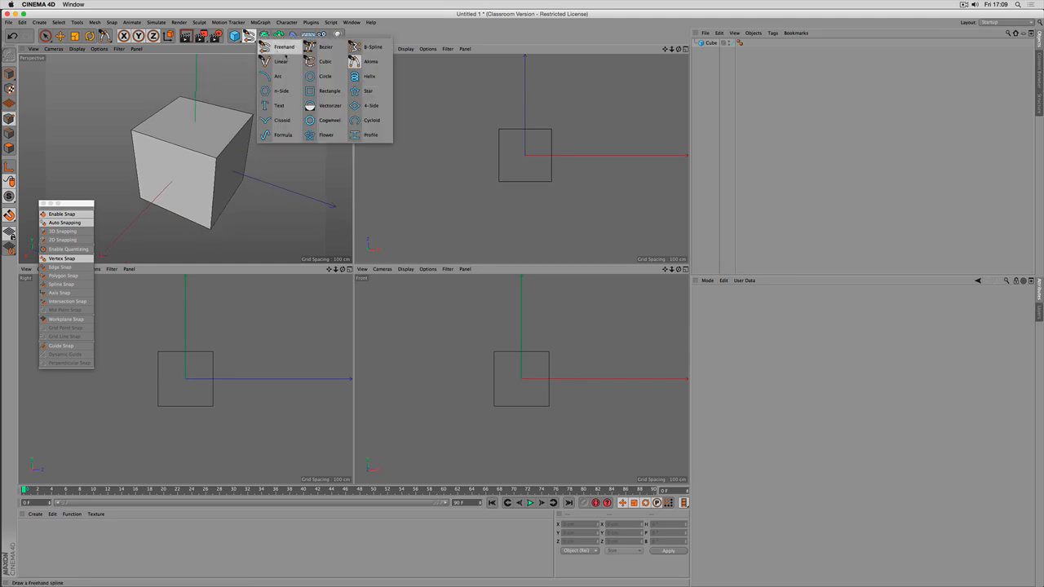
left_click(371, 62)
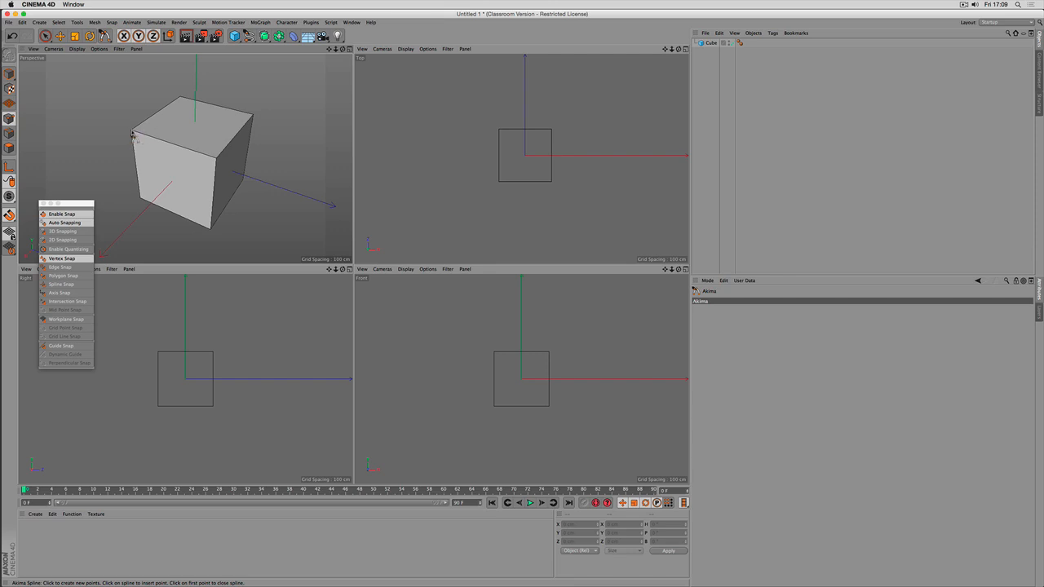
left_click(163, 145)
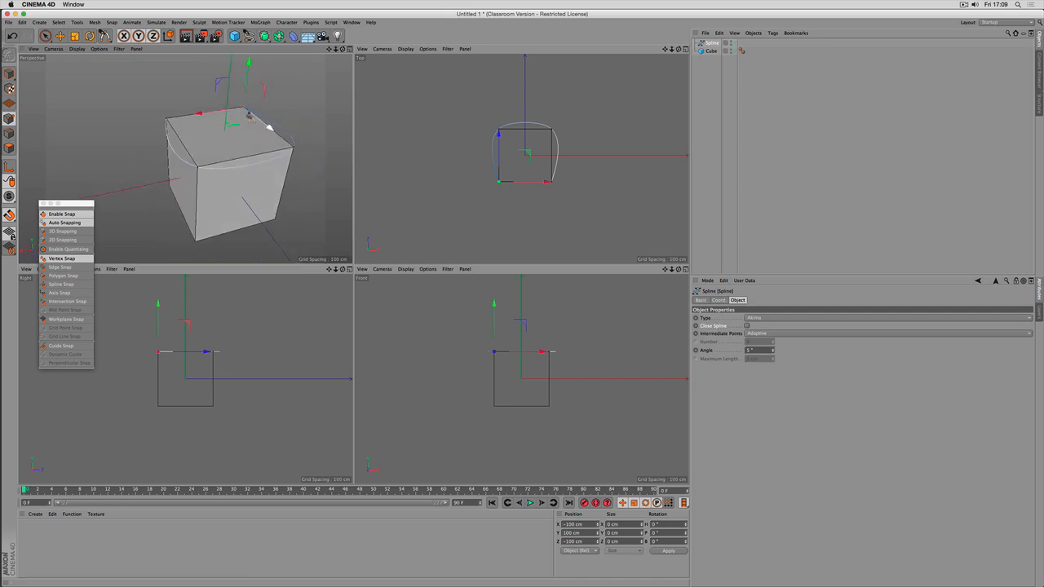
mouse_move(106, 215)
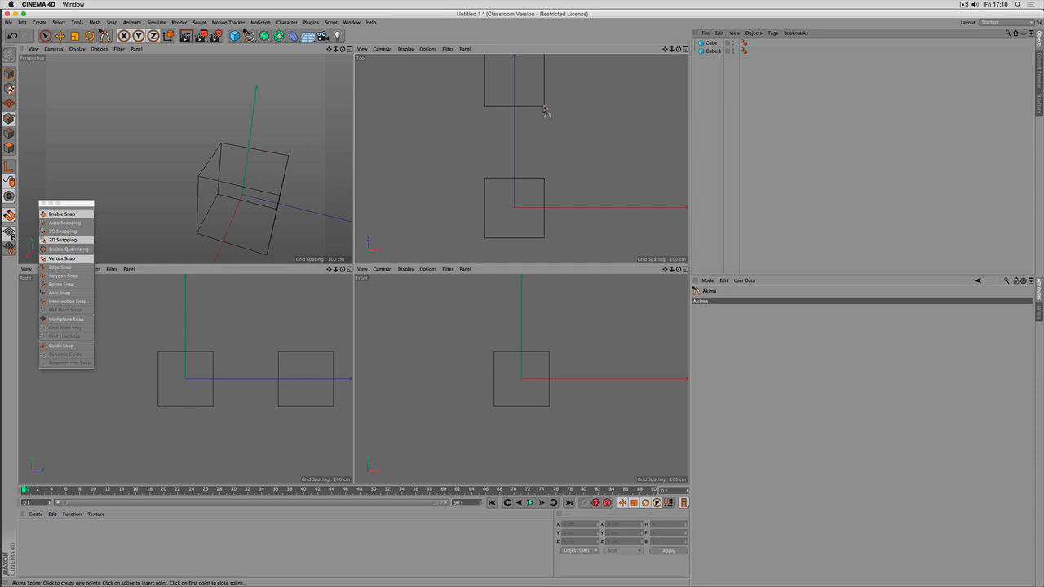
Place a spline point beside the duplicated cube
left_click(545, 106)
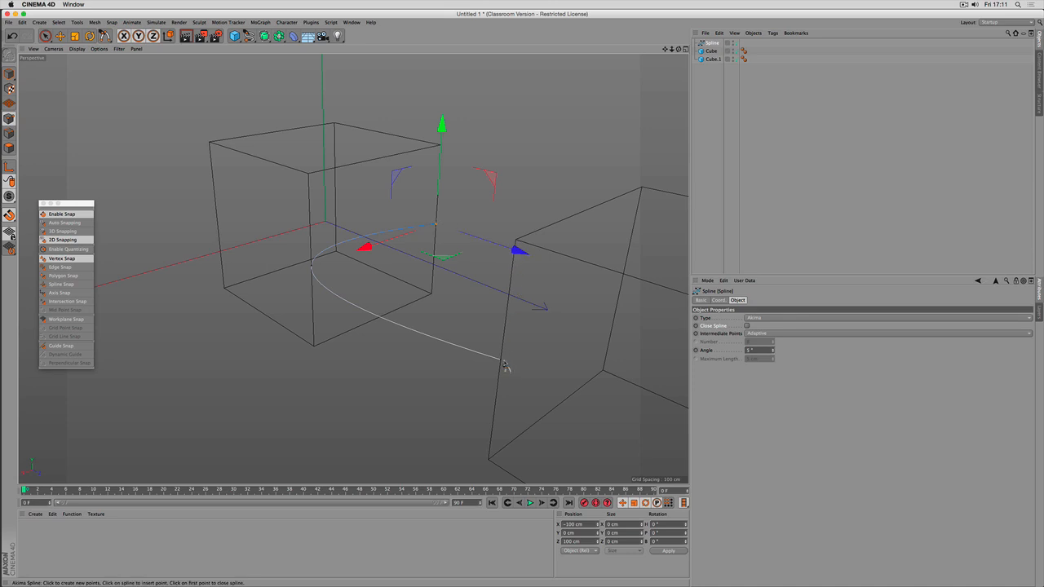
mouse_move(355, 255)
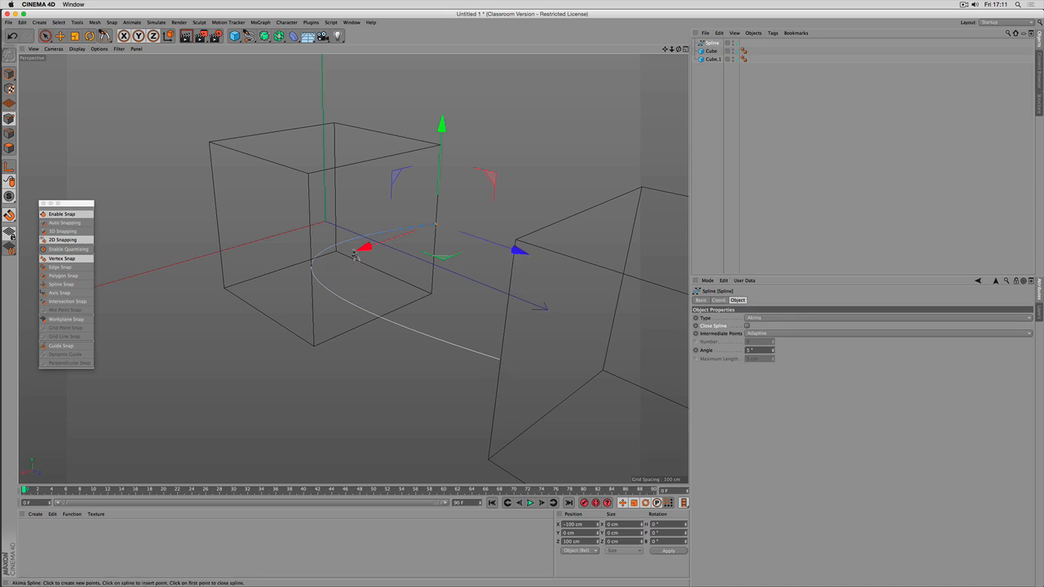
mouse_move(399, 232)
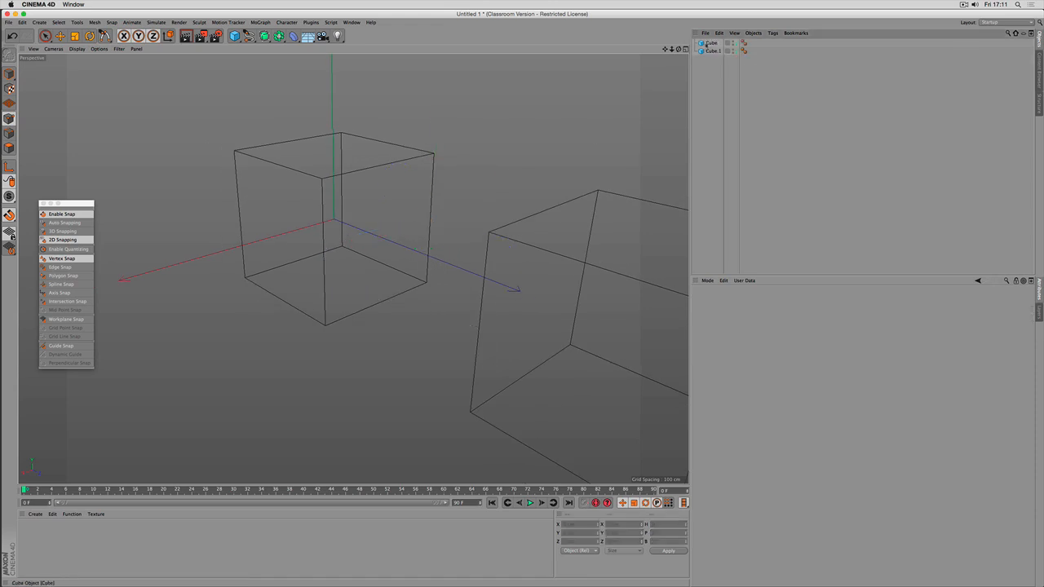
mouse_move(62, 231)
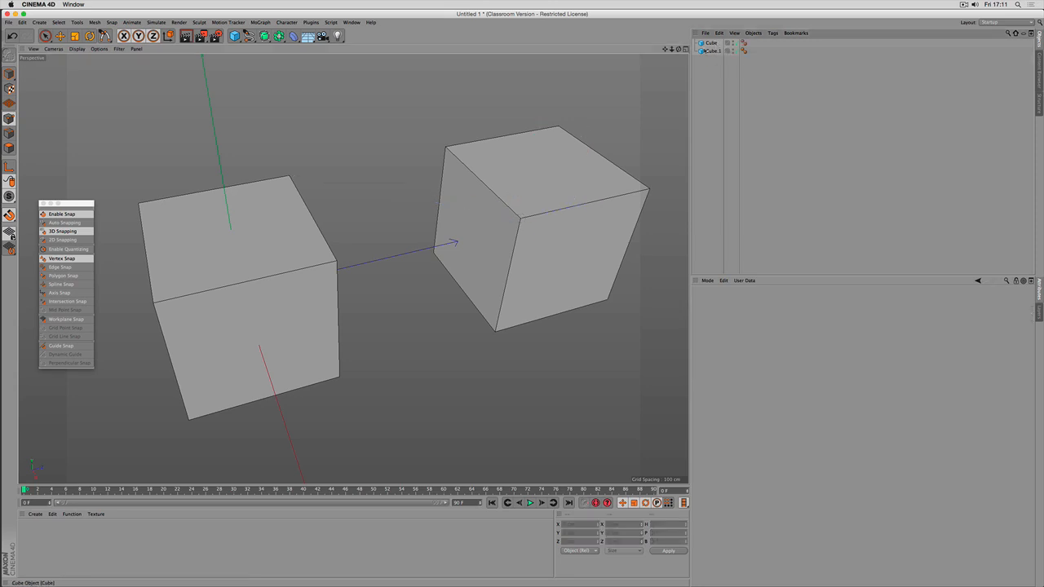
mouse_move(62, 257)
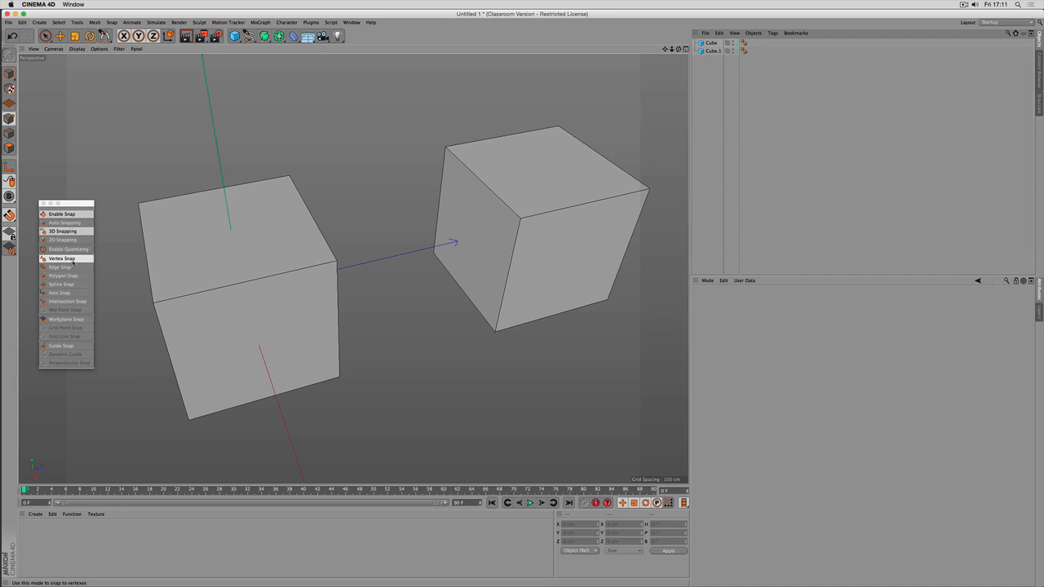
mouse_move(62, 267)
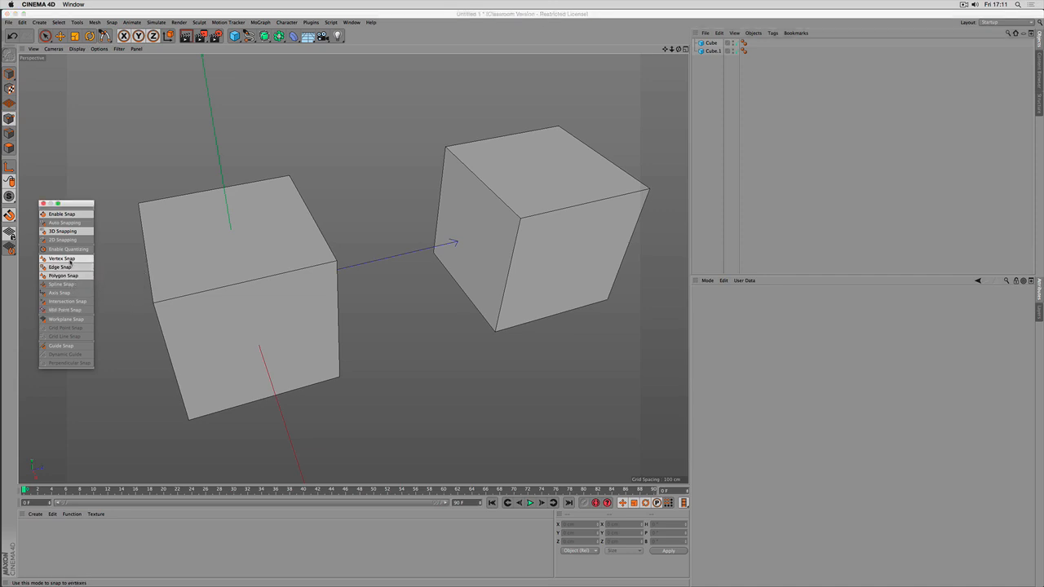
mouse_move(64, 275)
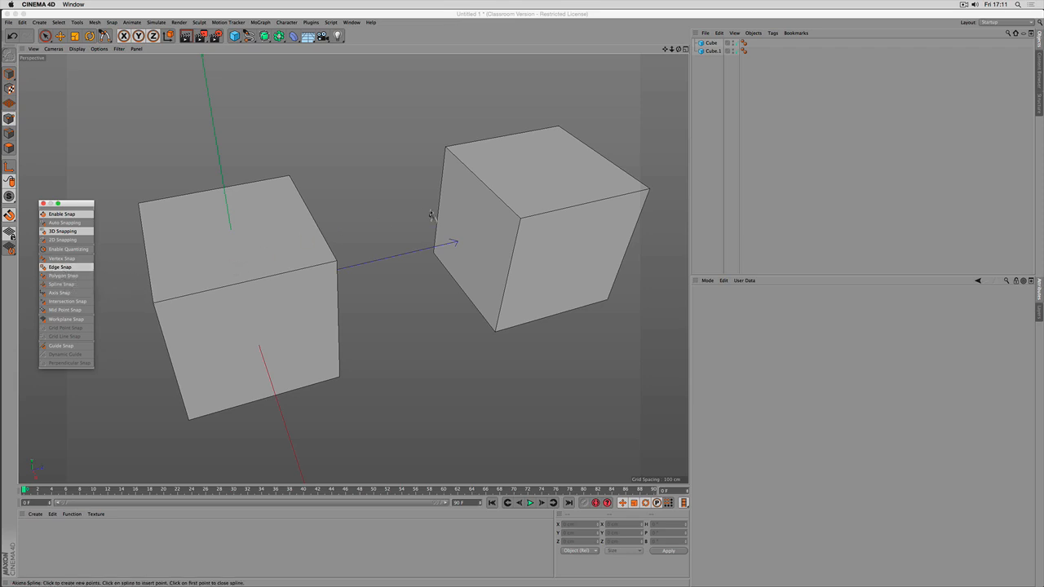
mouse_move(444, 173)
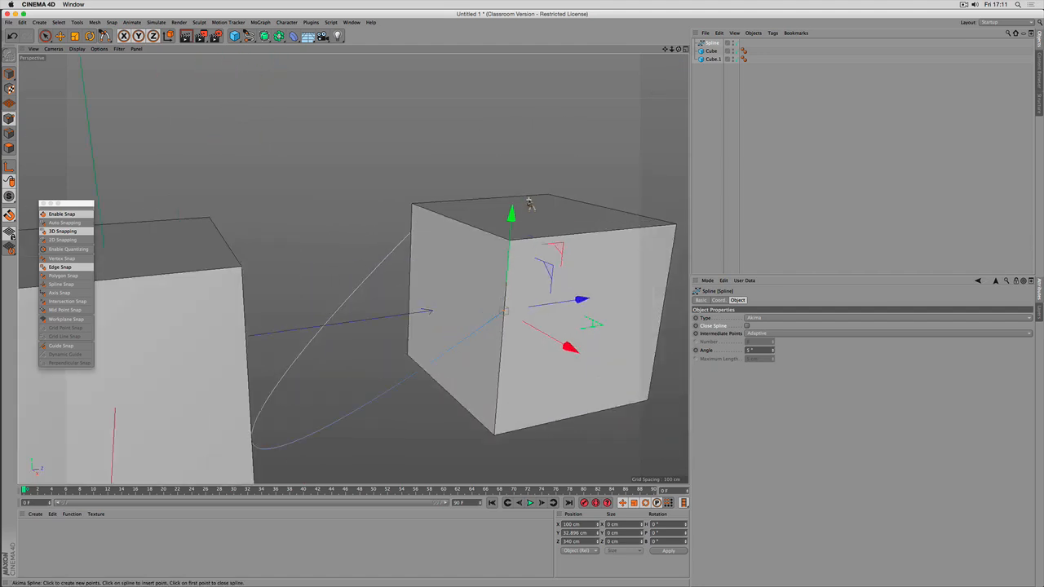
mouse_move(372, 284)
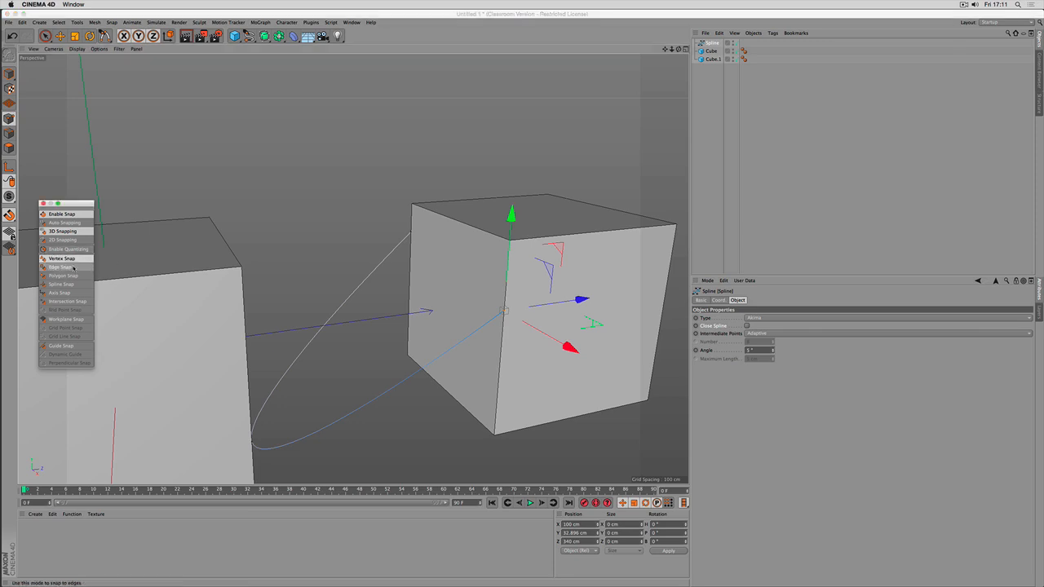
Draw the edge-snapped spline segment between the two cubes
left_click_drag(509, 215, 514, 167)
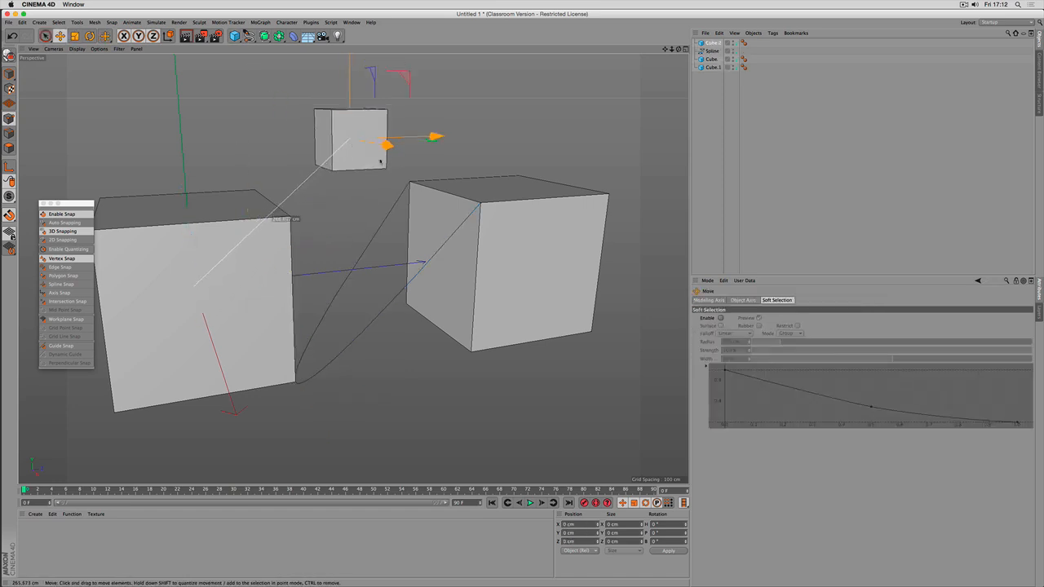
Move the small cube until it snaps onto the larger cube's corner
left_click_drag(383, 146, 440, 196)
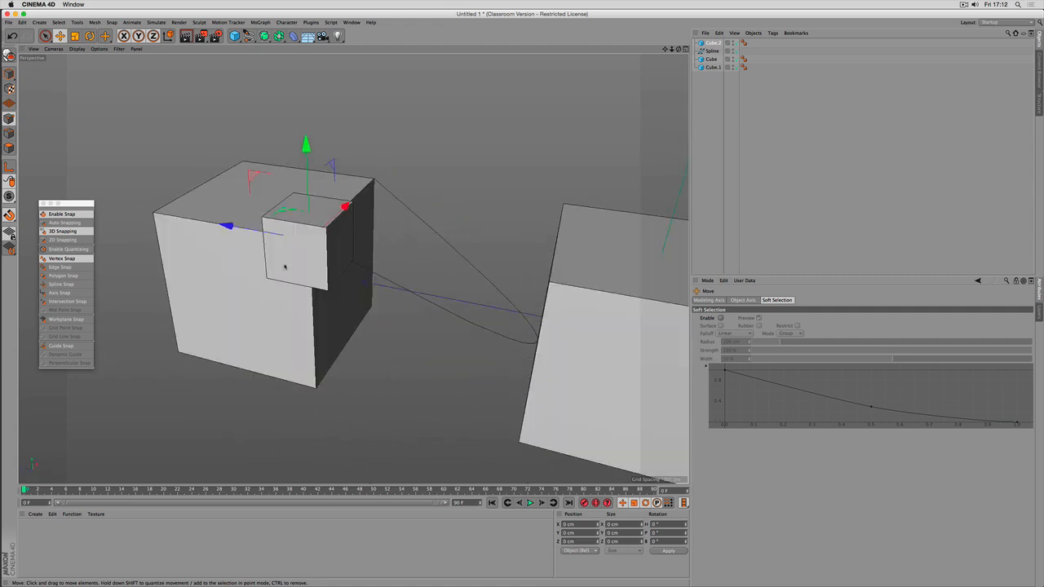
mouse_move(502, 98)
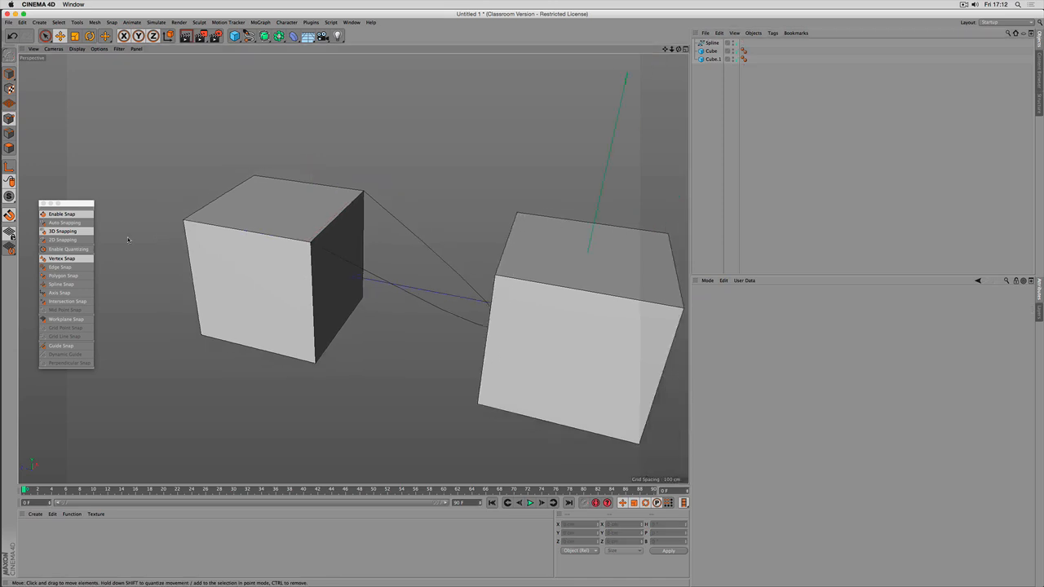
Enable Polygon Snap and place a spline point on the cube's face
left_click(62, 274)
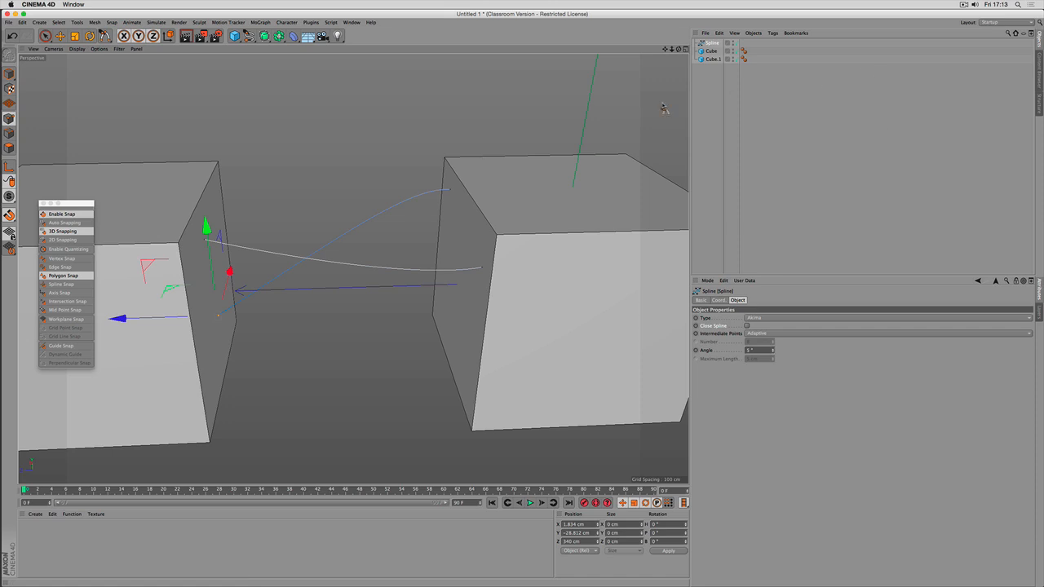
left_click(887, 316)
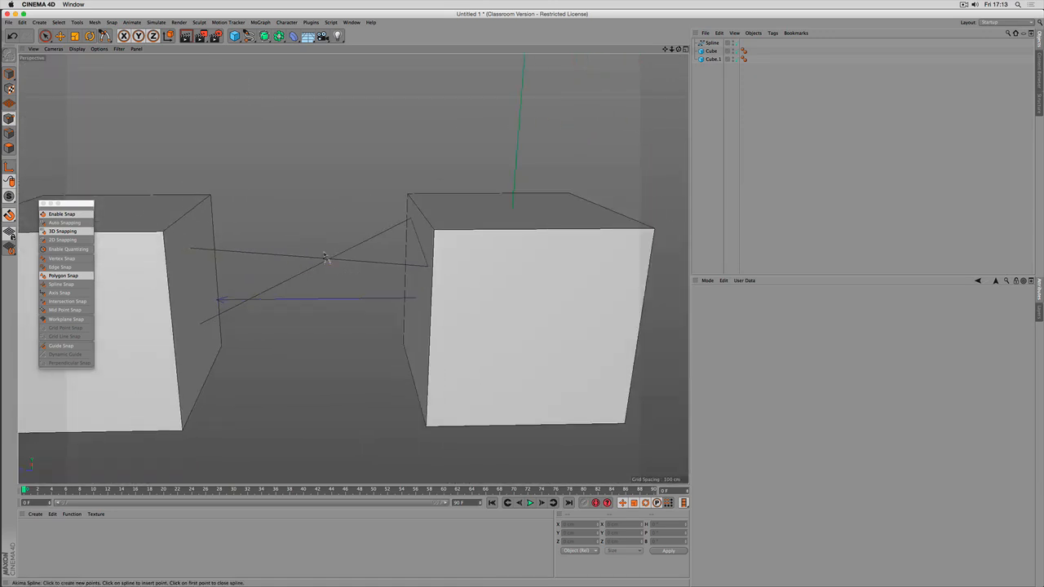
mouse_move(562, 74)
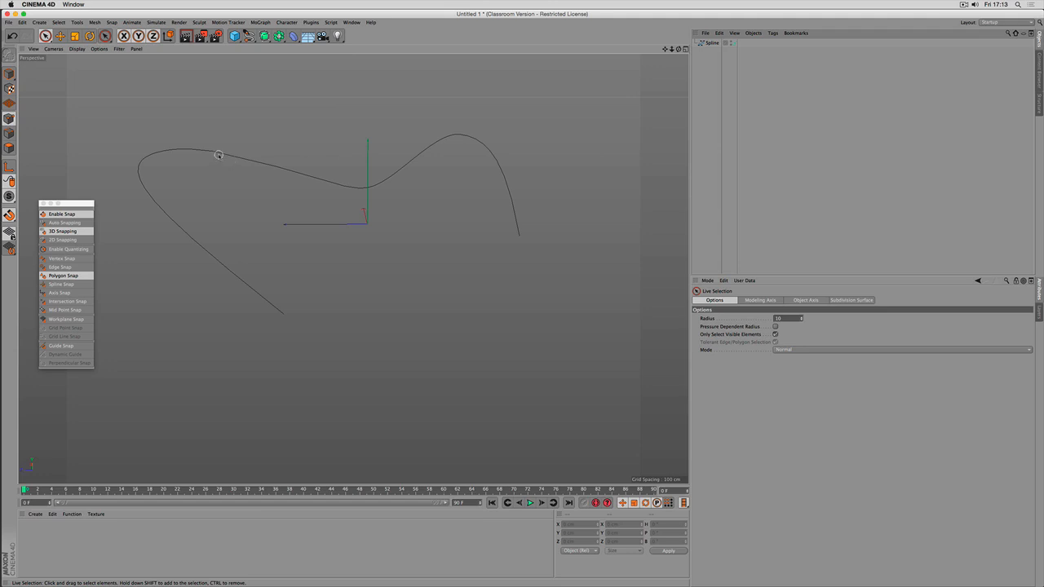
mouse_move(326, 85)
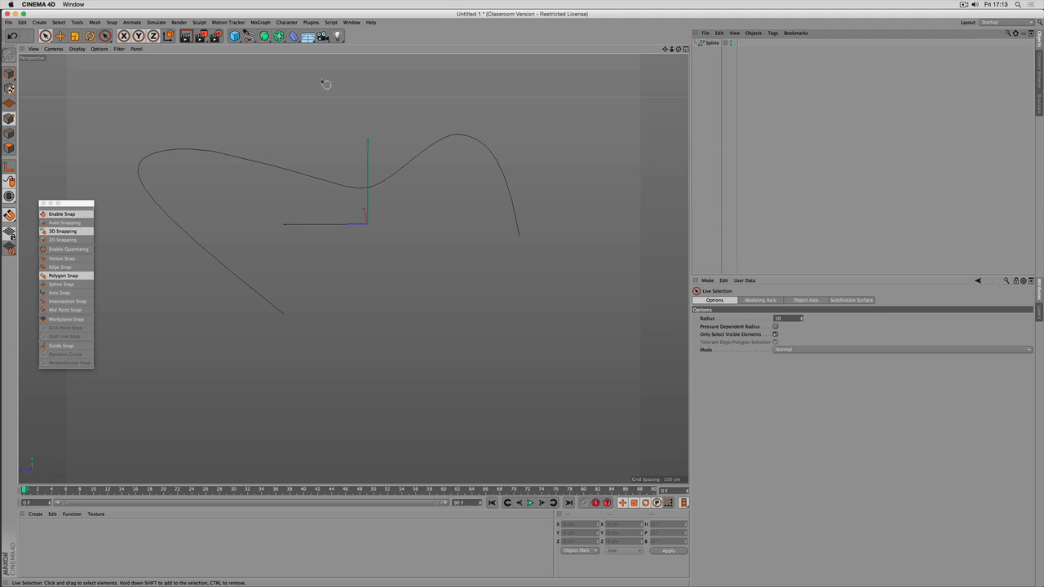
Pick a spline type from the Spline menu to draw a new curve
left_click(247, 36)
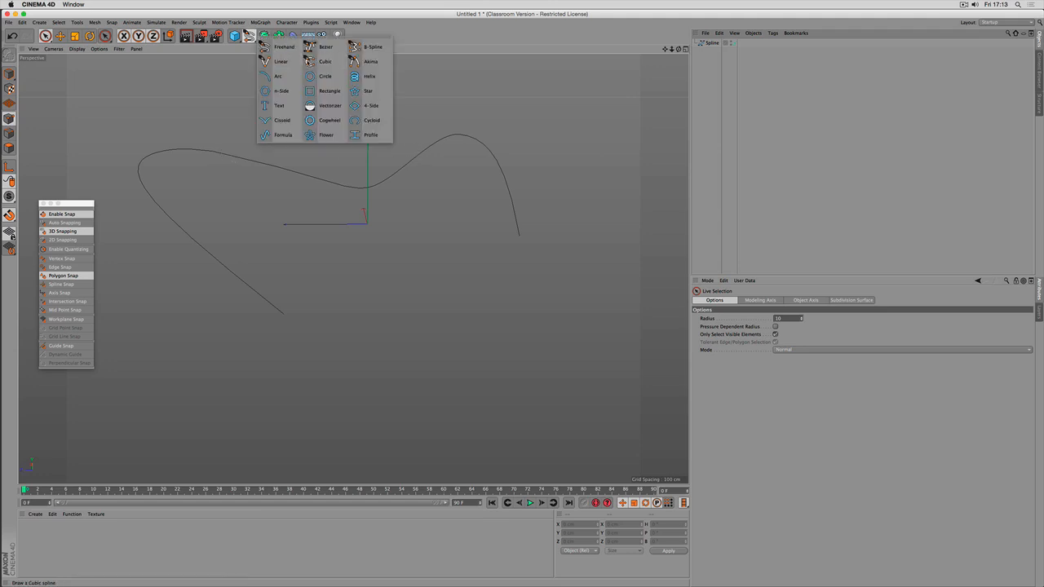
left_click(324, 62)
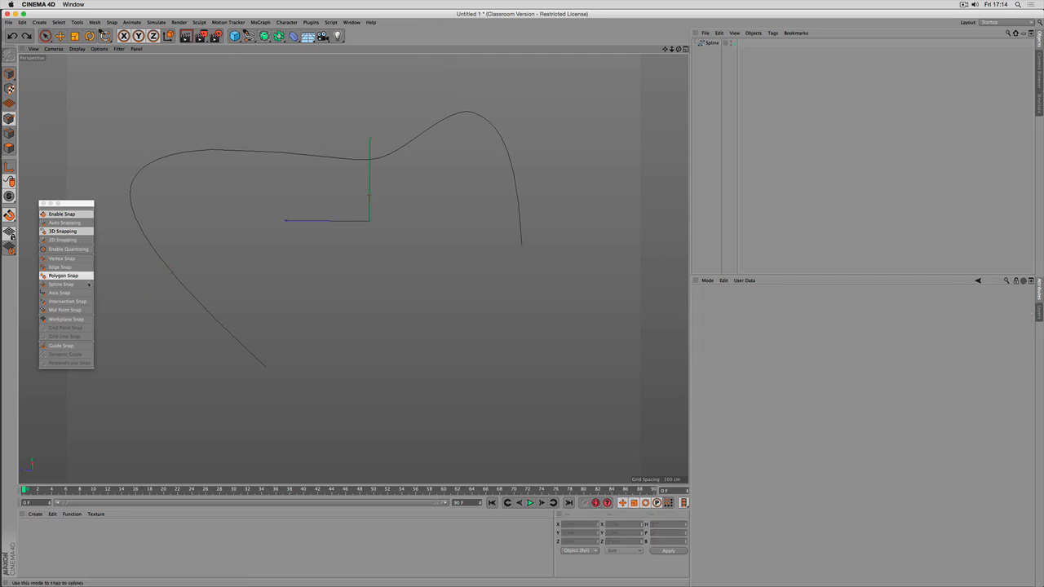
Enable Spline Snap and slide the straight spline's end point along the curved spline
left_click(411, 133)
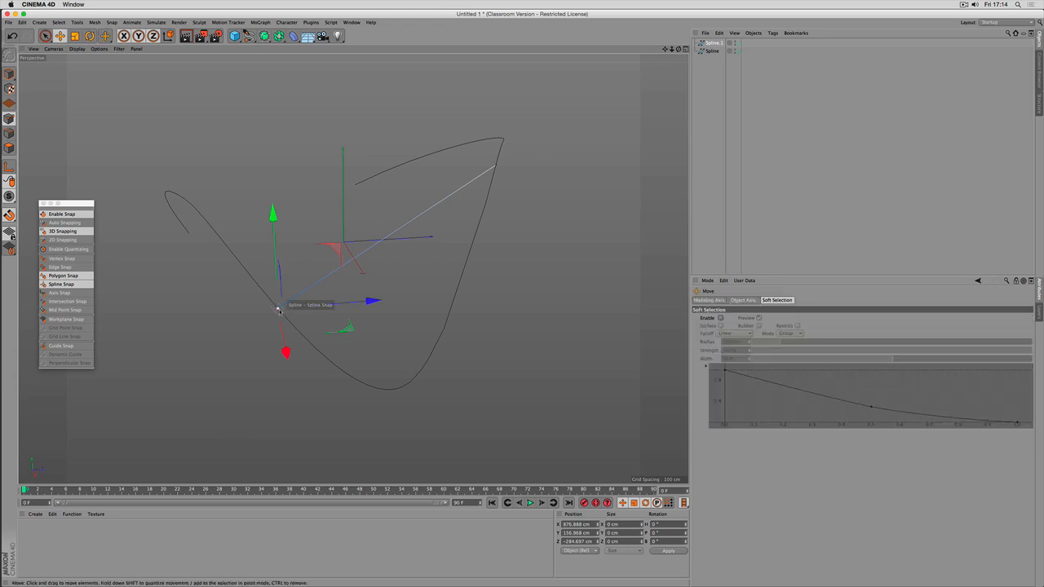
left_click_drag(277, 310, 367, 382)
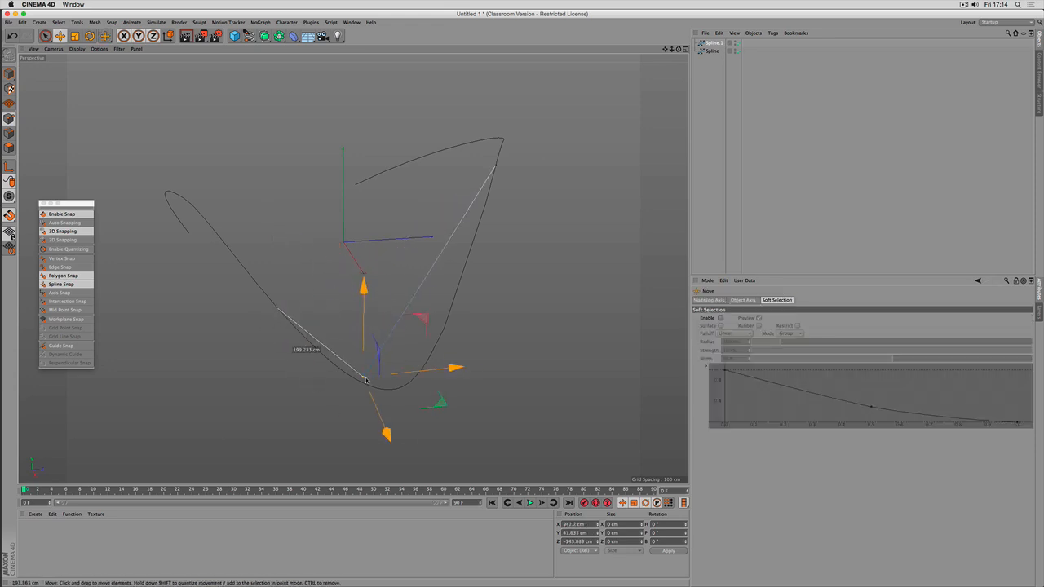
left_click_drag(362, 379, 424, 367)
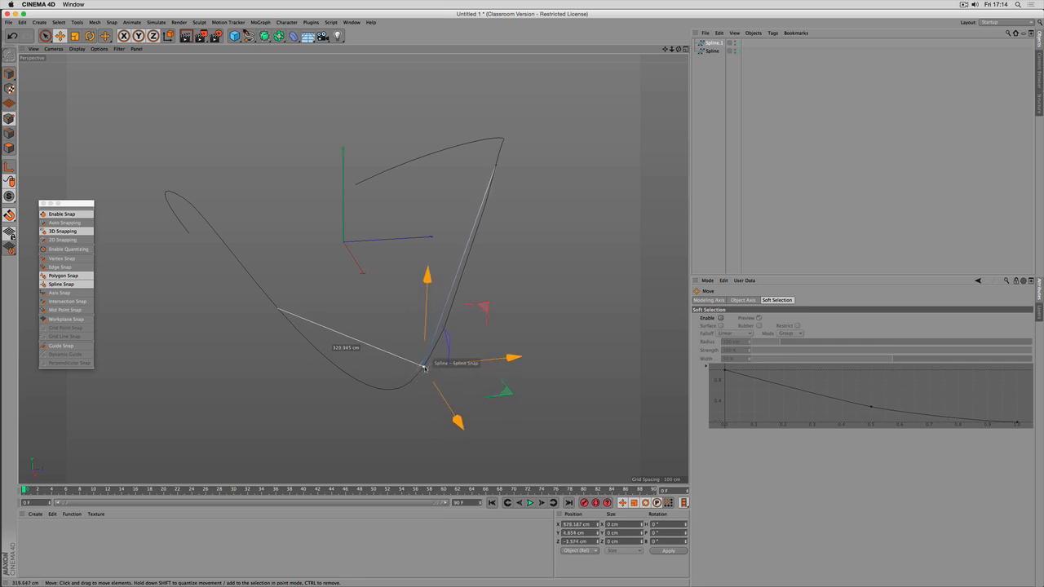
left_click_drag(424, 367, 350, 378)
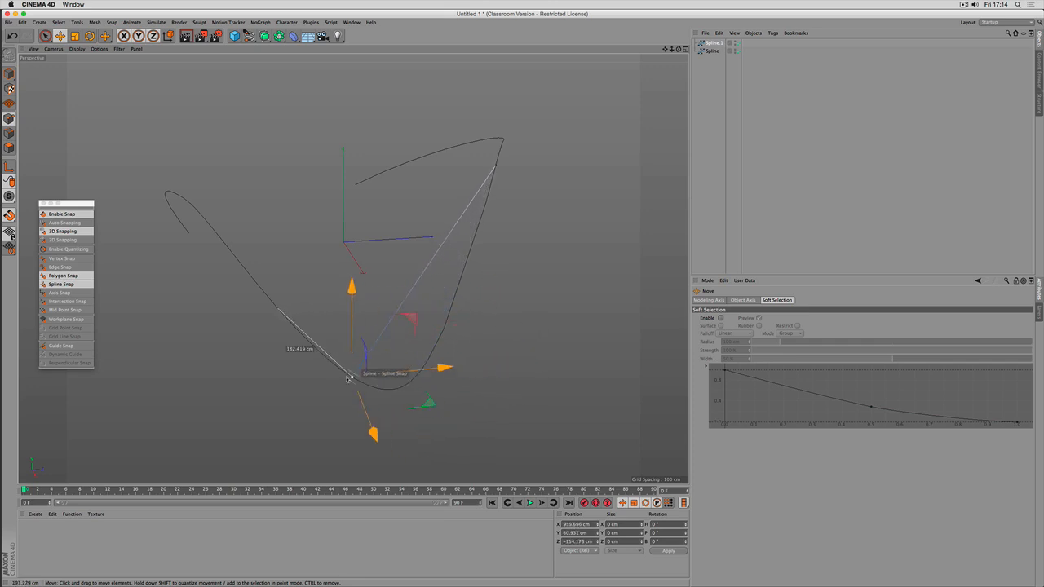
left_click_drag(349, 378, 237, 258)
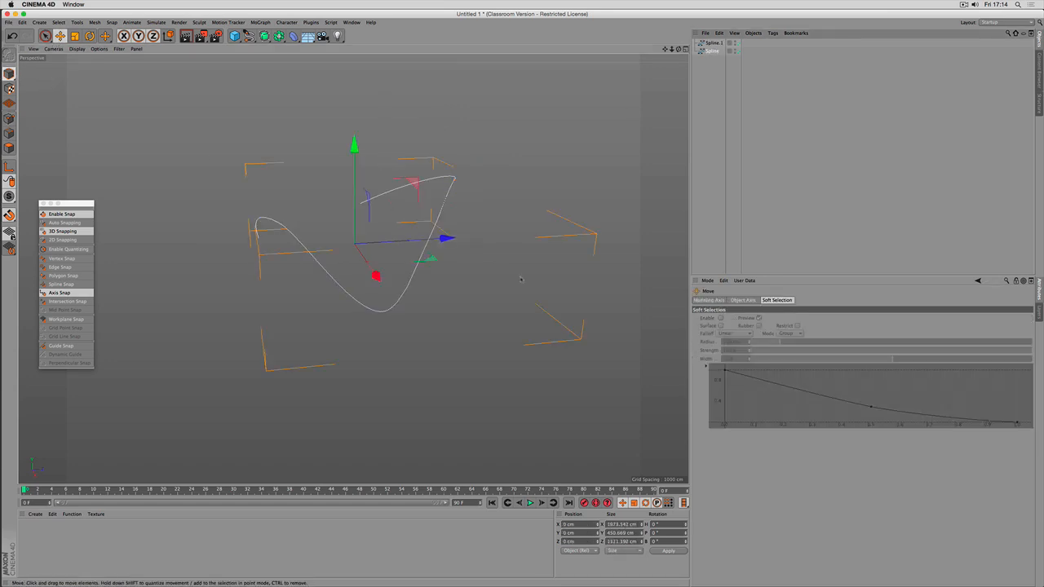
Clear the splines away and add a Torus primitive to the scene
left_click_drag(522, 278, 352, 267)
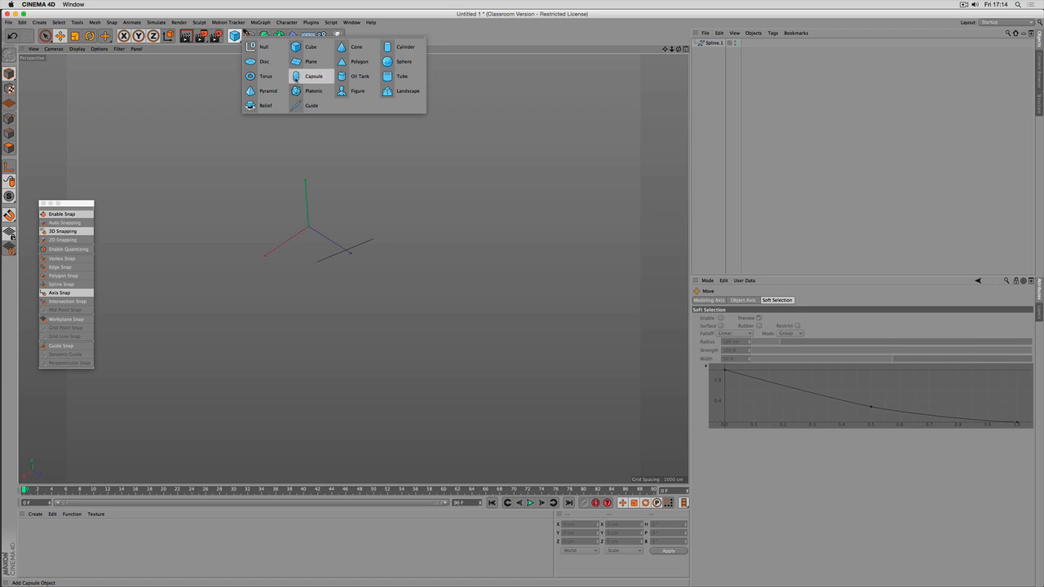
left_click(251, 76)
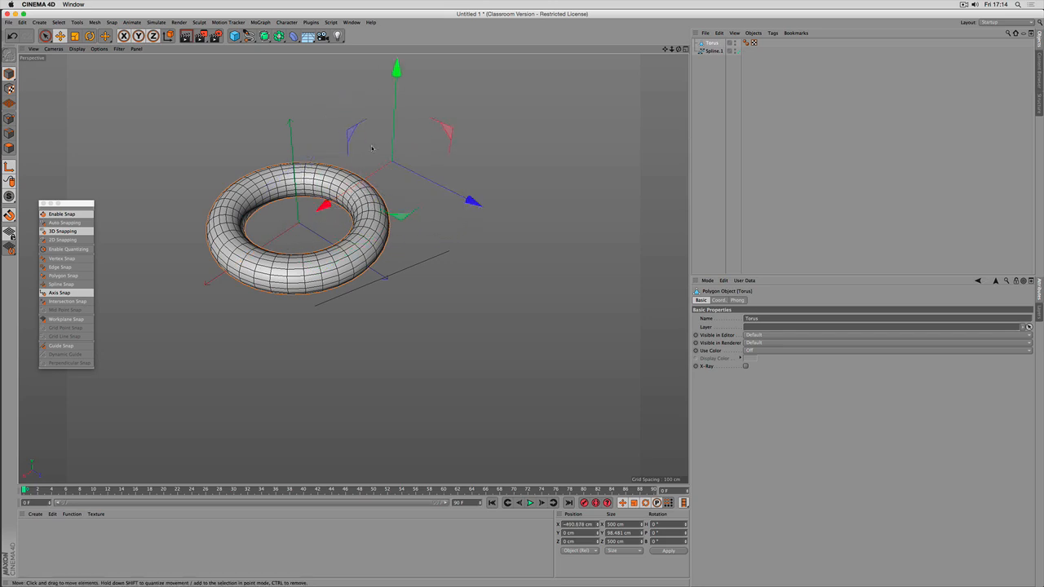
mouse_move(118, 172)
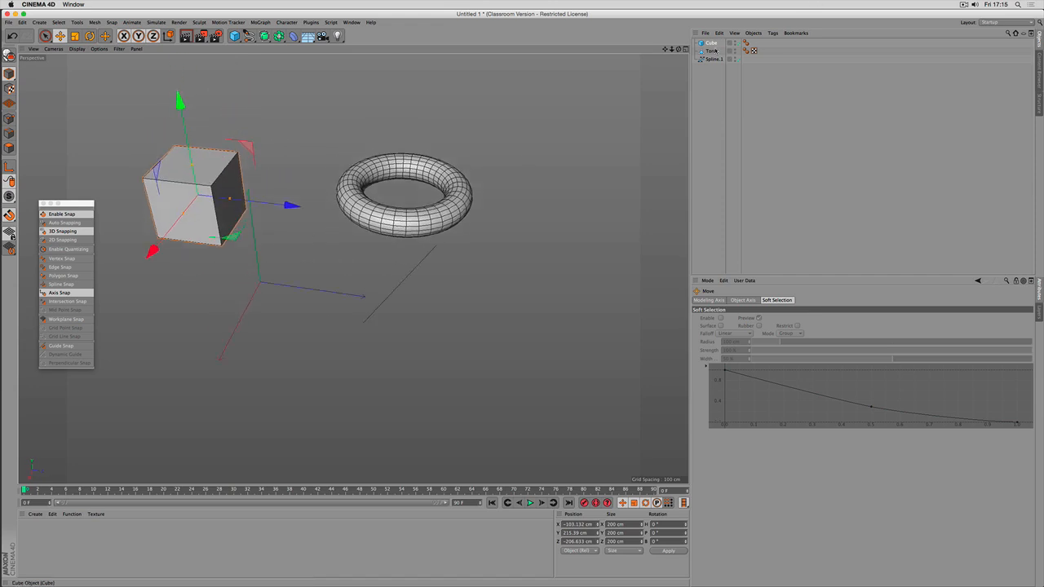
Add a Cube primitive beside the torus
left_click(711, 49)
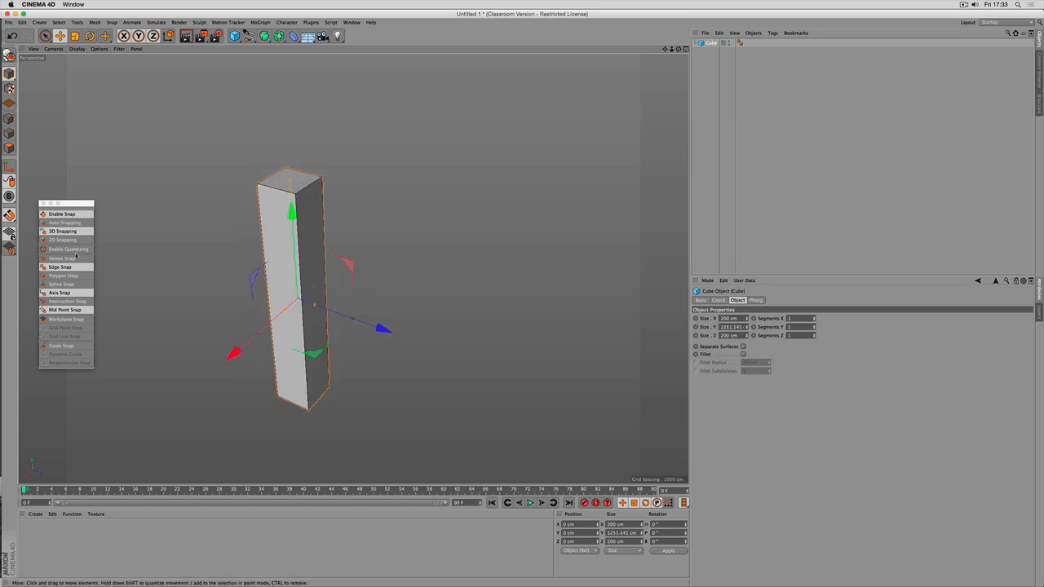
Enable Edge and Mid Point Snap and draw a spline ending snapped to the box's top
left_click(58, 267)
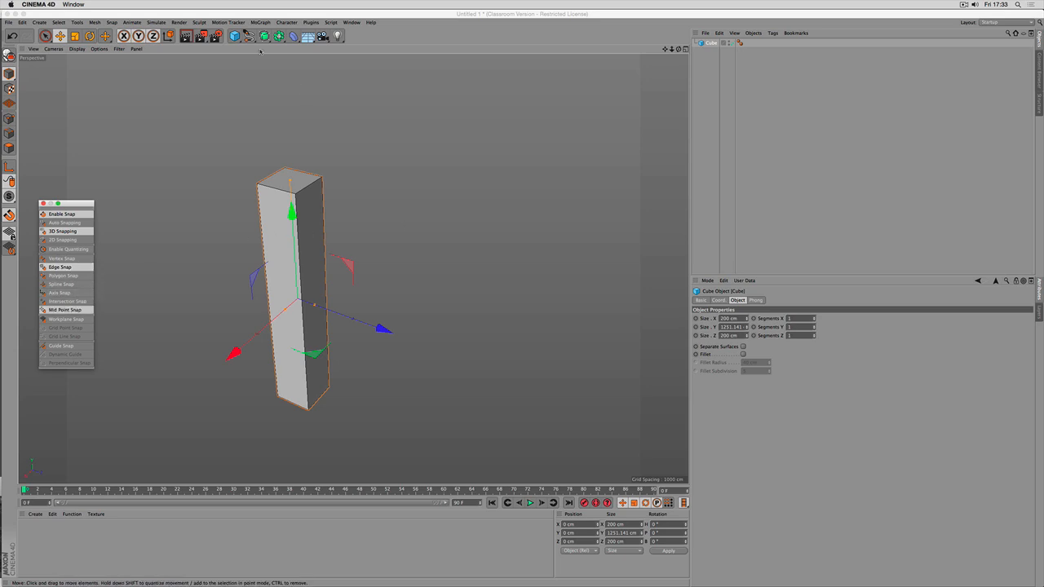
left_click(248, 36)
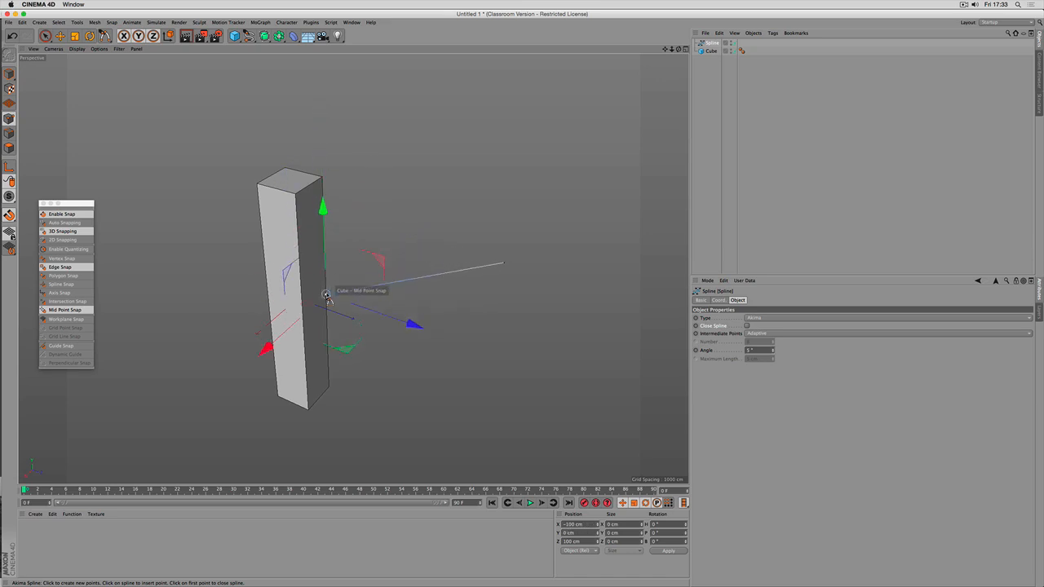
mouse_move(467, 280)
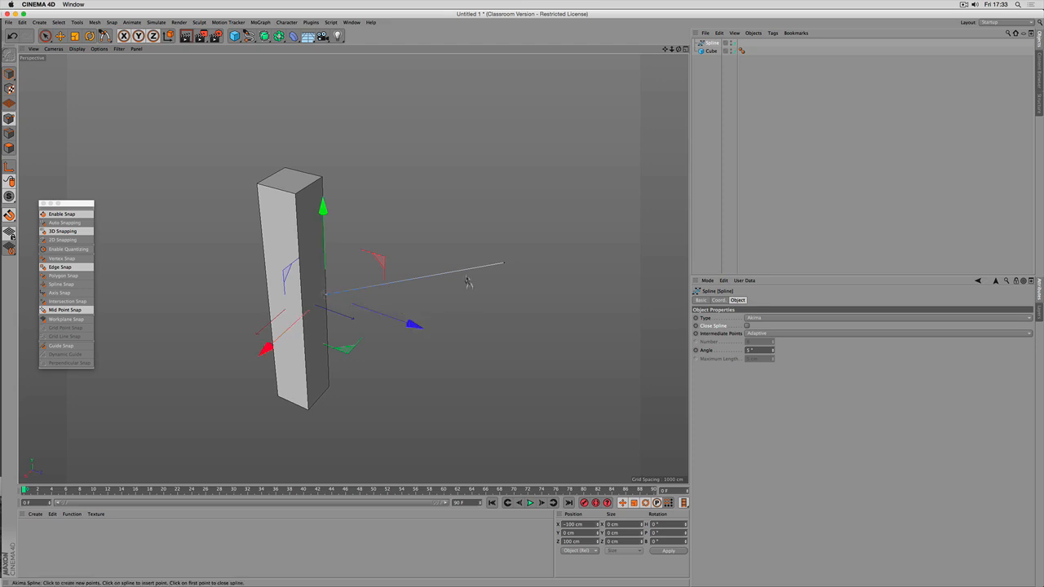
mouse_move(468, 281)
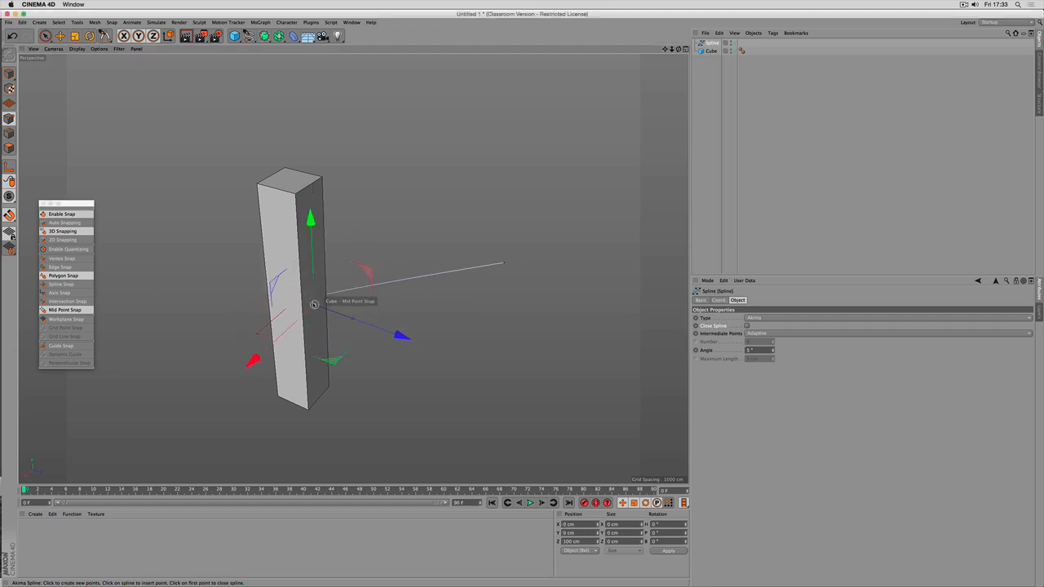
left_click_drag(313, 305, 290, 179)
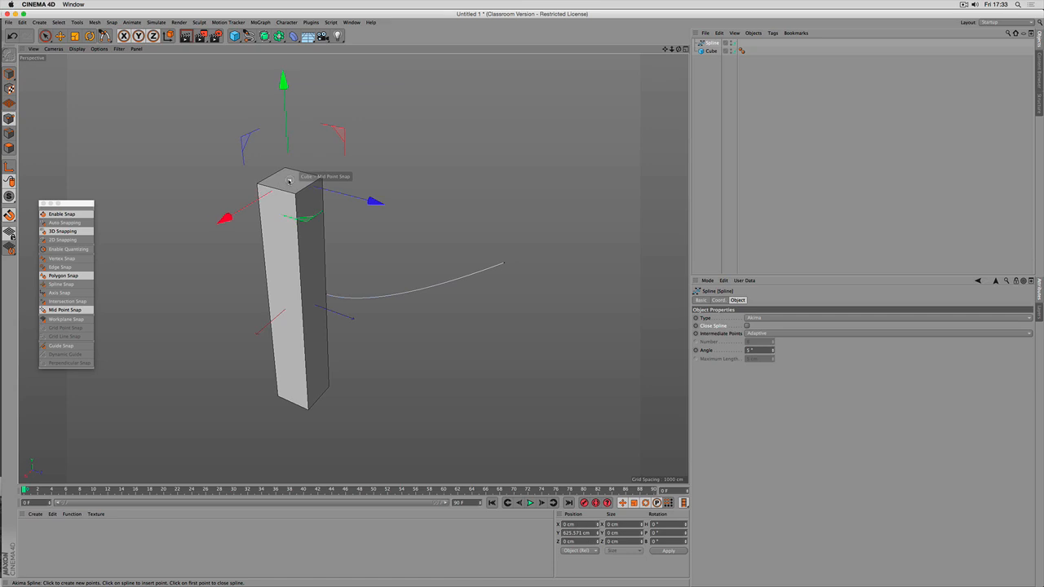
left_click_drag(285, 179, 285, 297)
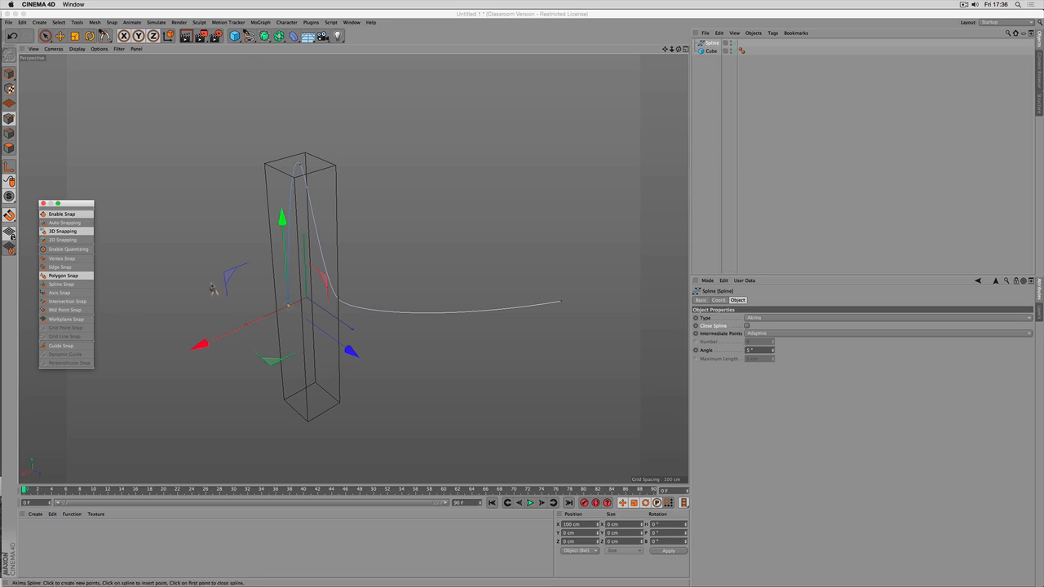
mouse_move(65, 318)
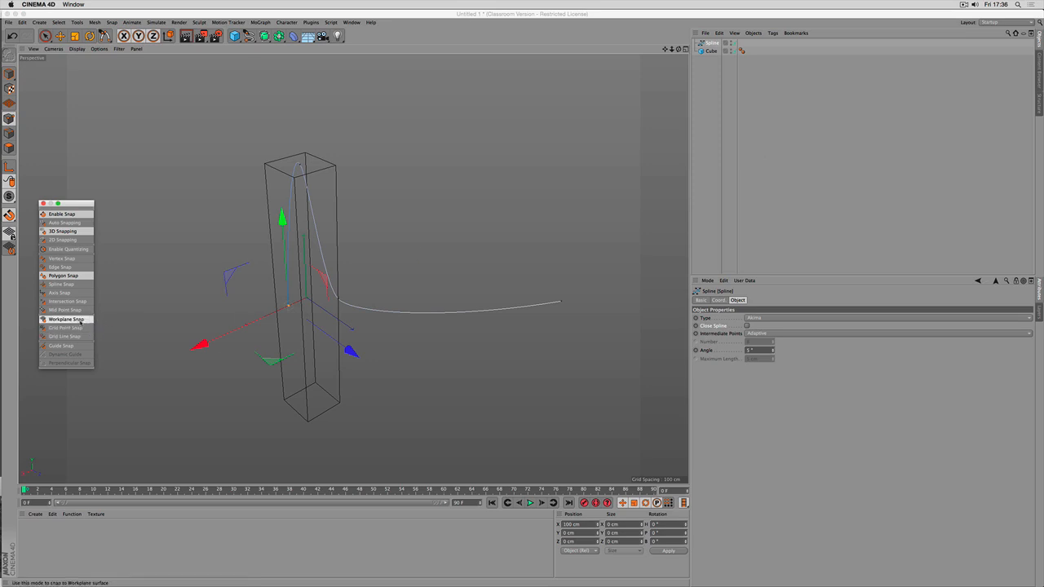
mouse_move(67, 318)
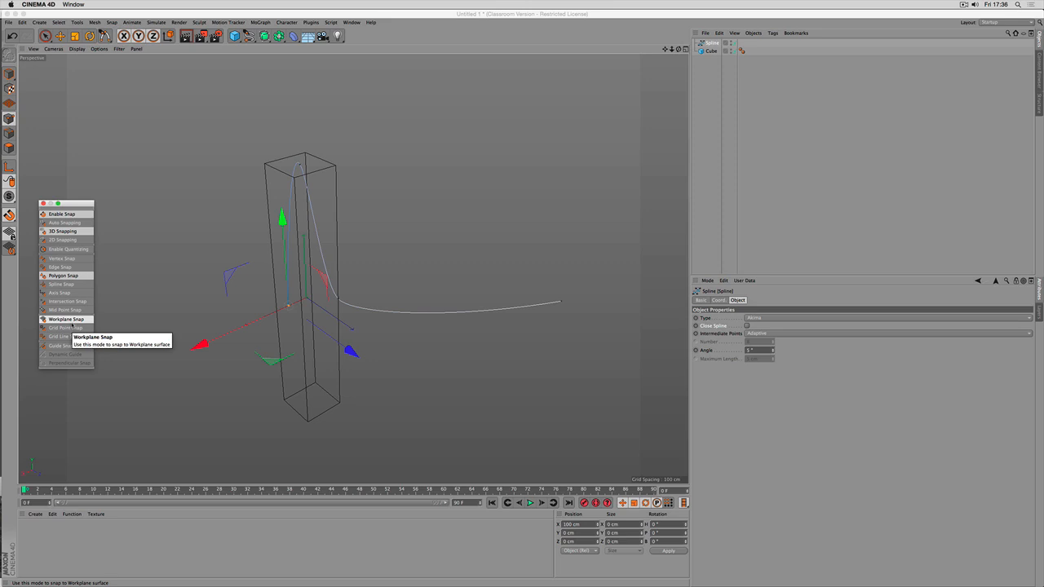
mouse_move(65, 326)
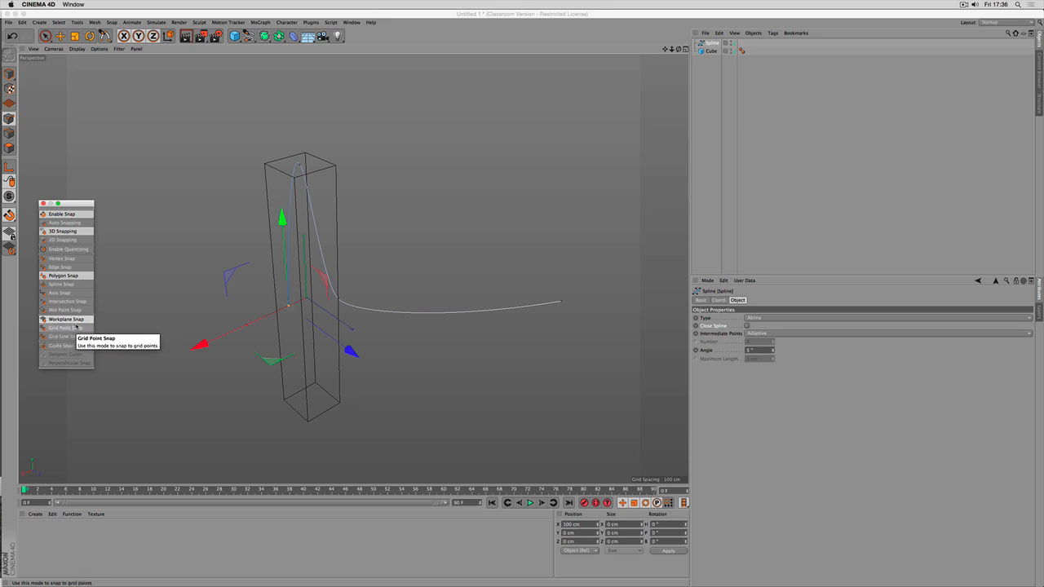
Switch on Grid Point Snap in the Snap settings palette
left_click(119, 49)
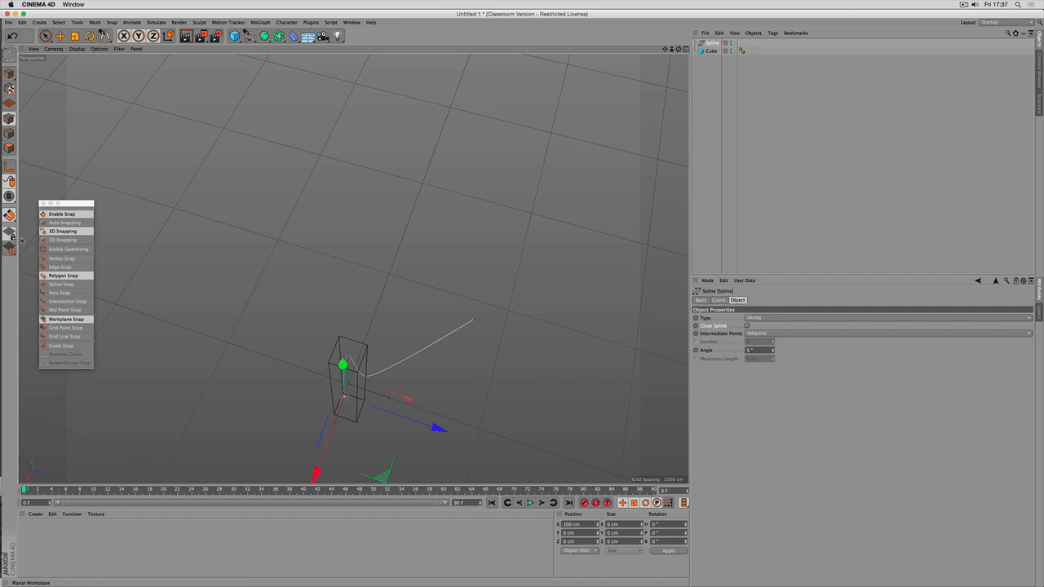
mouse_move(62, 275)
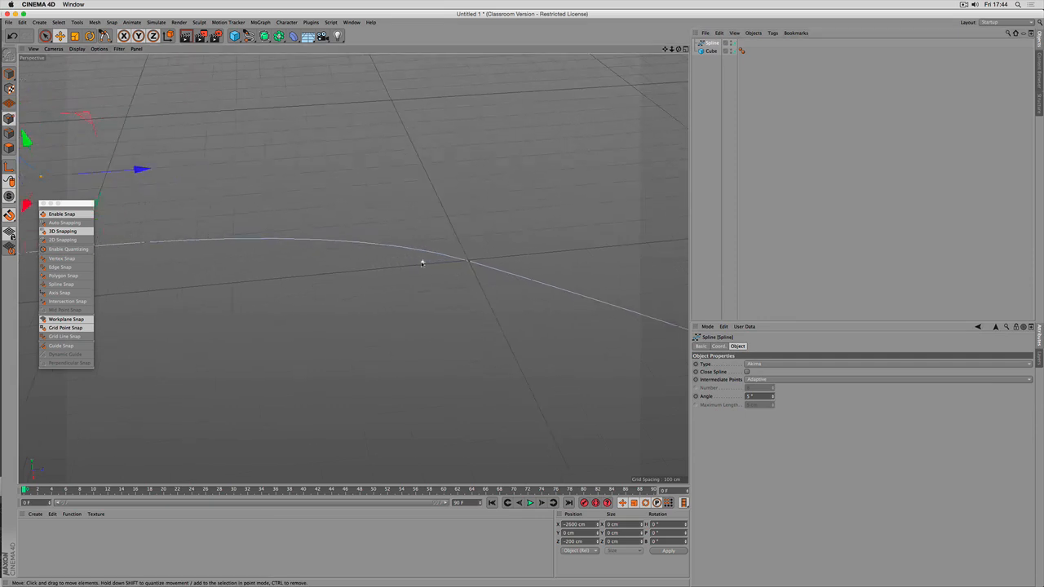
mouse_move(463, 245)
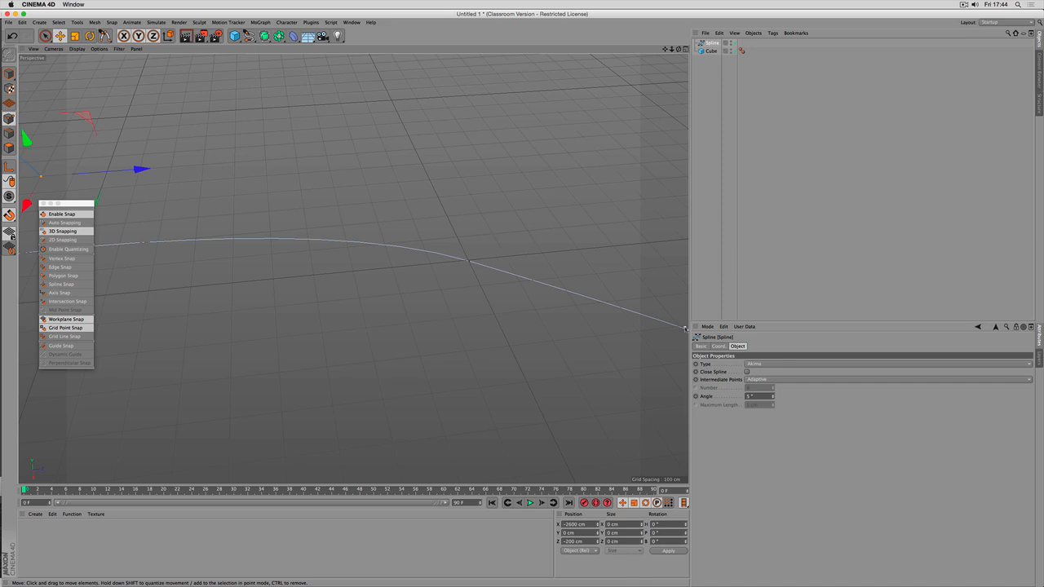
Add further grid-snapped points to extend the spline into a large loop around the box
left_click(708, 326)
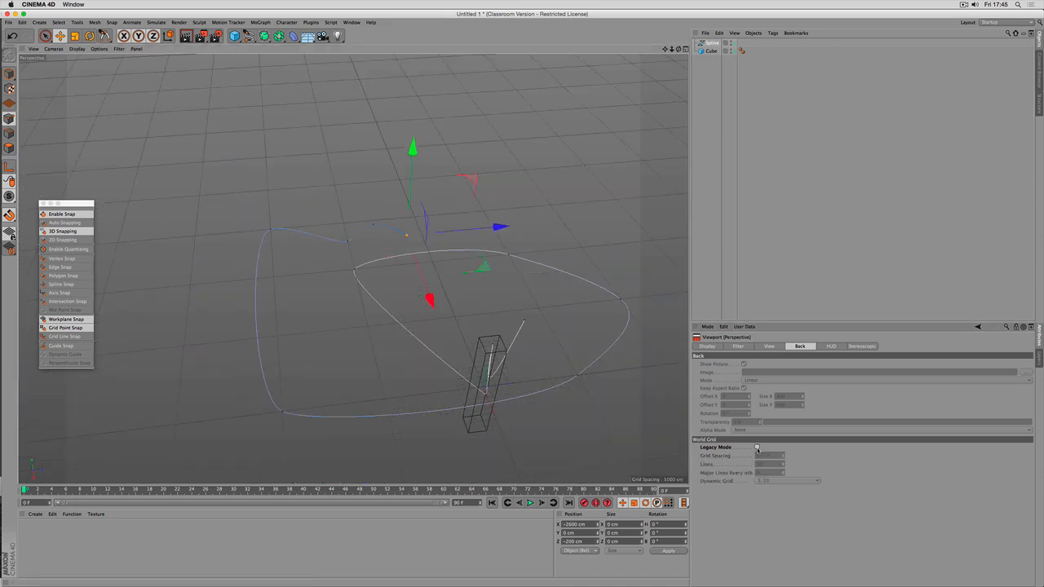
left_click(757, 447)
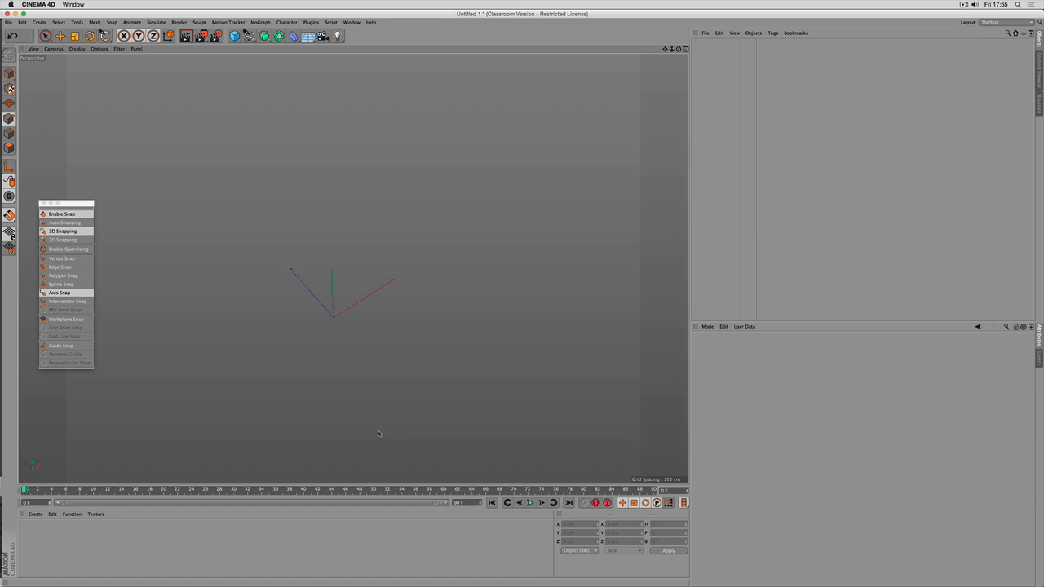
mouse_move(173, 362)
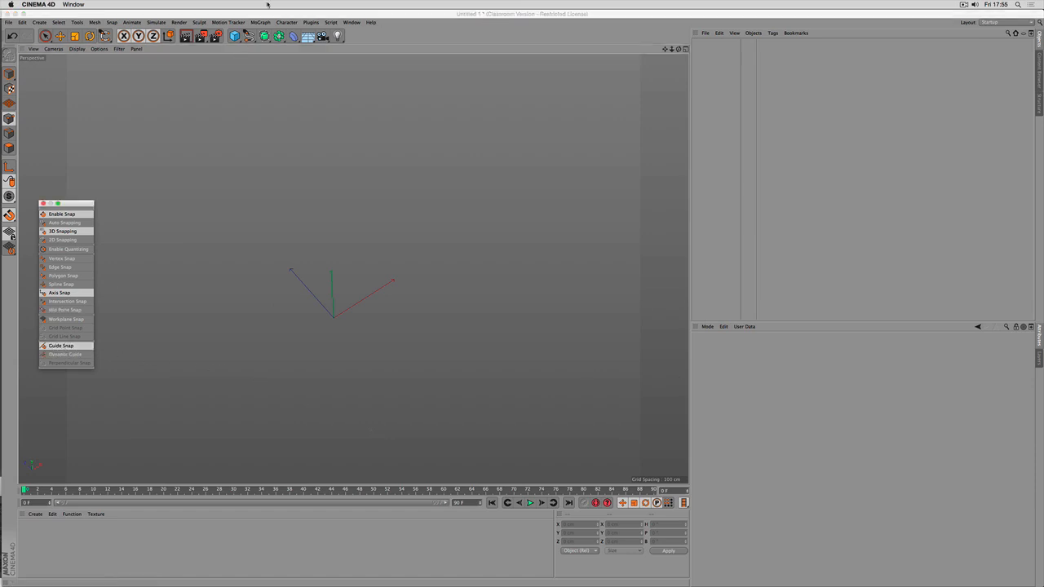
Enable Axis Snap and move the cube along axes, then along a dynamic guide
left_click(46, 36)
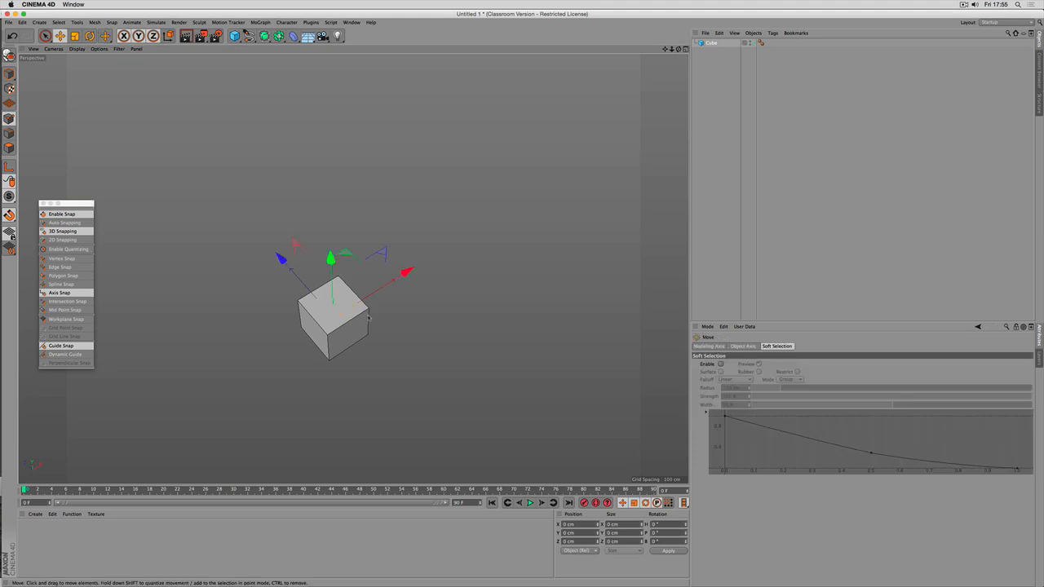
left_click_drag(334, 318, 470, 232)
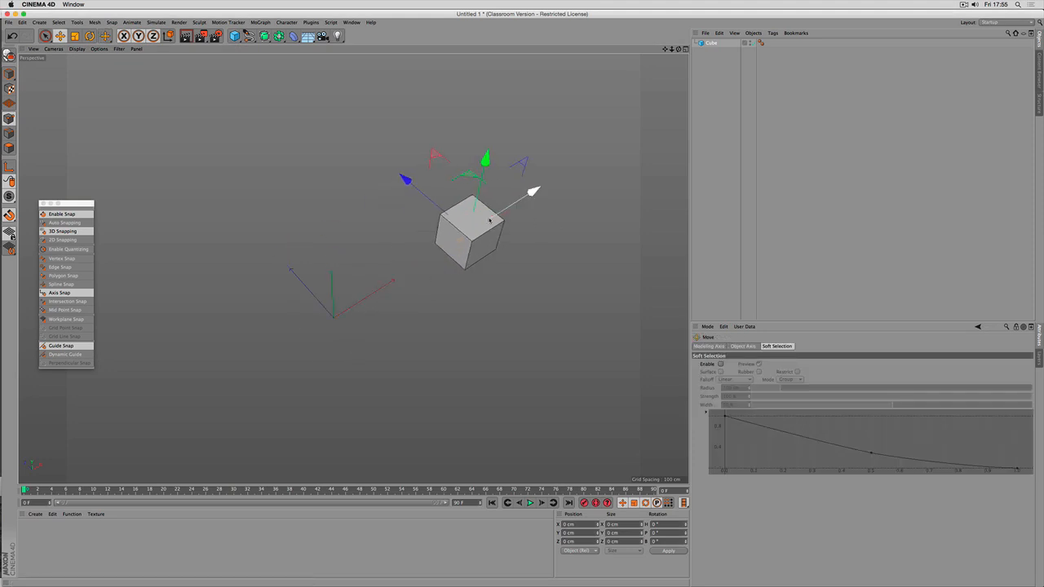
left_click_drag(490, 220, 404, 171)
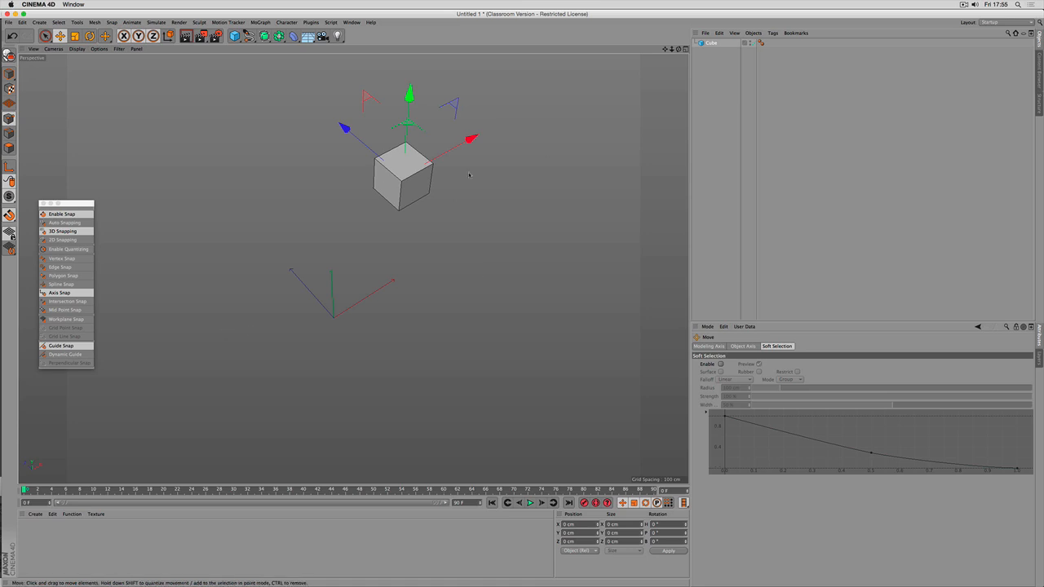
mouse_move(65, 354)
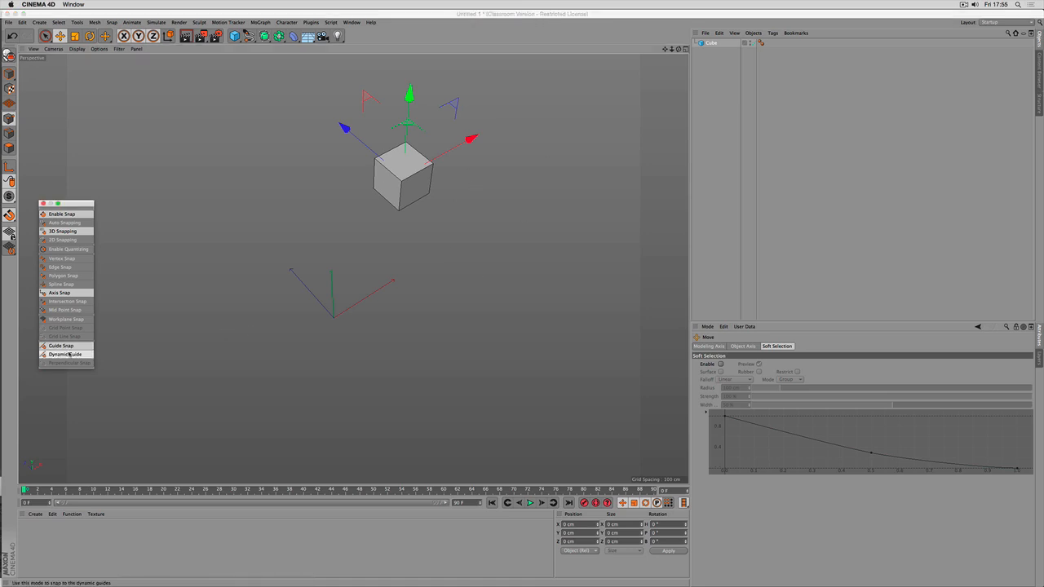
mouse_move(68, 362)
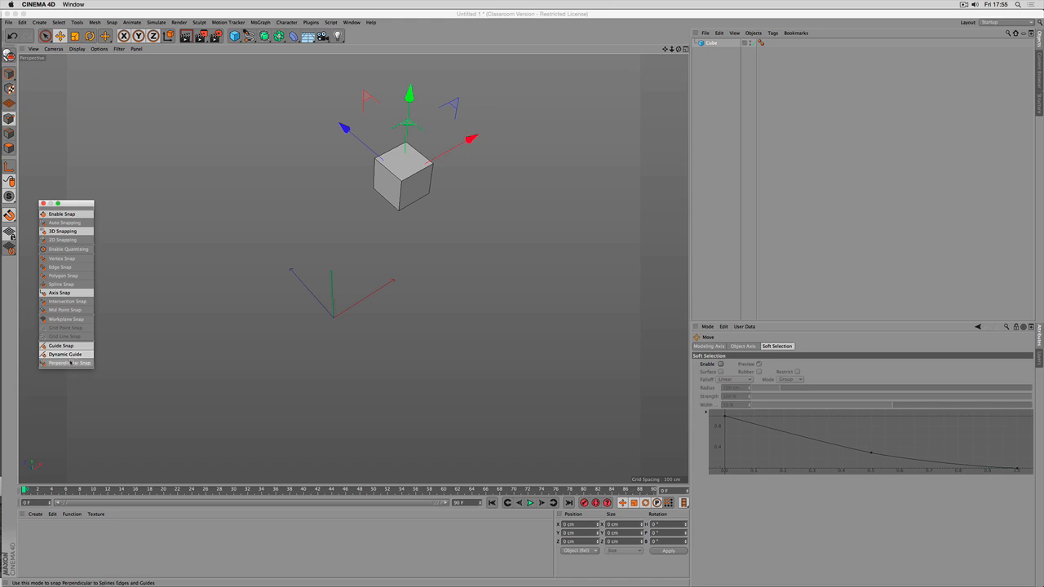
mouse_move(69, 362)
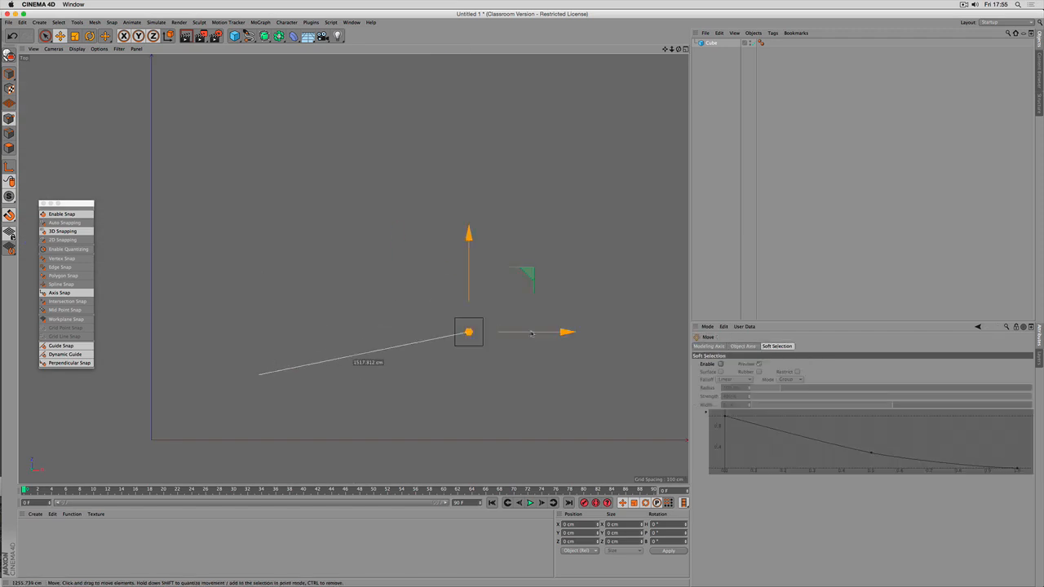
left_click_drag(470, 333, 284, 238)
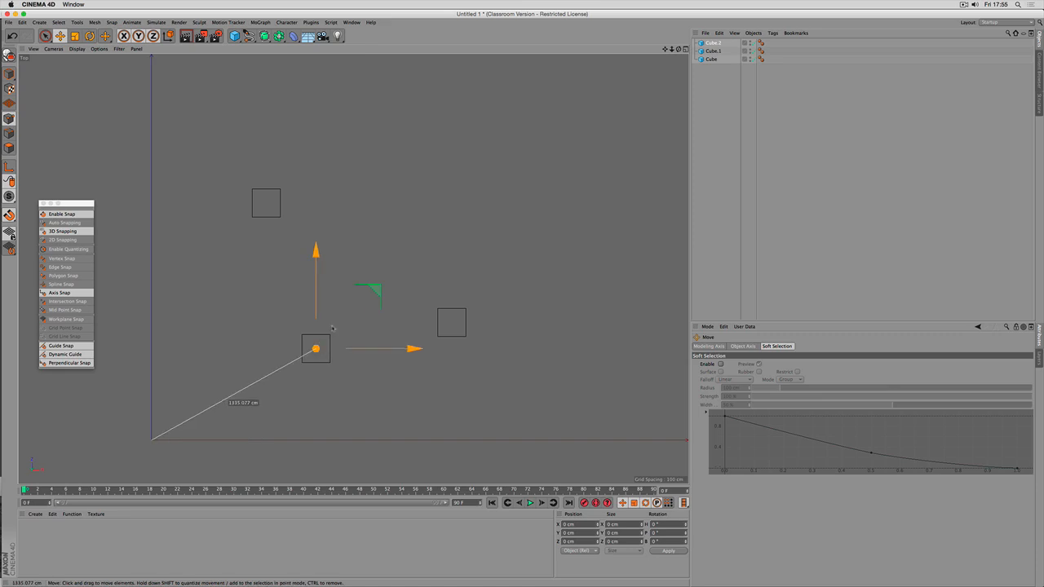
Drag the cubes along dynamic guides until they line up beneath one another
left_click_drag(316, 349, 229, 361)
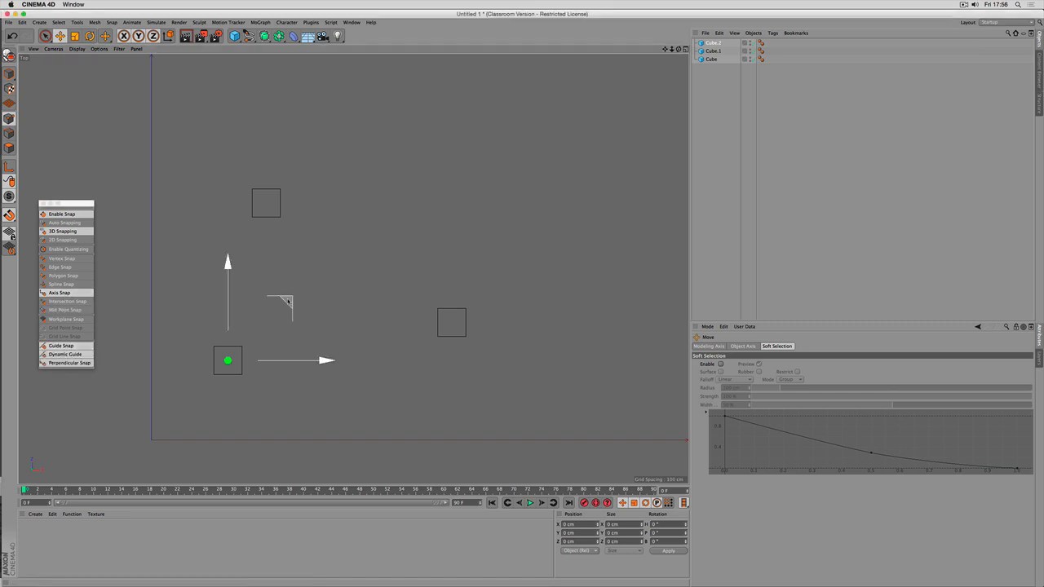
left_click_drag(228, 360, 258, 277)
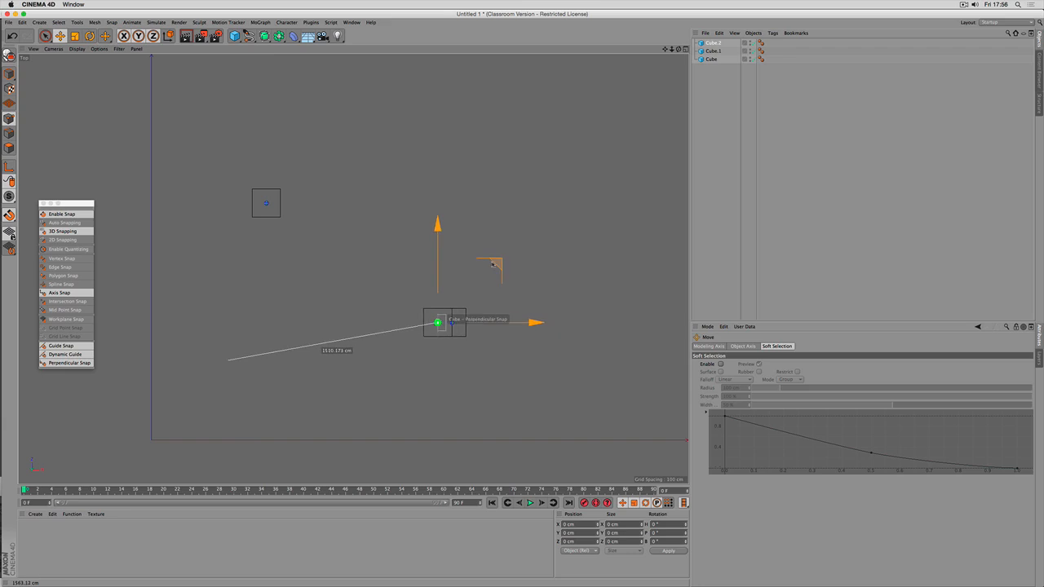
left_click_drag(437, 323, 266, 323)
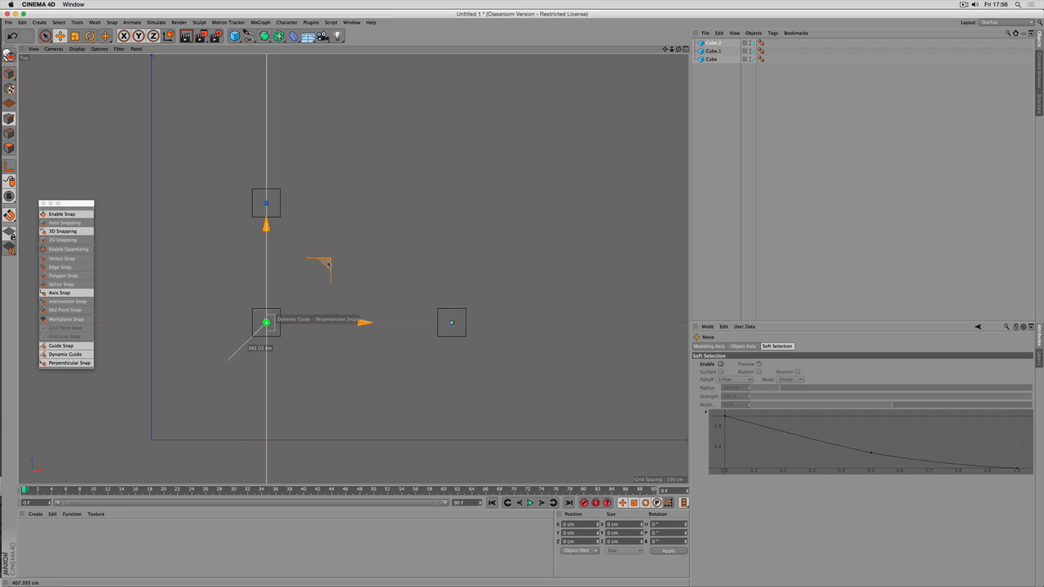
mouse_move(329, 264)
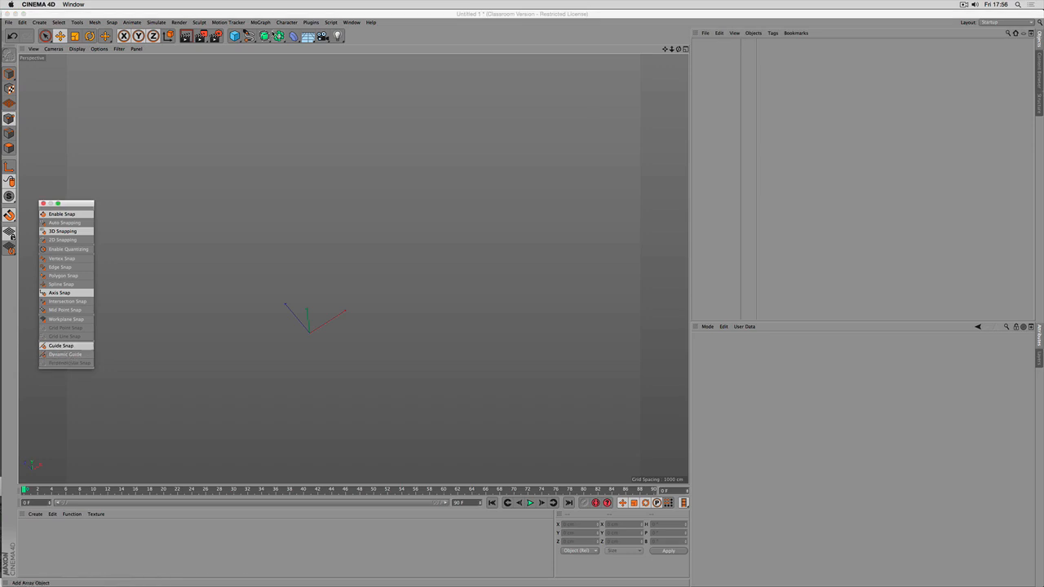
mouse_move(234, 36)
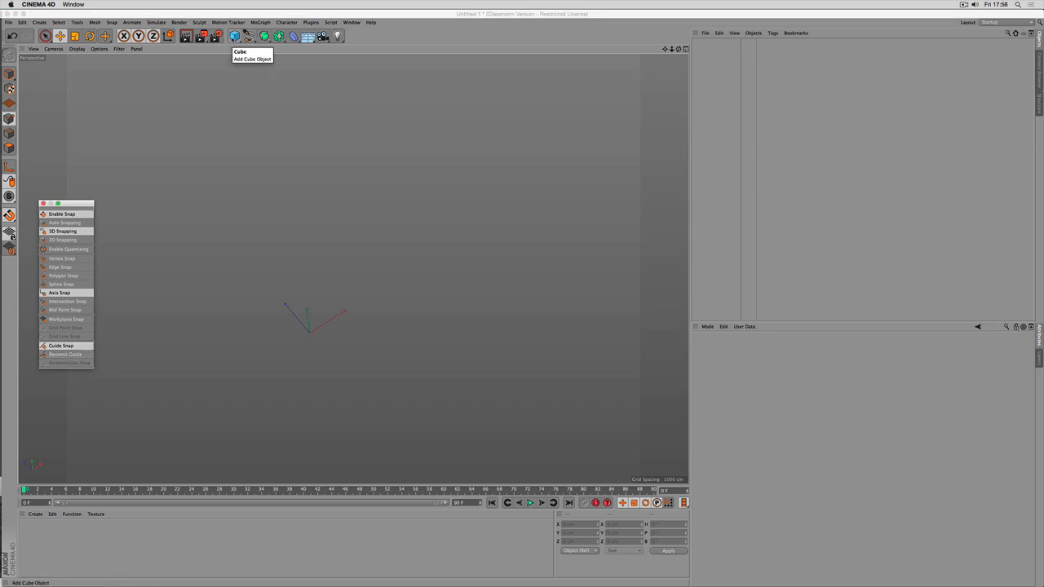
Add and position a new cube, then stretch a planar guide between the two cubes
left_click(235, 36)
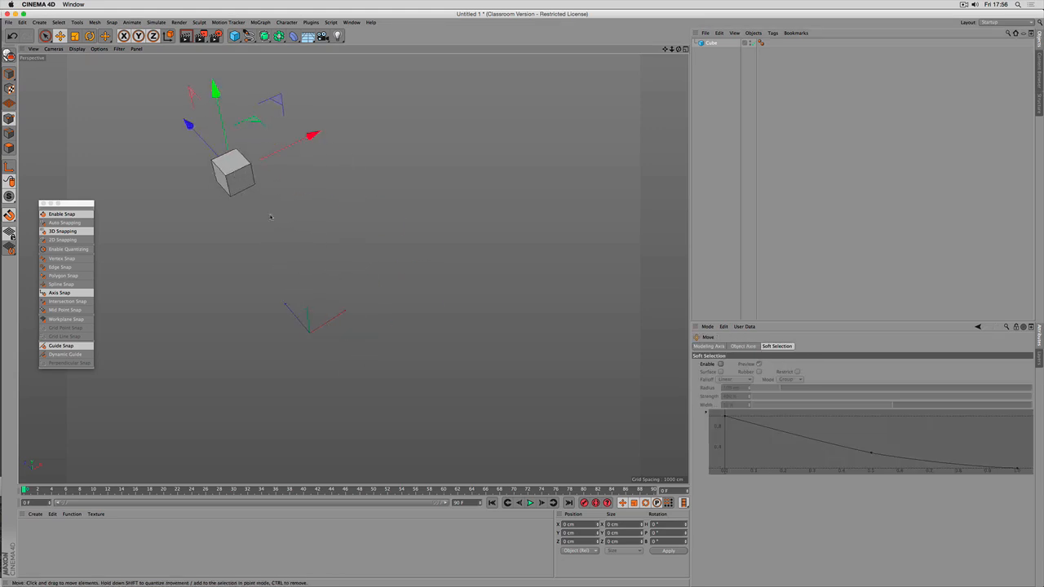
left_click_drag(231, 167, 581, 144)
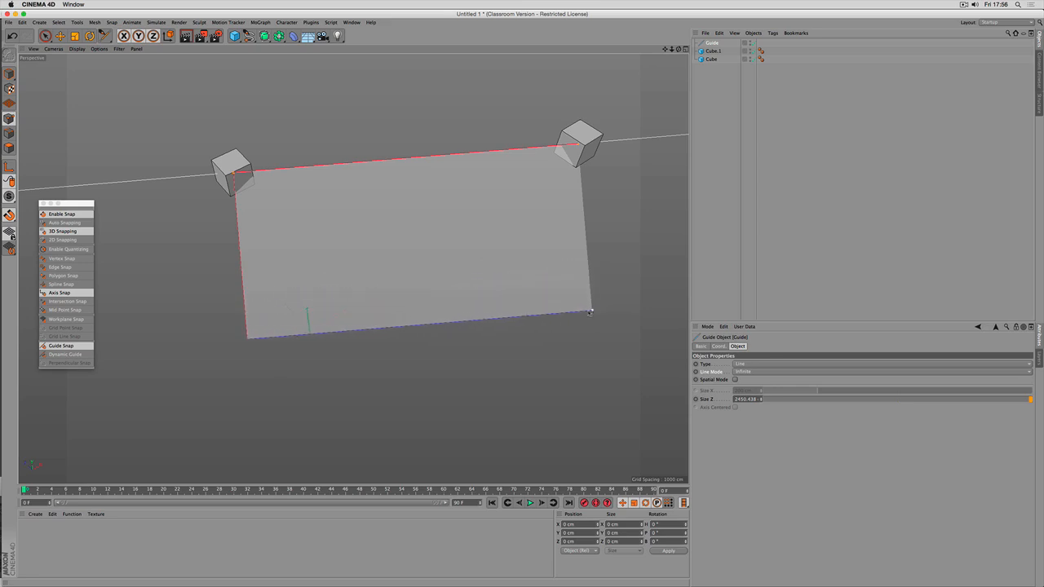
left_click_drag(591, 314, 603, 318)
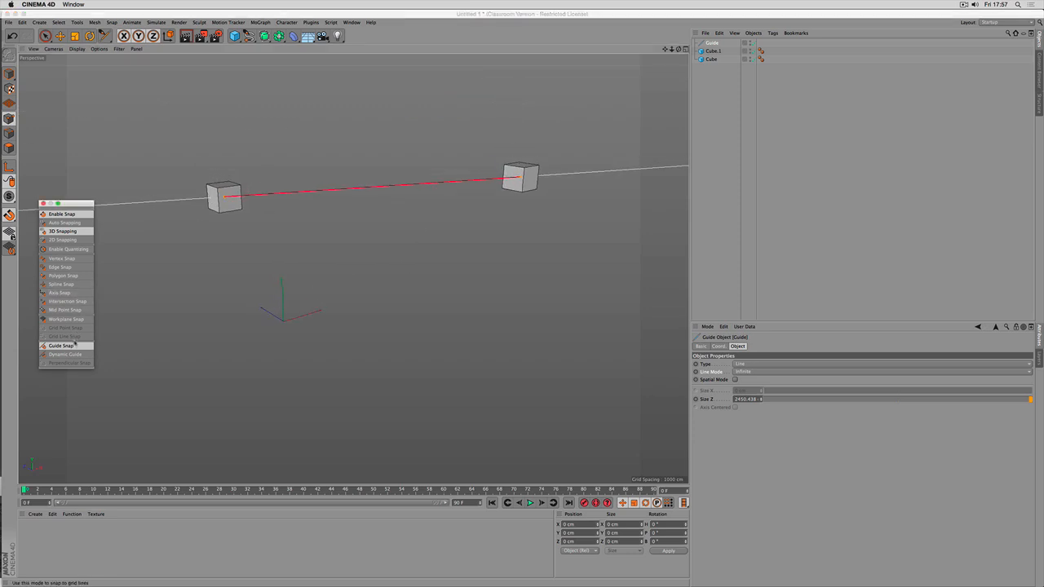
Switch on Guide Snap in the Snapping palette
left_click(67, 300)
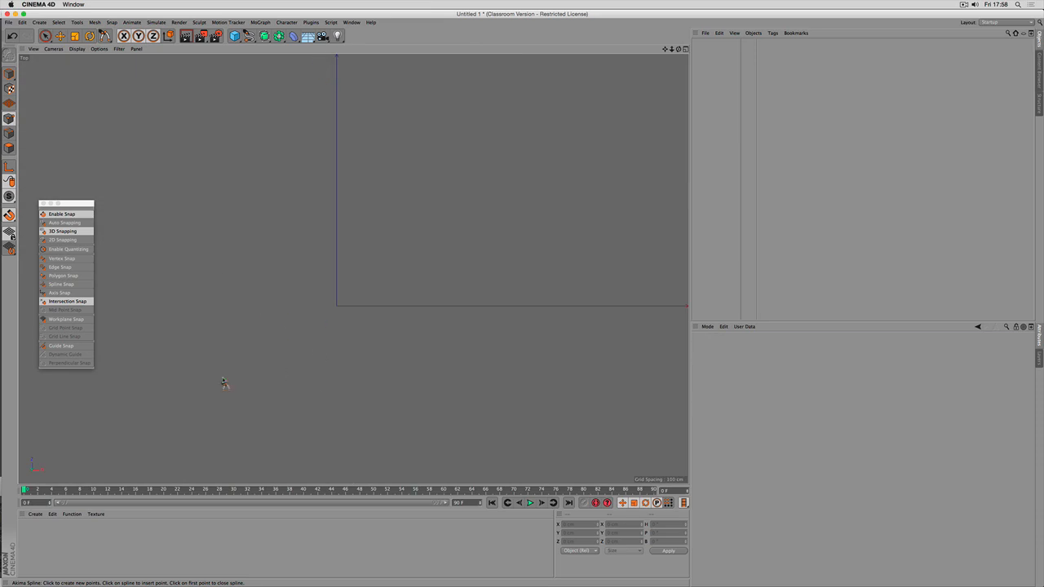
Draw the first Line spline from its start point to its end point
left_click(225, 383)
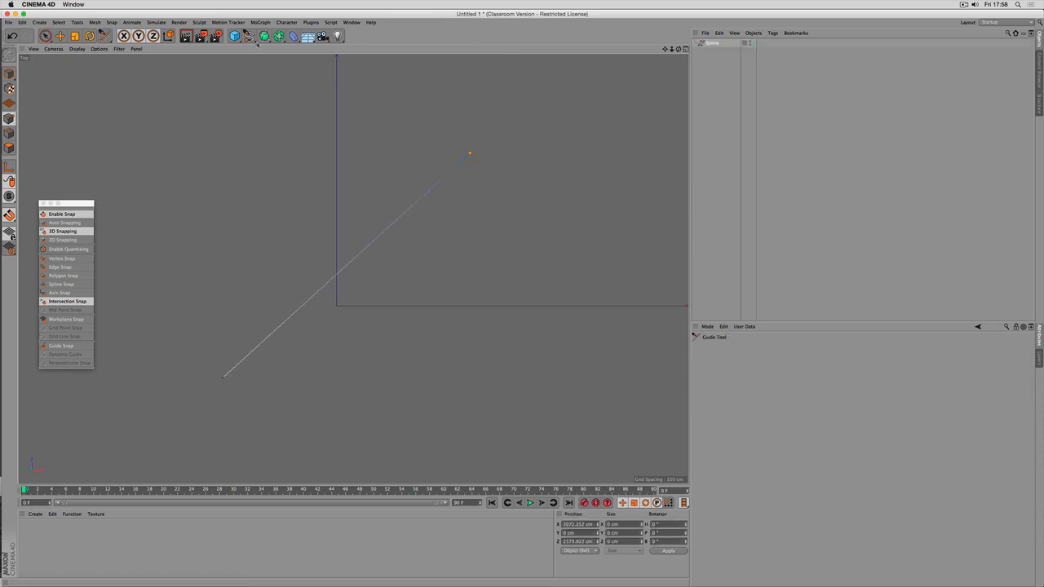
left_click(470, 153)
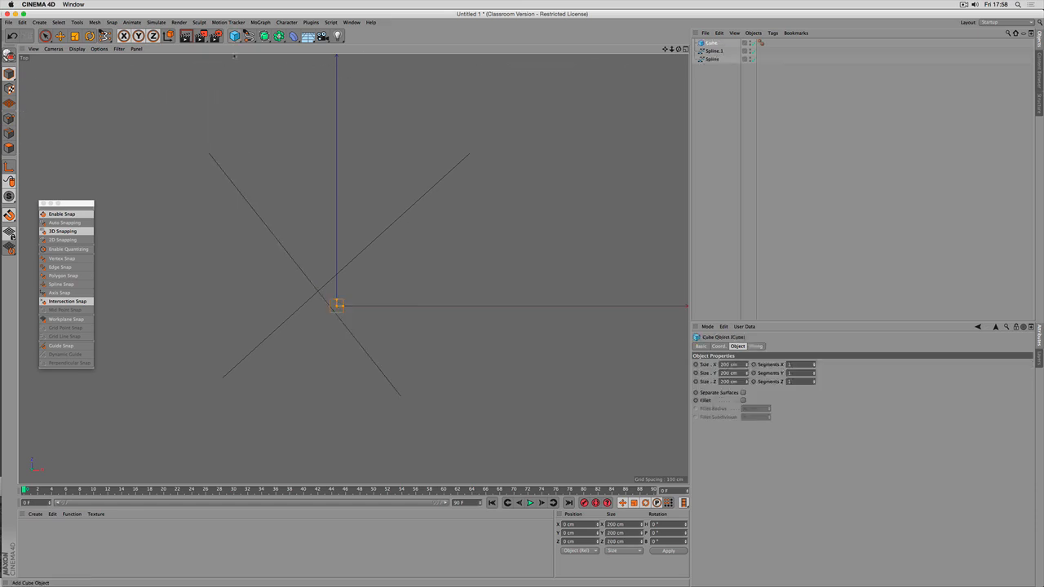
mouse_move(68, 300)
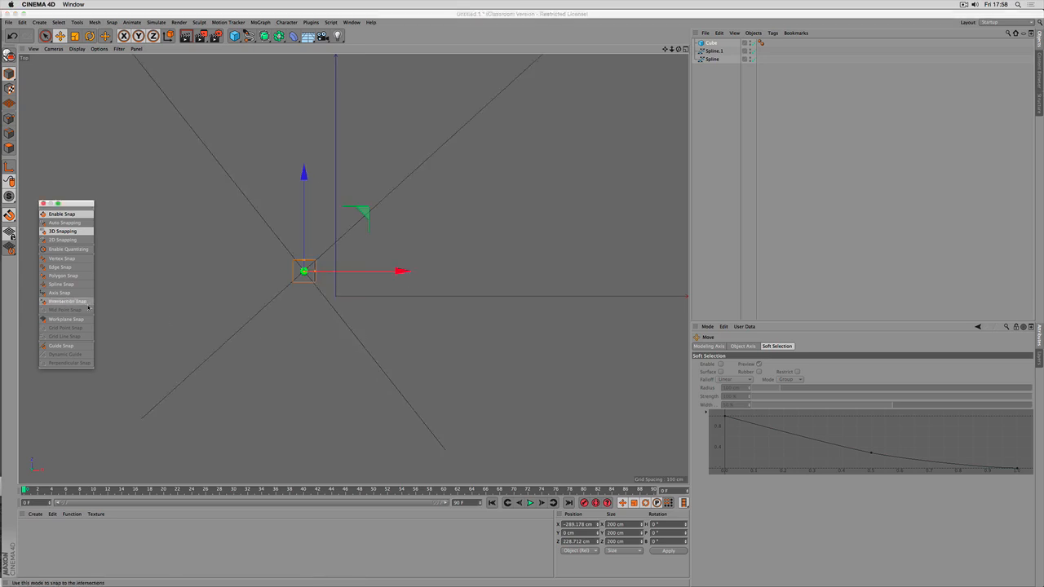
mouse_move(66, 318)
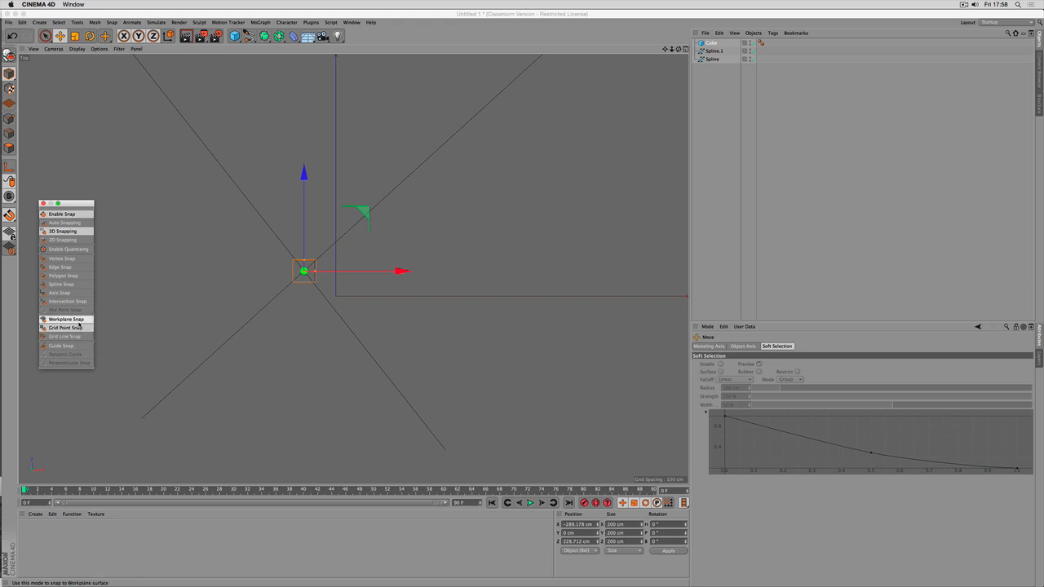
mouse_move(65, 326)
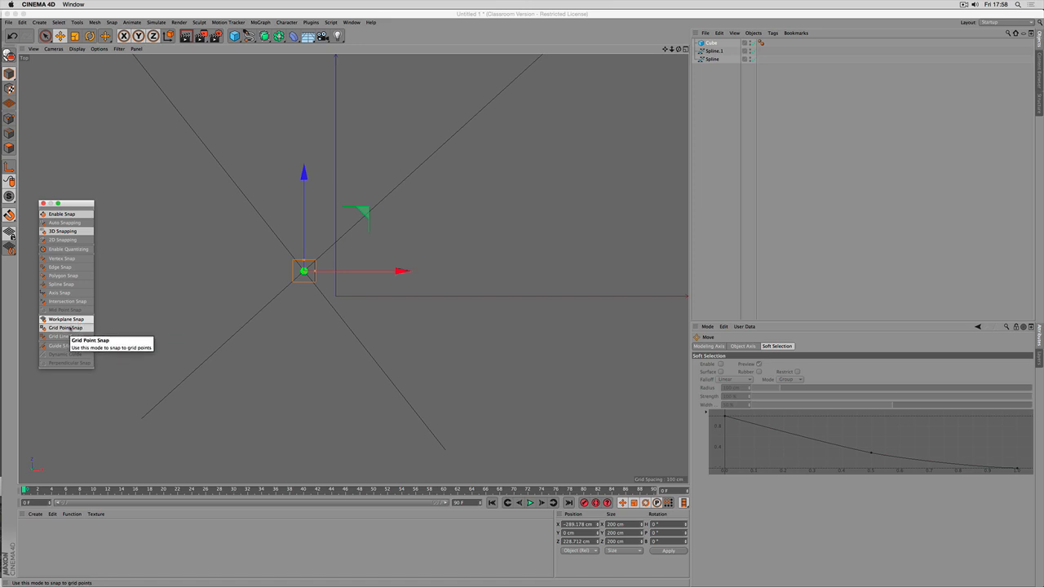
mouse_move(63, 336)
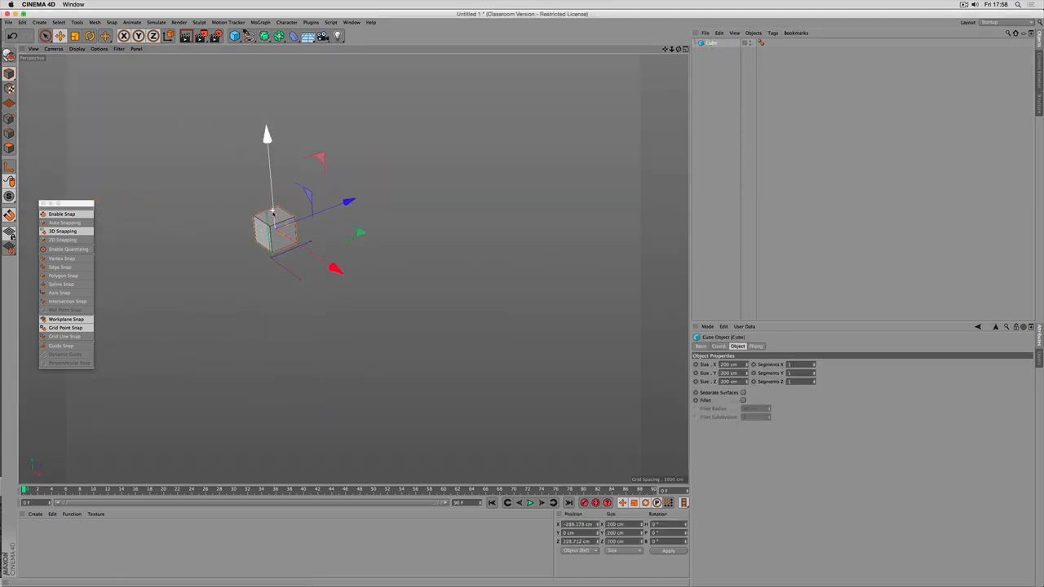
Select the cube's top face and extrude it upward into a roof peak
left_click_drag(277, 228, 367, 307)
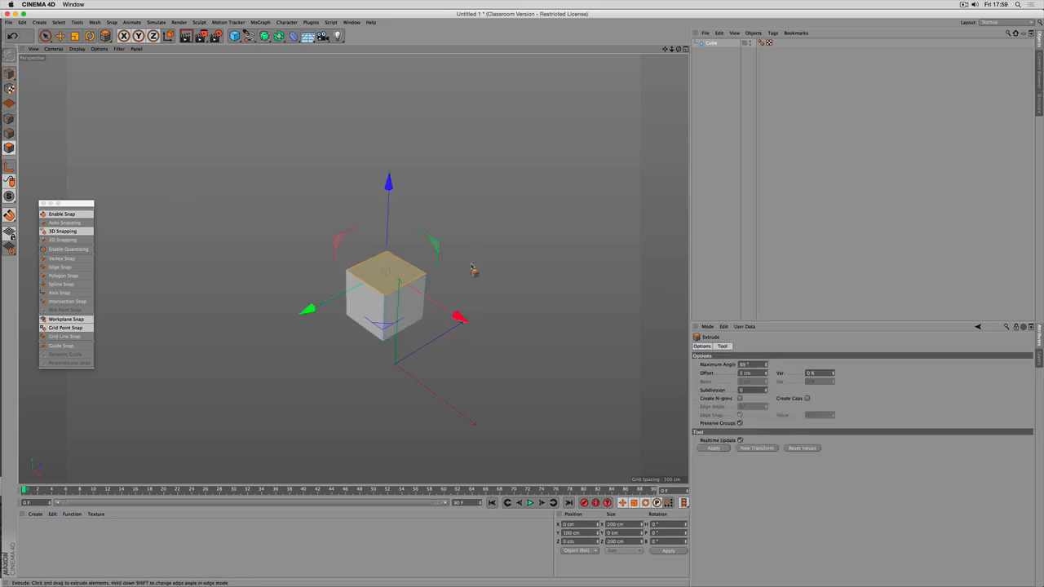
left_click_drag(469, 269, 503, 251)
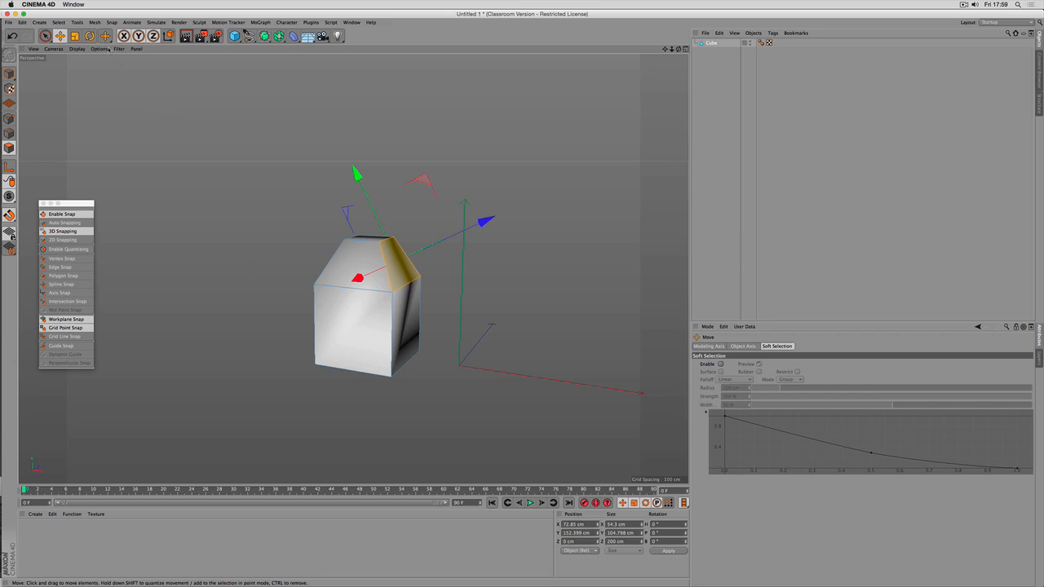
Align the workplane to the selected sloped roof face via Tools > Workplane
left_click(76, 23)
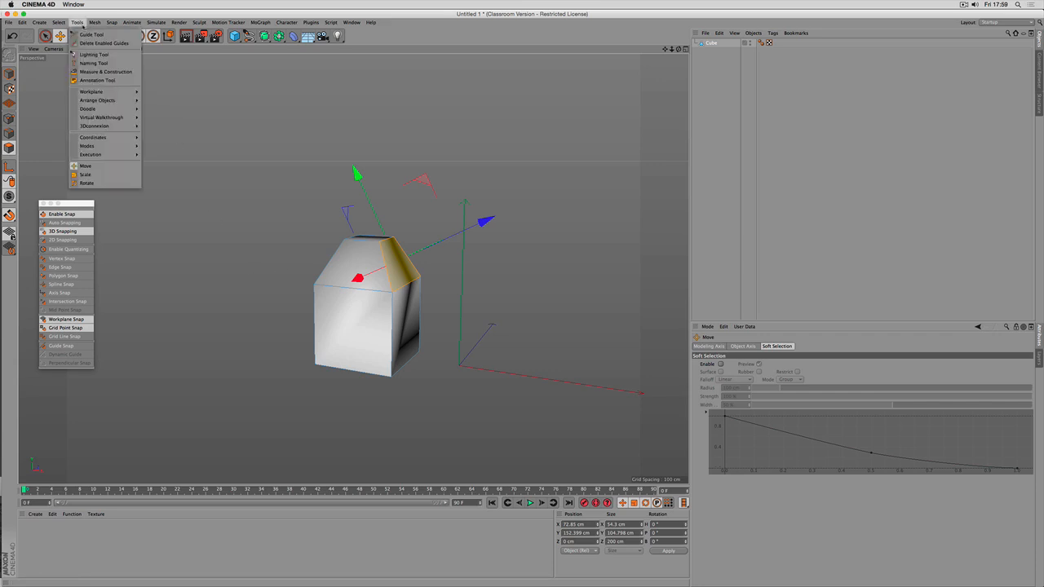
mouse_move(91, 91)
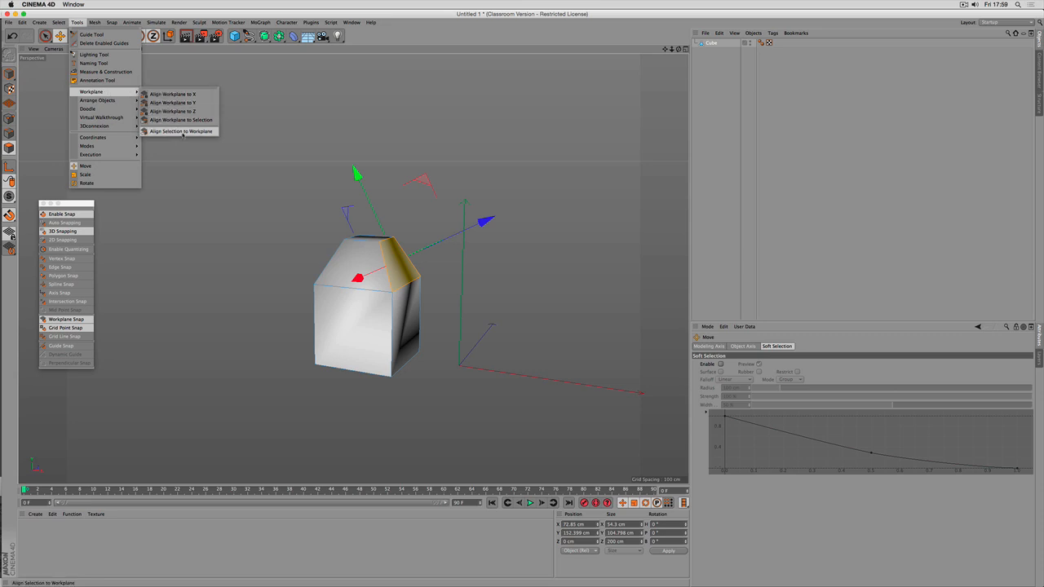
mouse_move(178, 134)
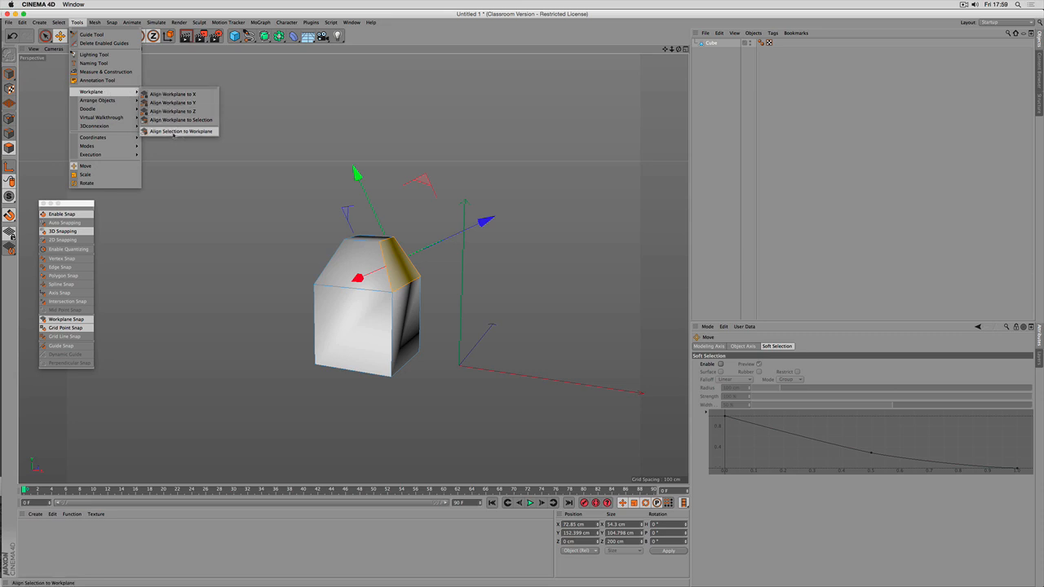
mouse_move(181, 121)
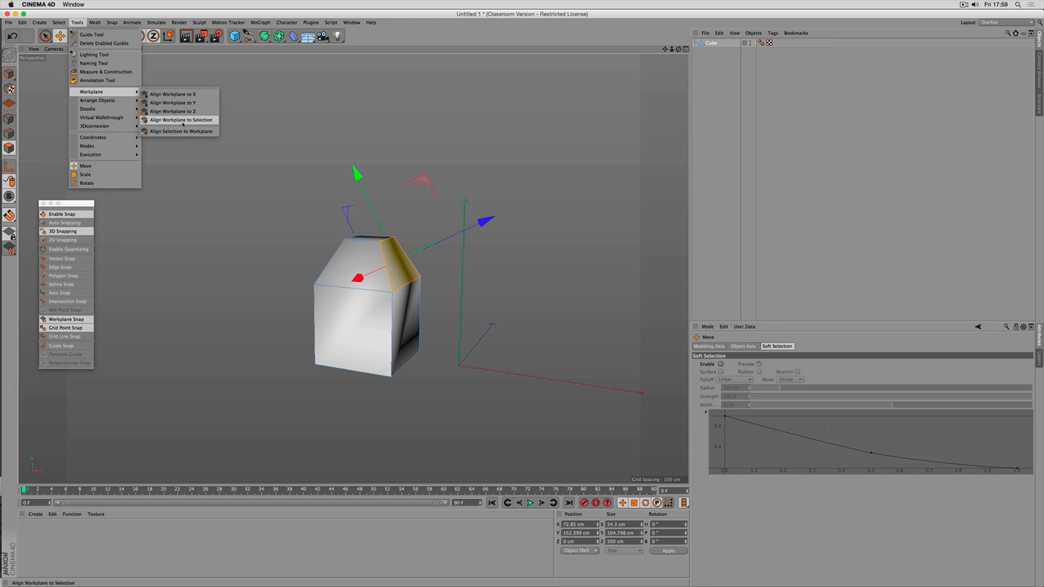
left_click(181, 121)
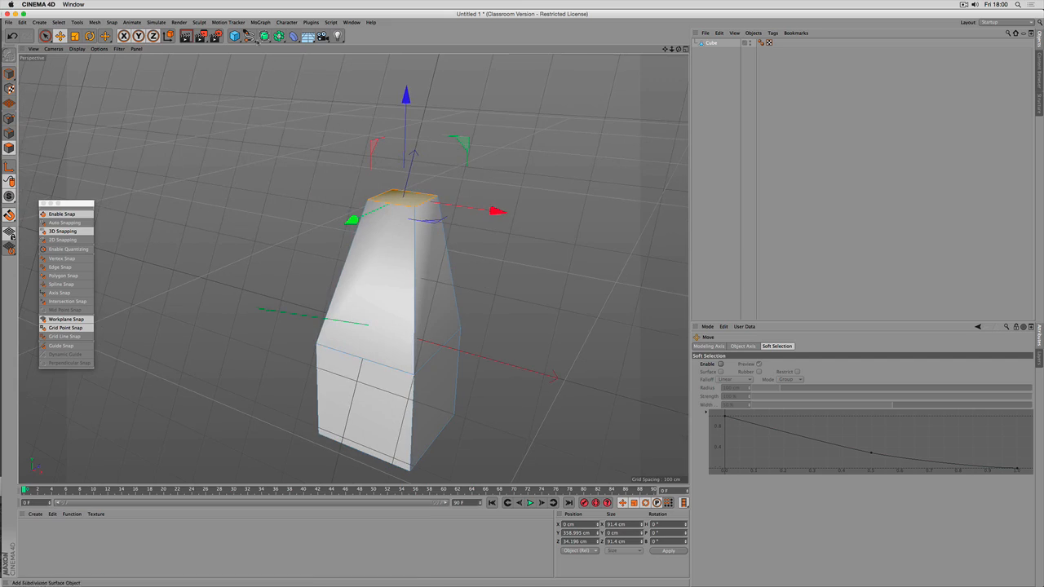
Add a Cube primitive and move it up and away from the tapered shape
left_click(235, 36)
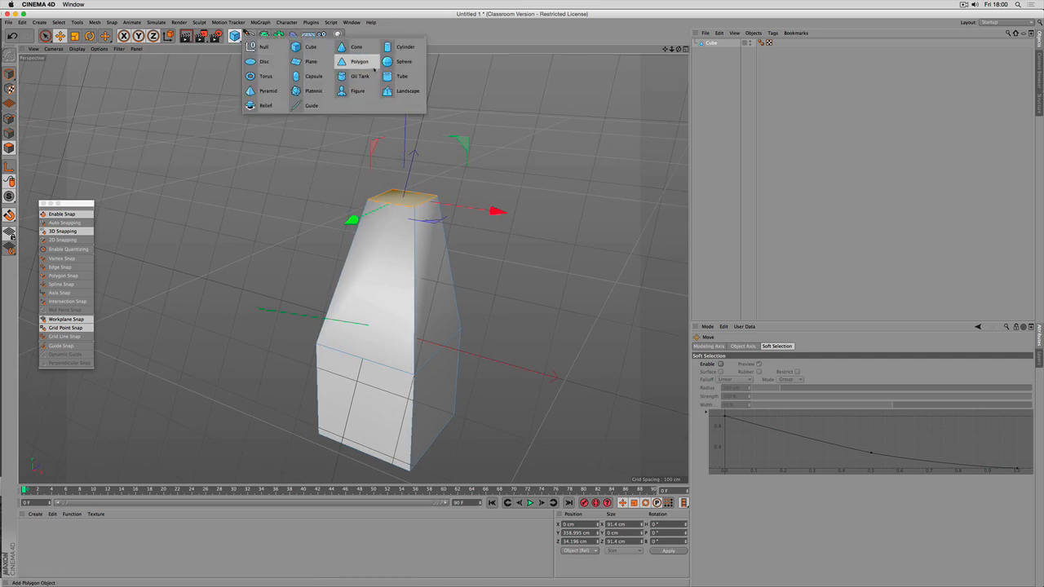
left_click(310, 45)
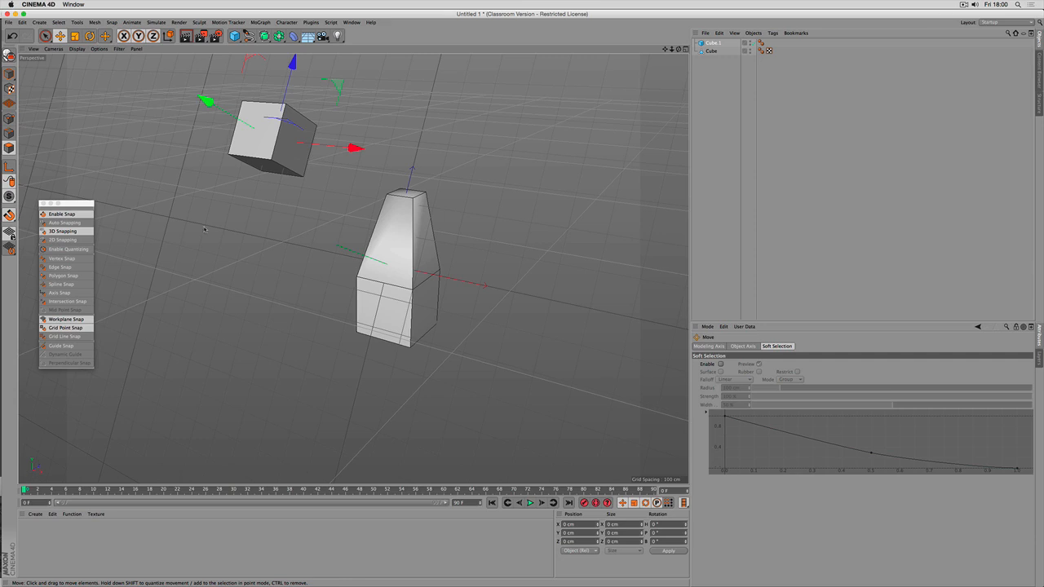
left_click_drag(274, 133, 163, 212)
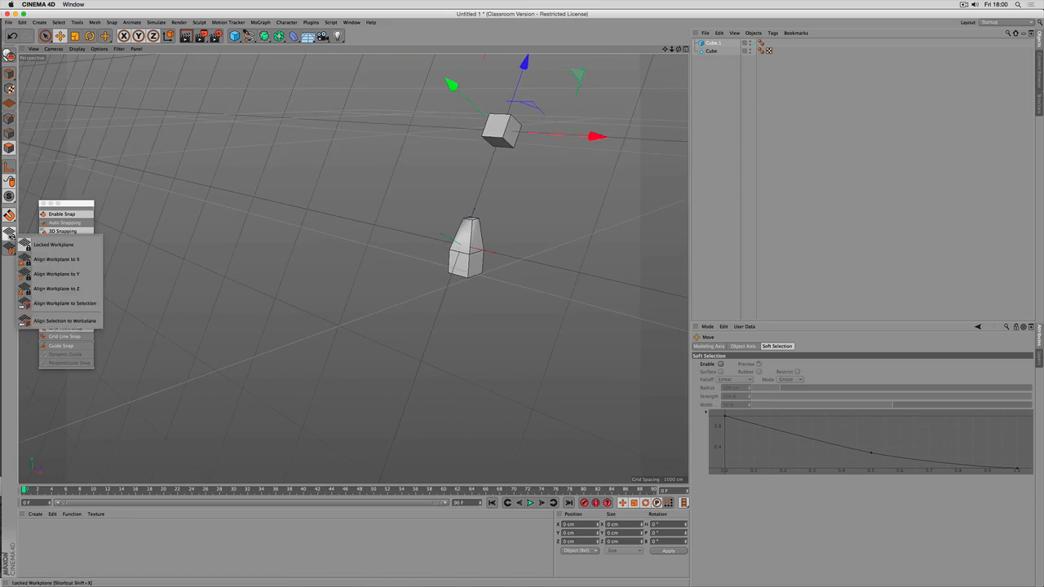
mouse_move(58, 259)
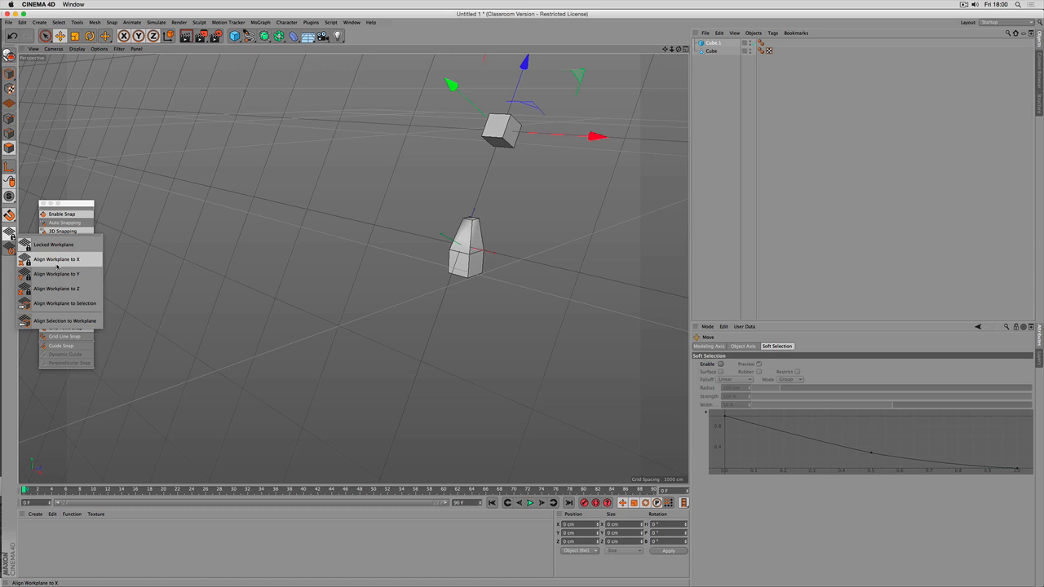
mouse_move(52, 266)
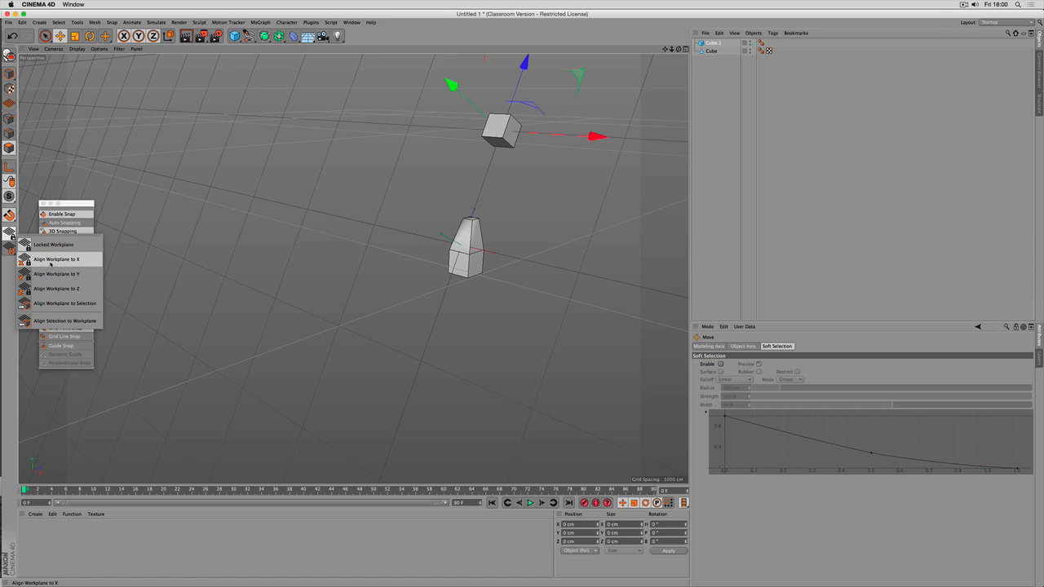
mouse_move(57, 289)
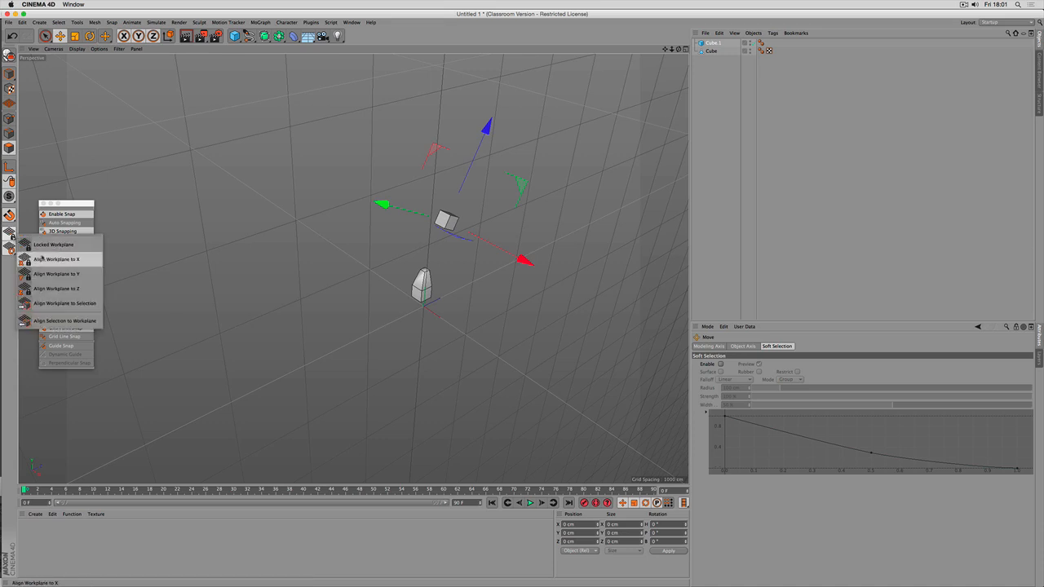
mouse_move(52, 244)
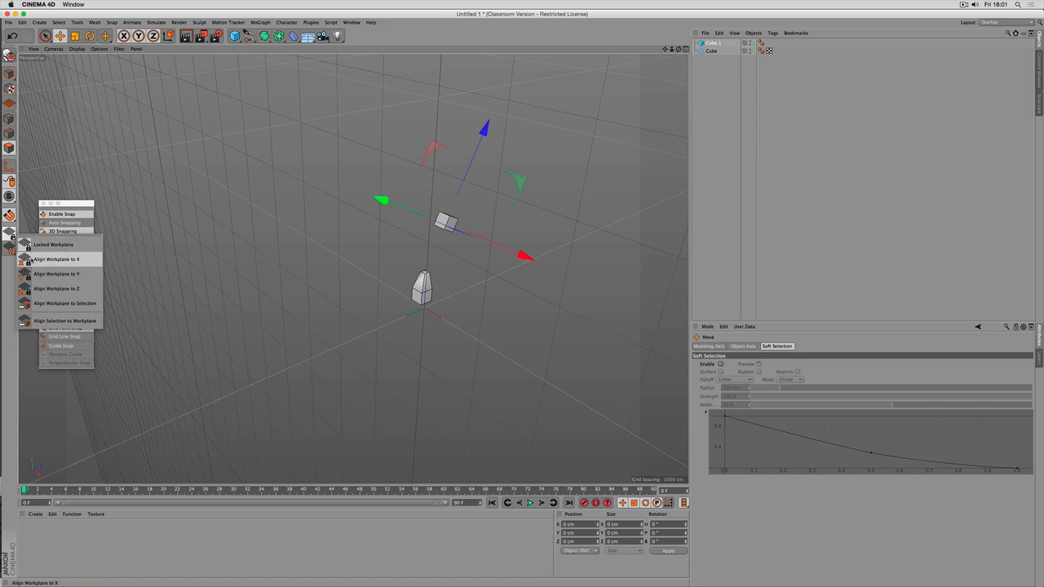
mouse_move(52, 244)
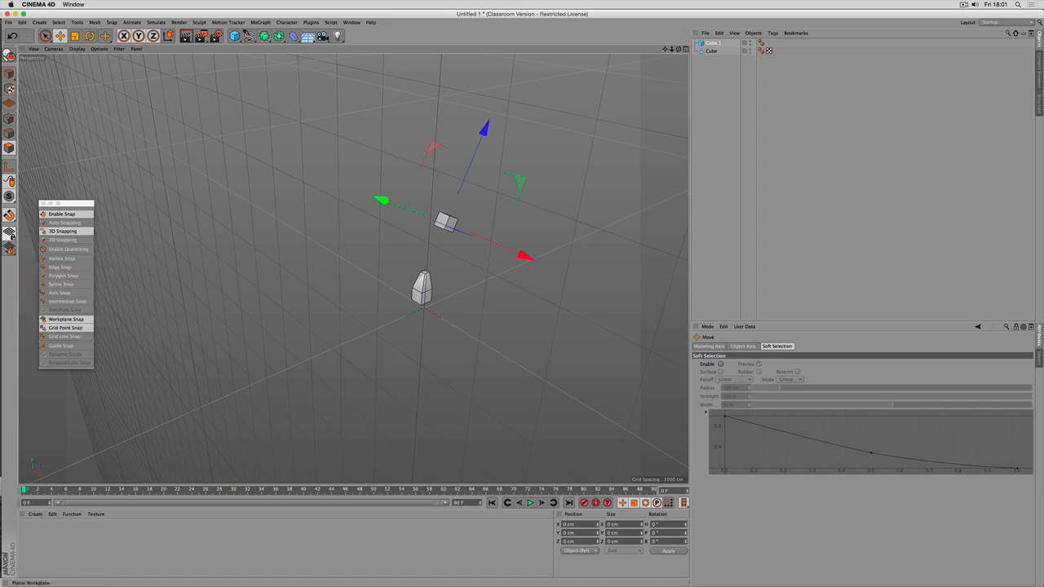
Create a Cylinder primitive at the scene centre
left_click(65, 318)
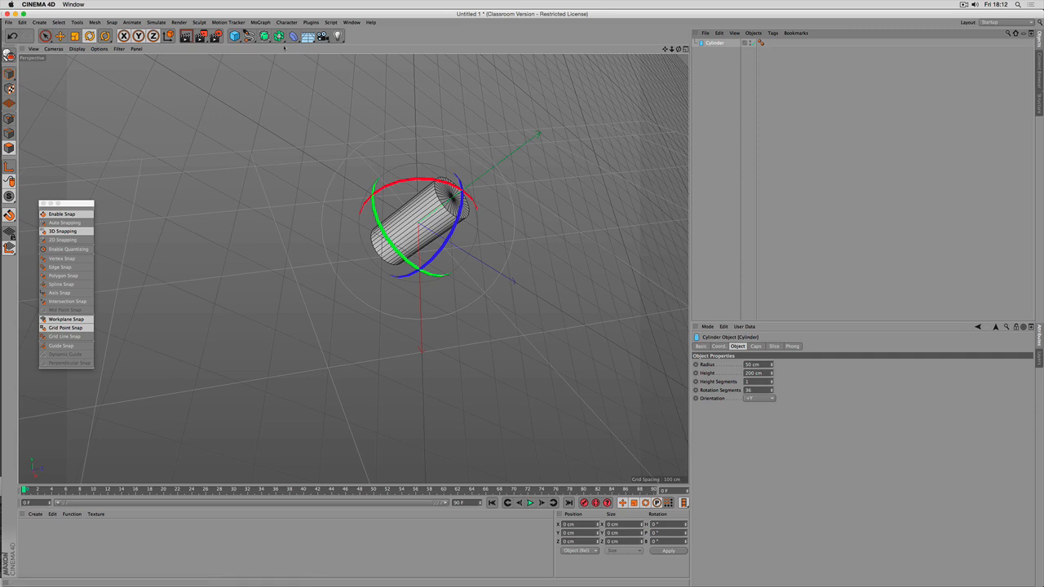
mouse_move(279, 35)
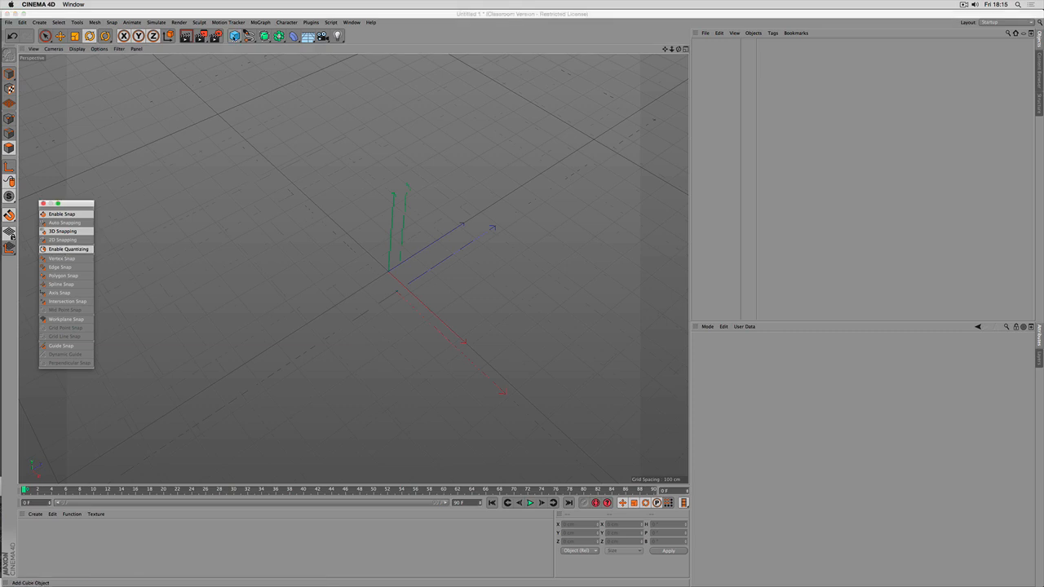
Choose an option from the viewport display filter list before placing the cube
left_click(119, 49)
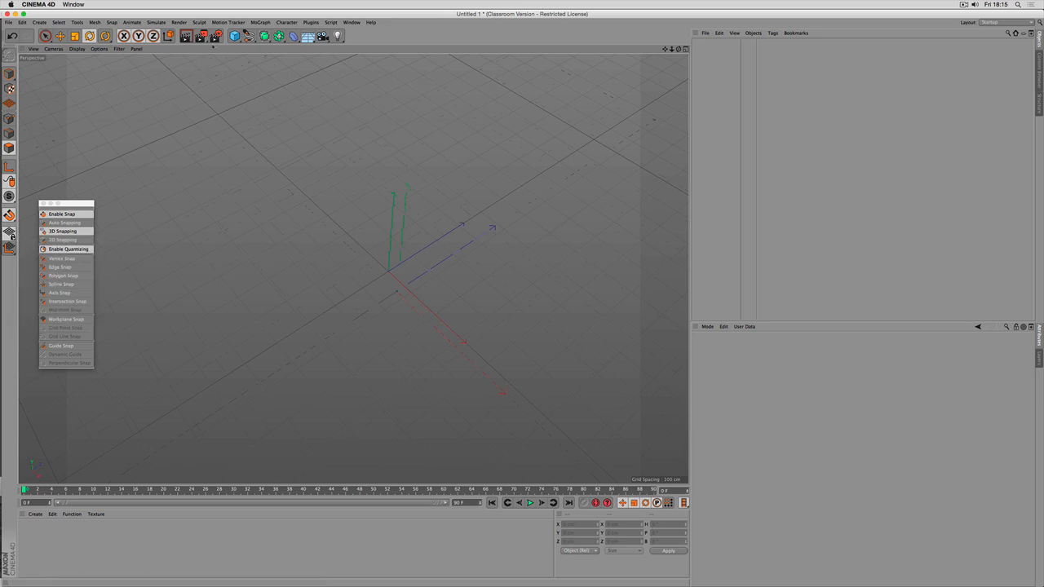
left_click(119, 49)
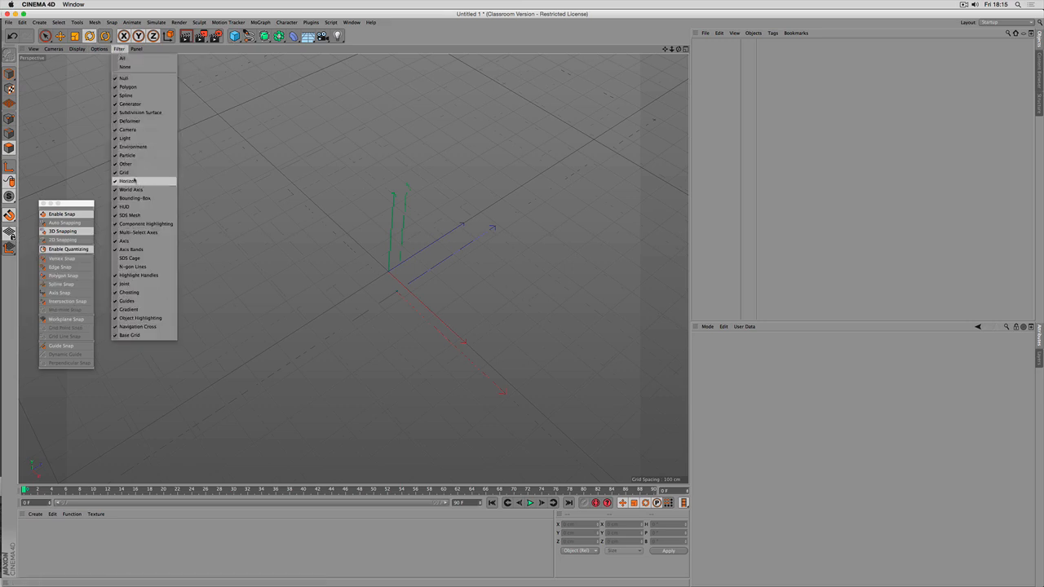
left_click(129, 179)
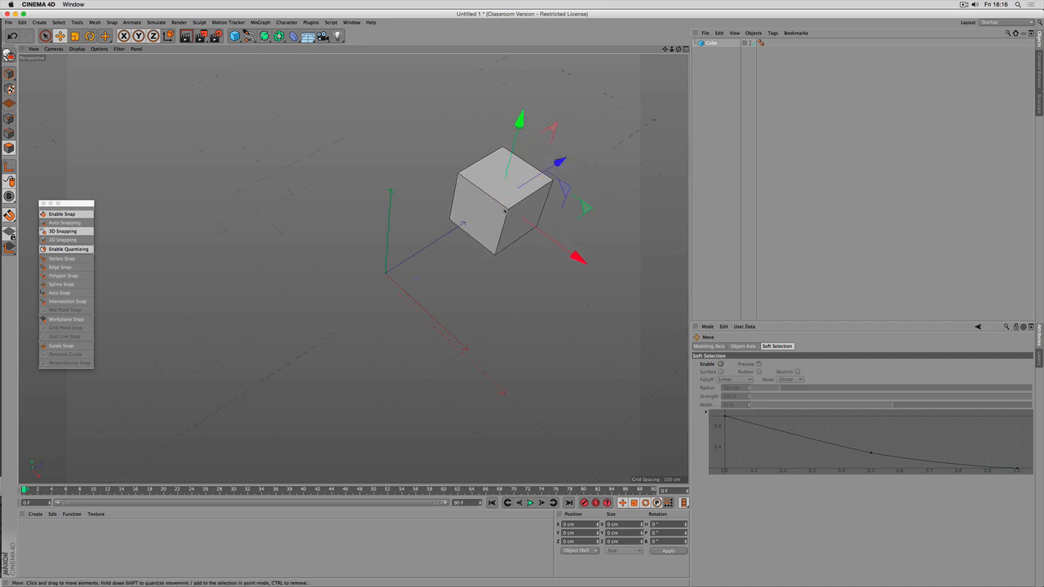
Move the cube off the origin in quantized steps along its axes, then scale it up considerably
left_click_drag(506, 199, 486, 216)
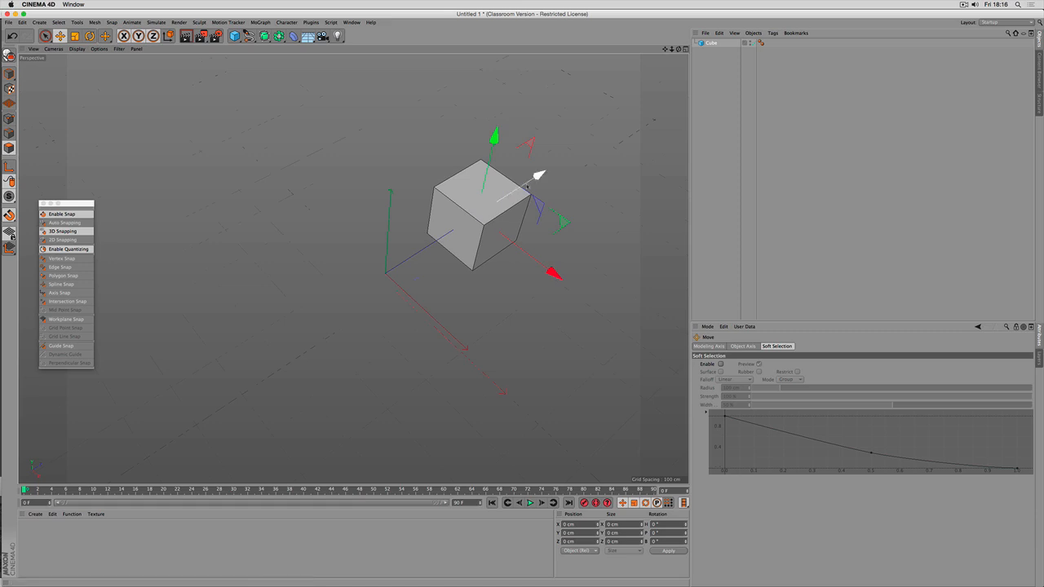
left_click_drag(538, 176, 473, 215)
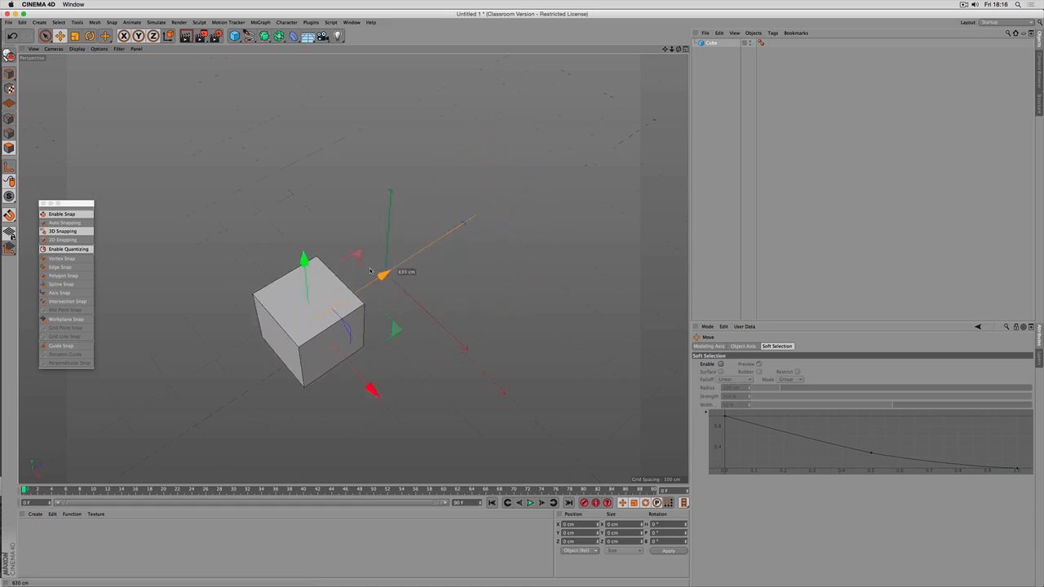
left_click_drag(382, 274, 395, 267)
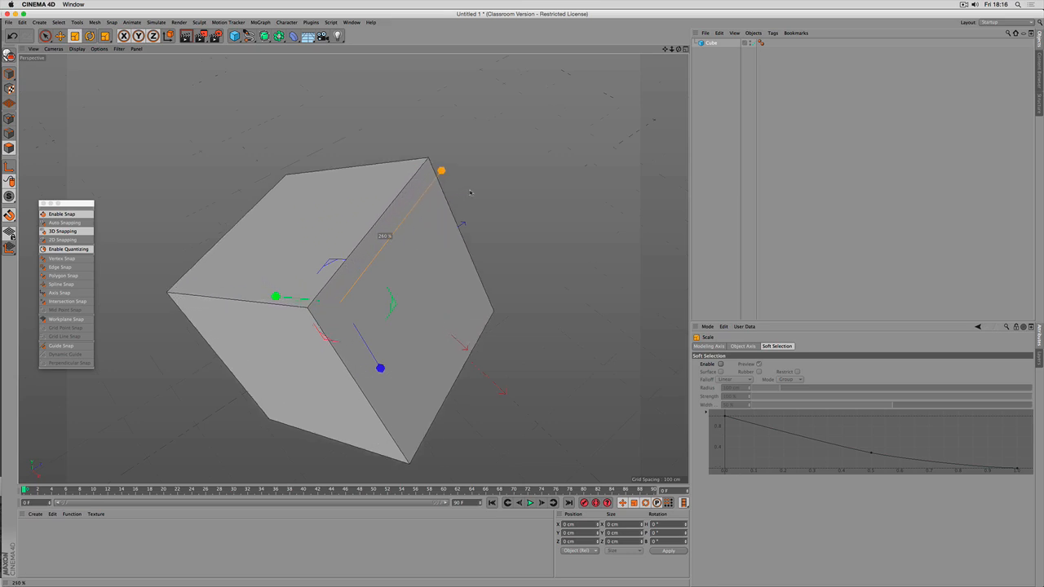
left_click_drag(440, 171, 473, 129)
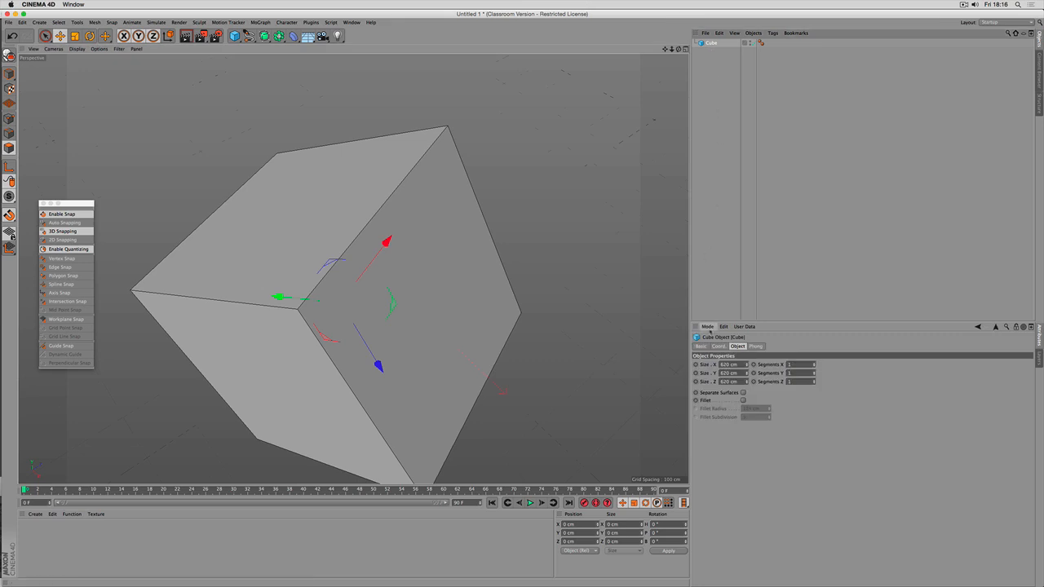
Show the Modeling mode's Quantize settings and set one step value to 15
left_click(706, 326)
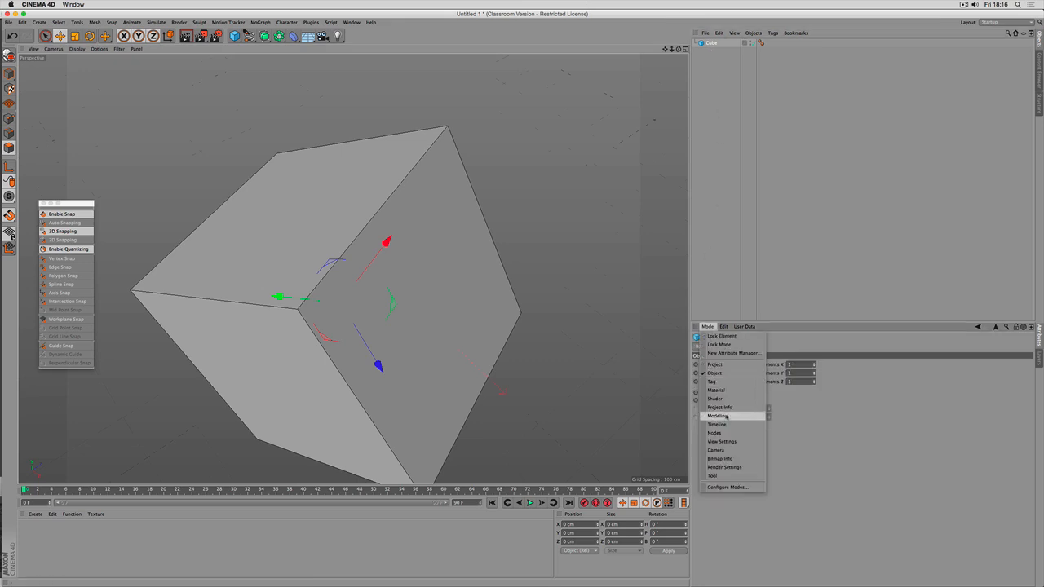
left_click(716, 415)
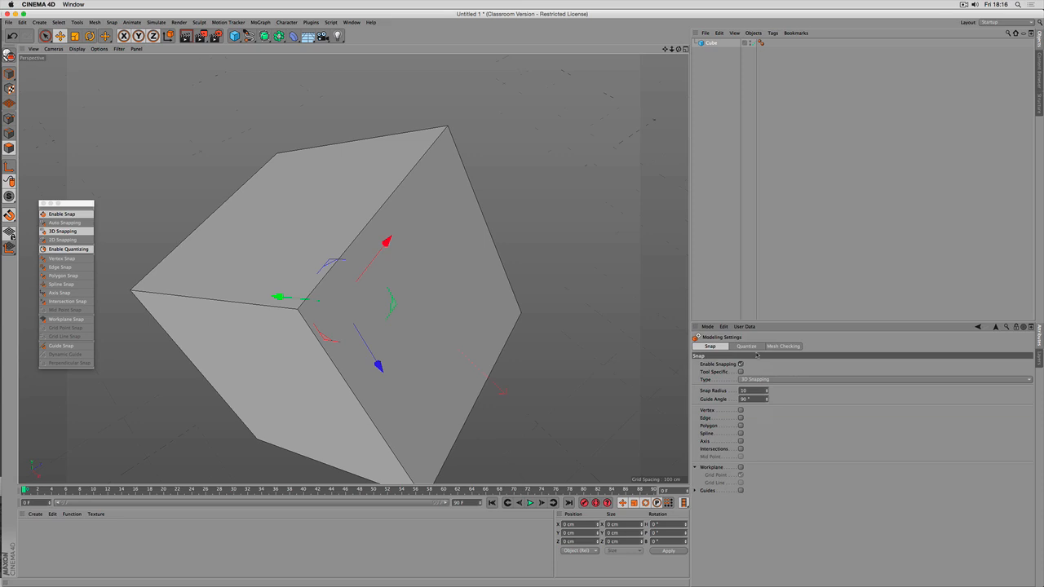
left_click(745, 284)
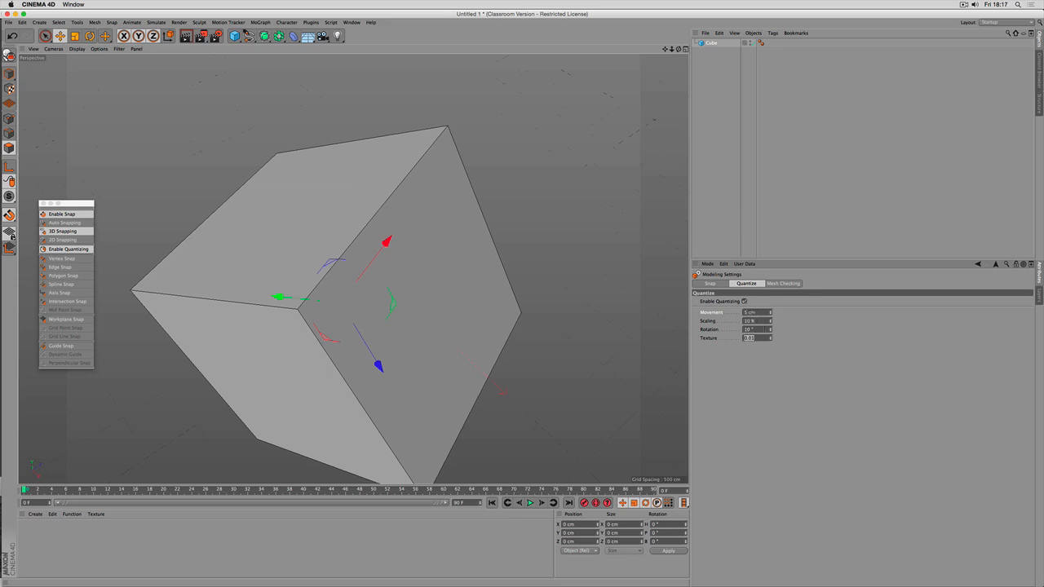
type("15")
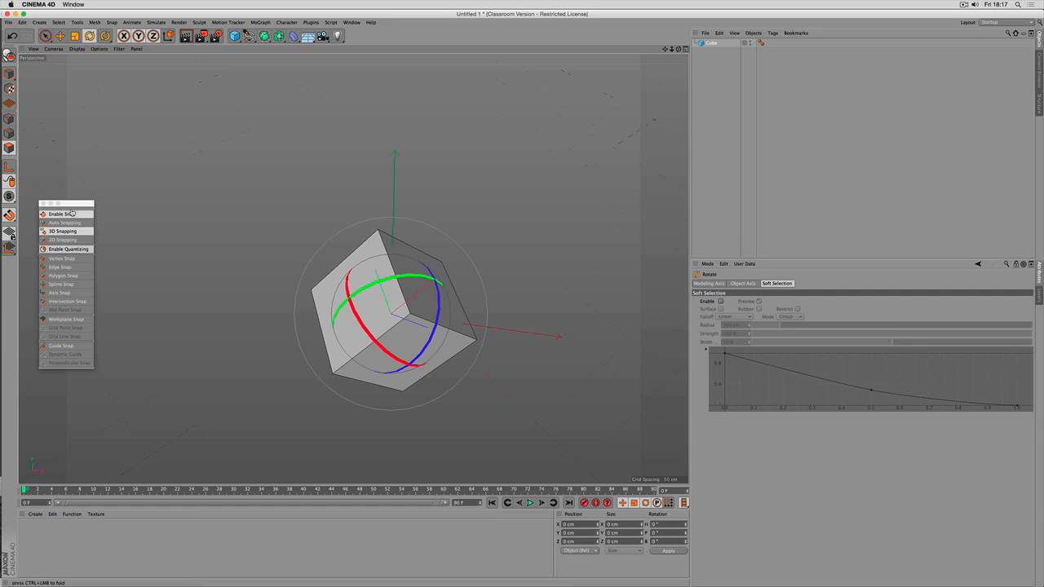
mouse_move(74, 310)
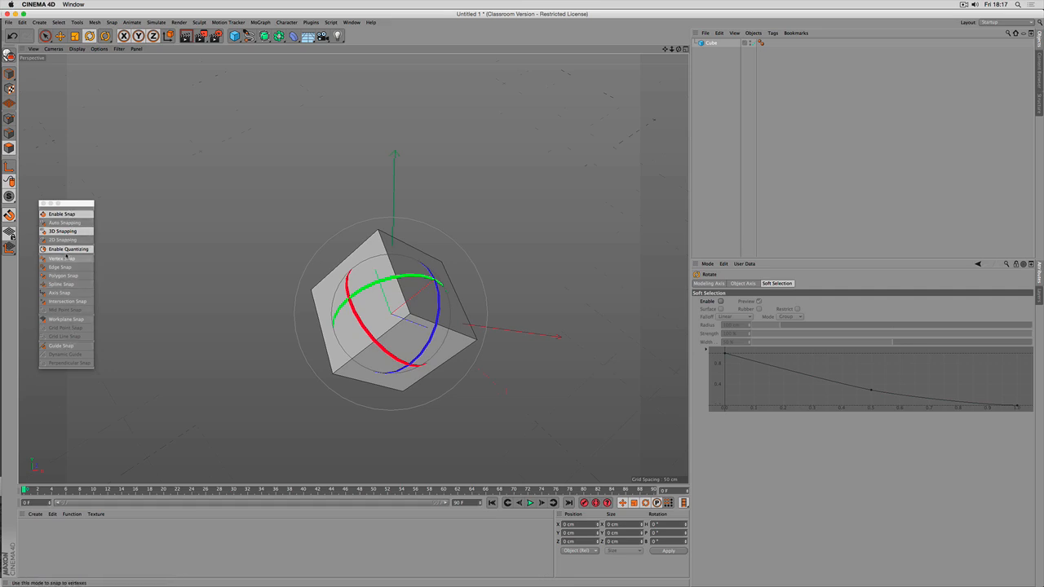
mouse_move(69, 247)
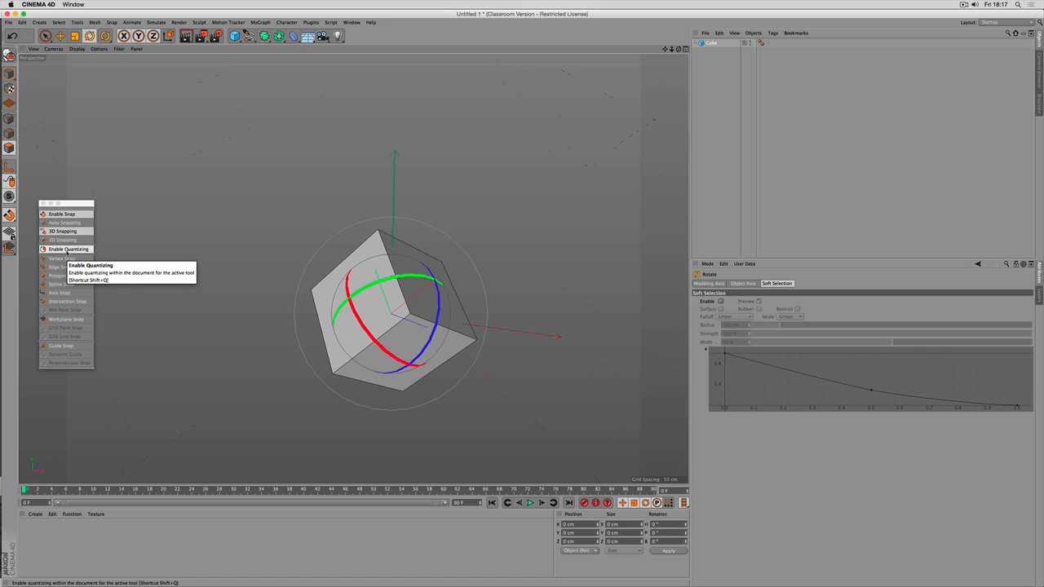